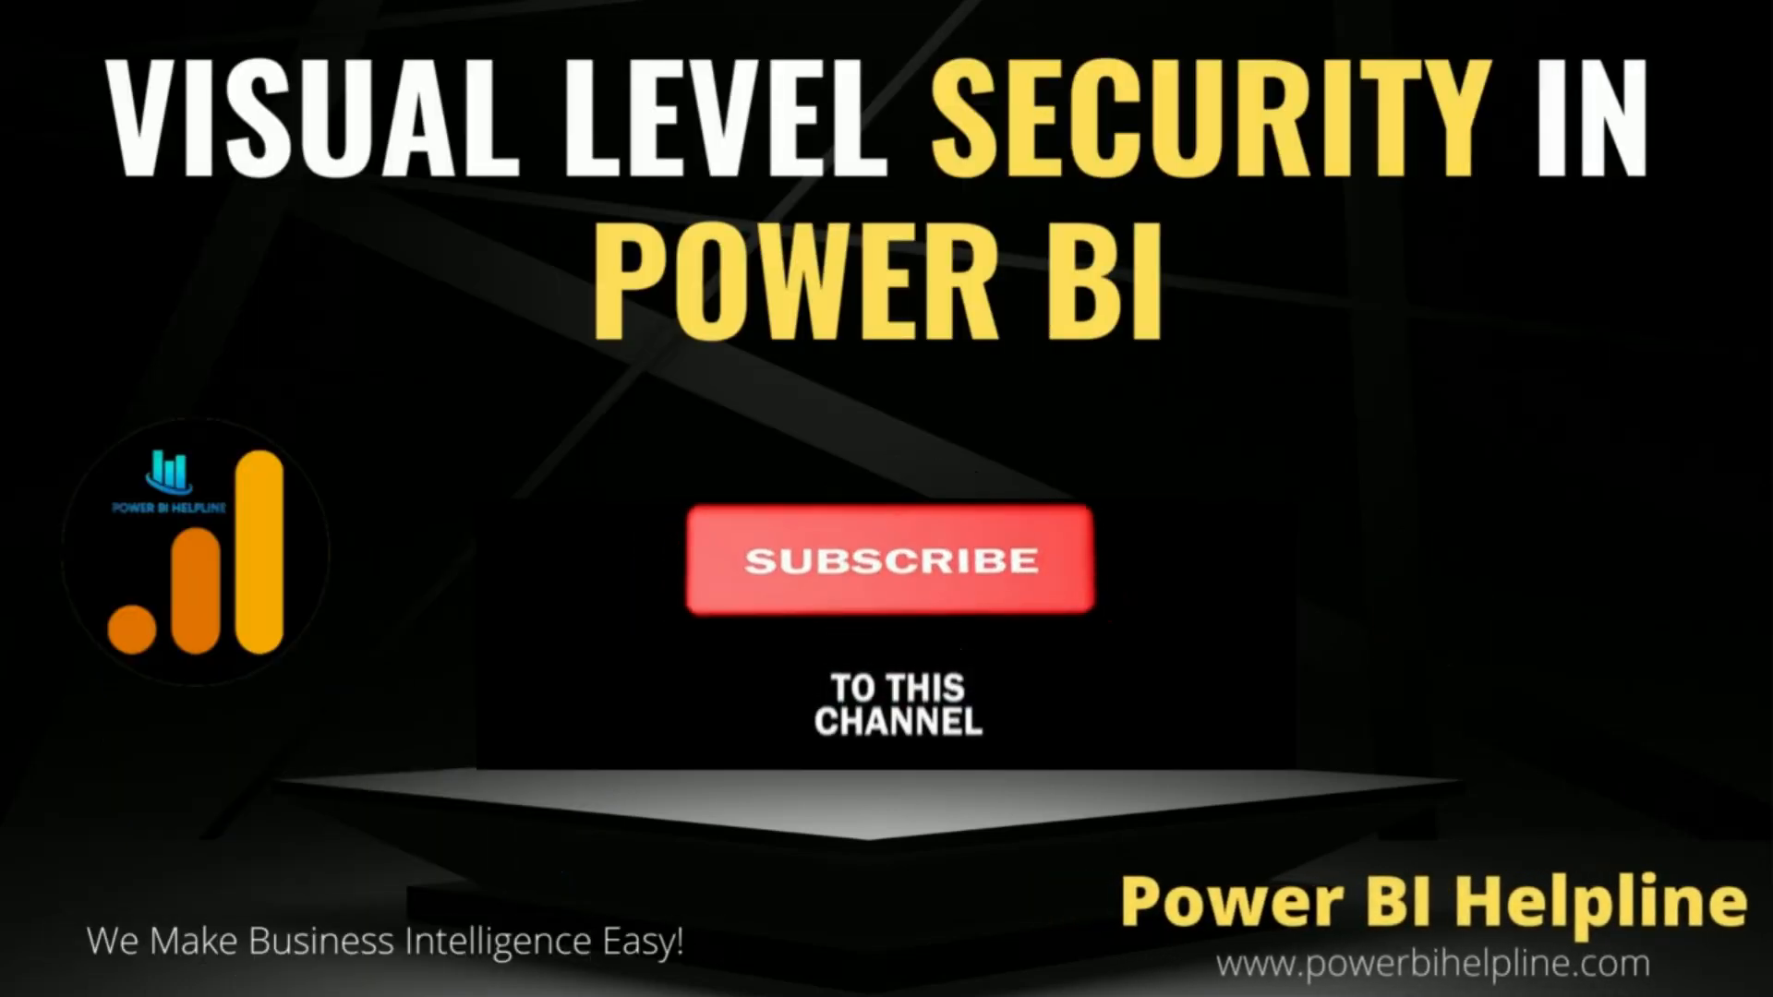
- Open the svgtest report to Page 2 showing the Project Status matrix and line chart
left_click(893, 560)
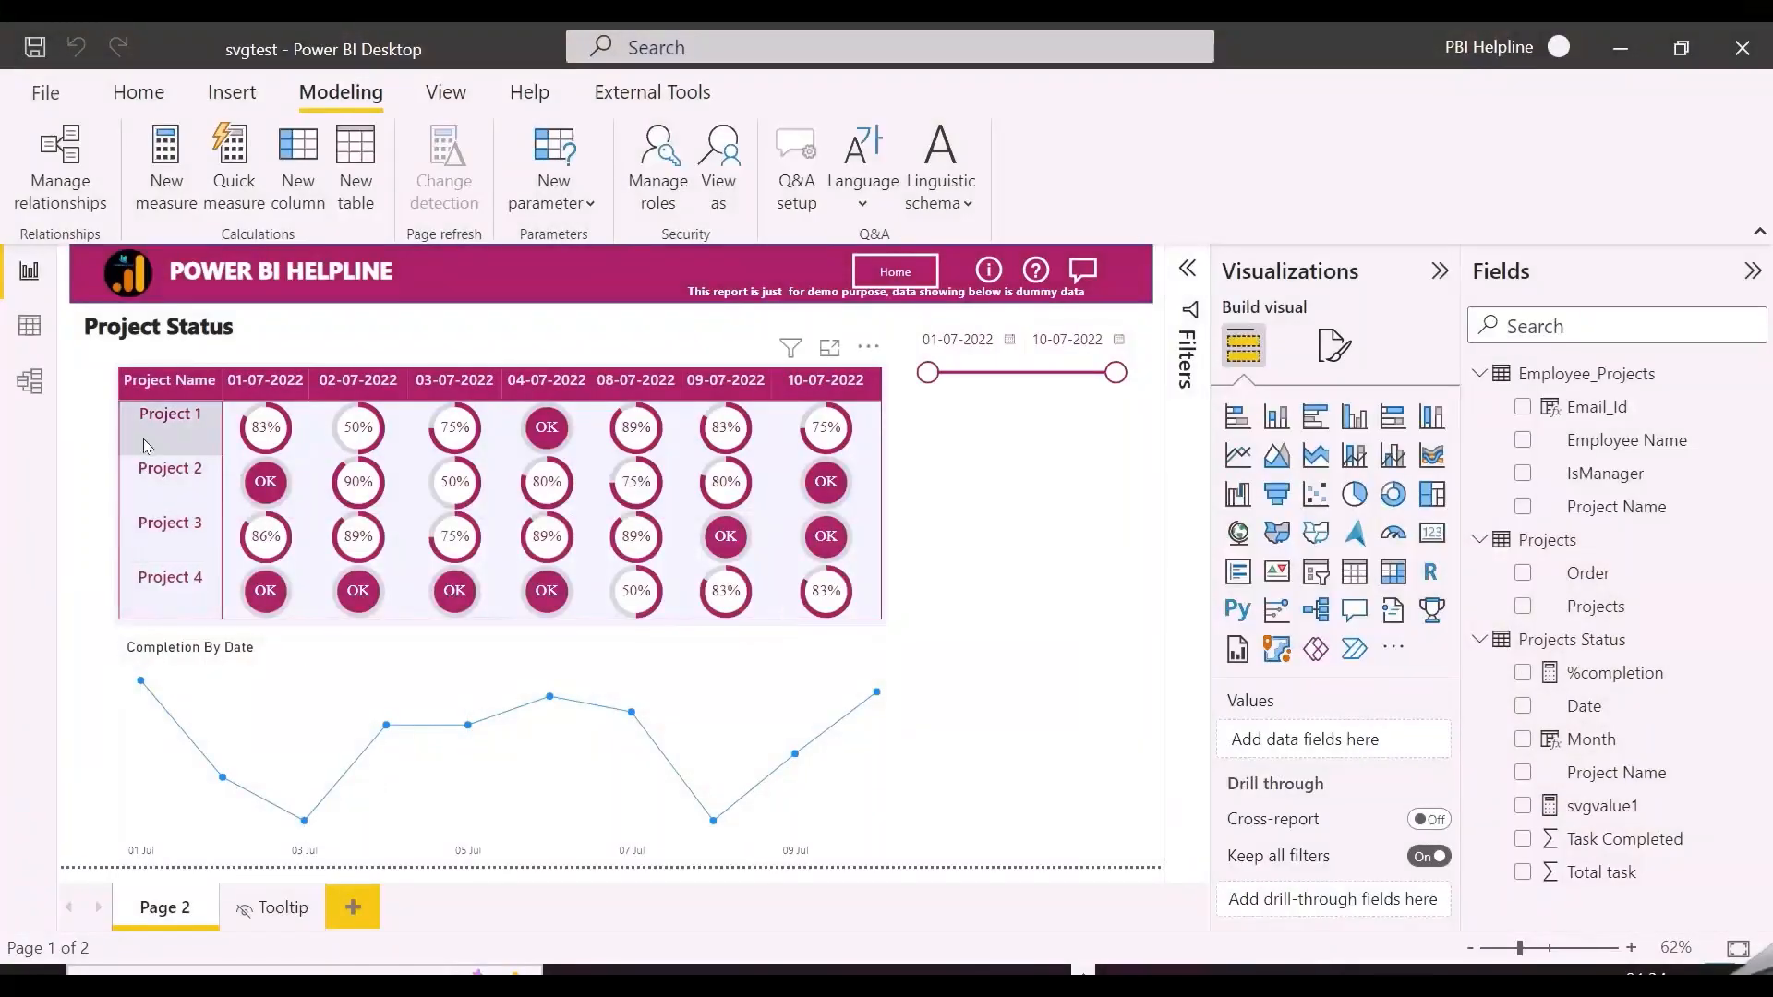
mouse_move(483, 403)
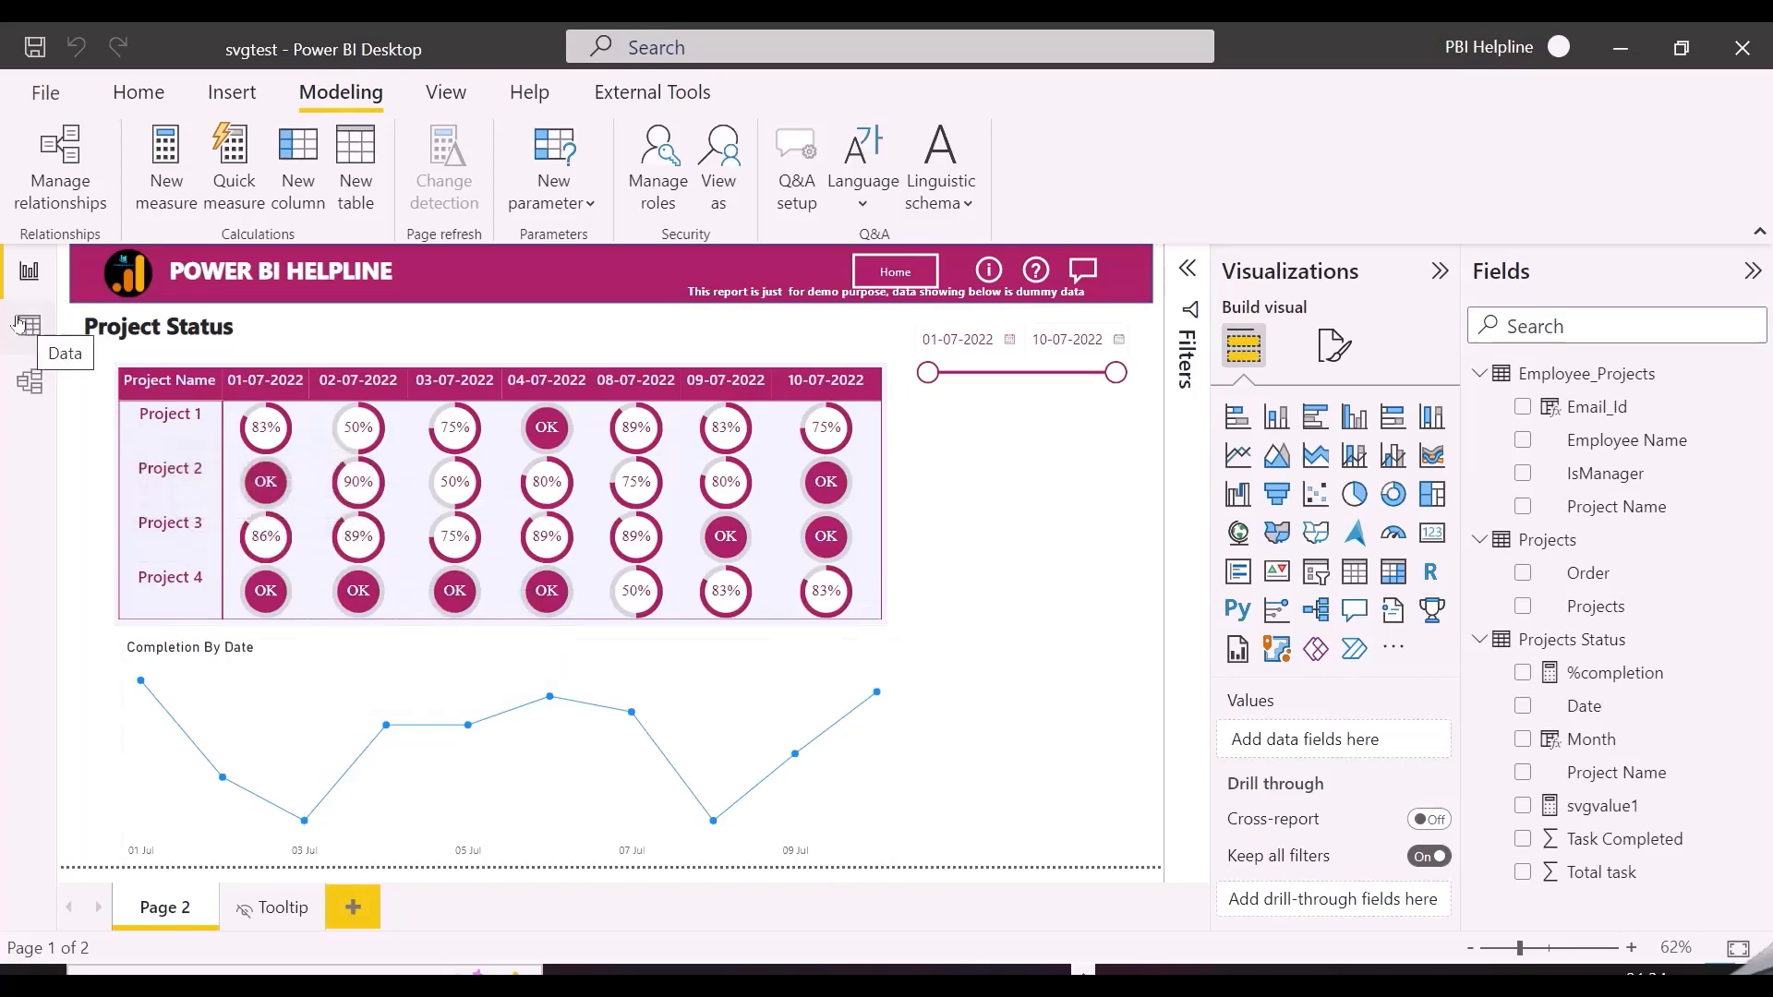
left_click(28, 327)
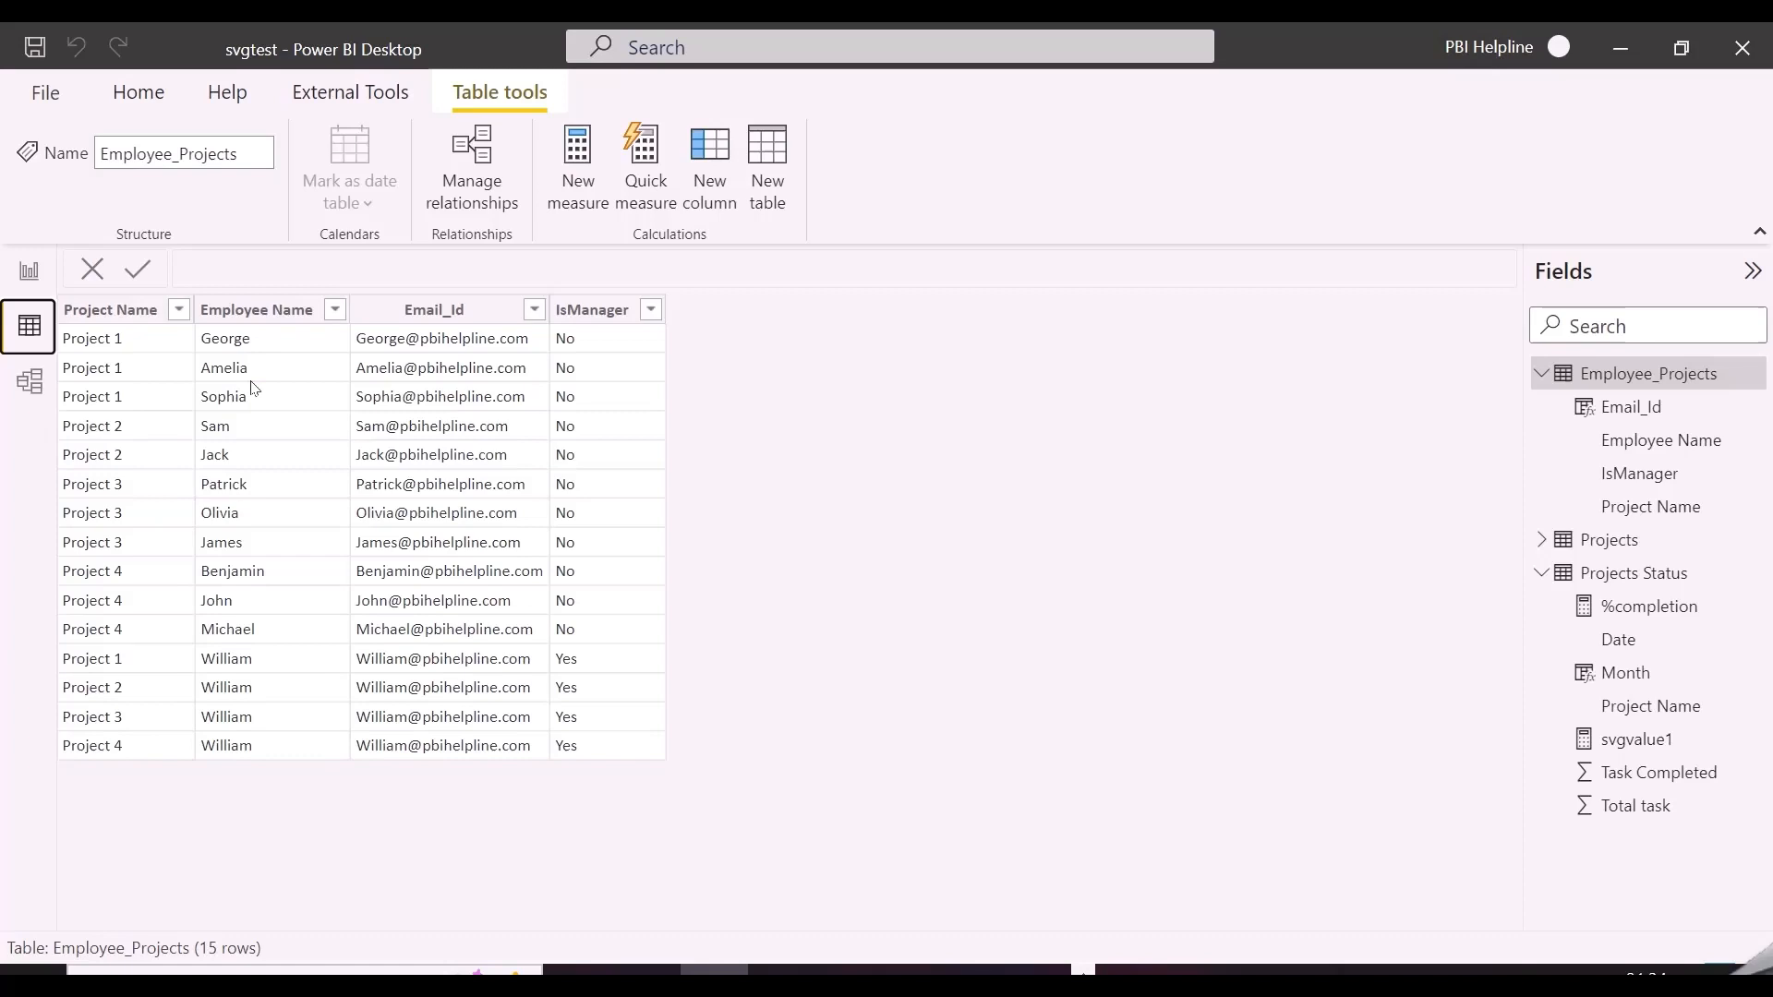
mouse_move(208, 367)
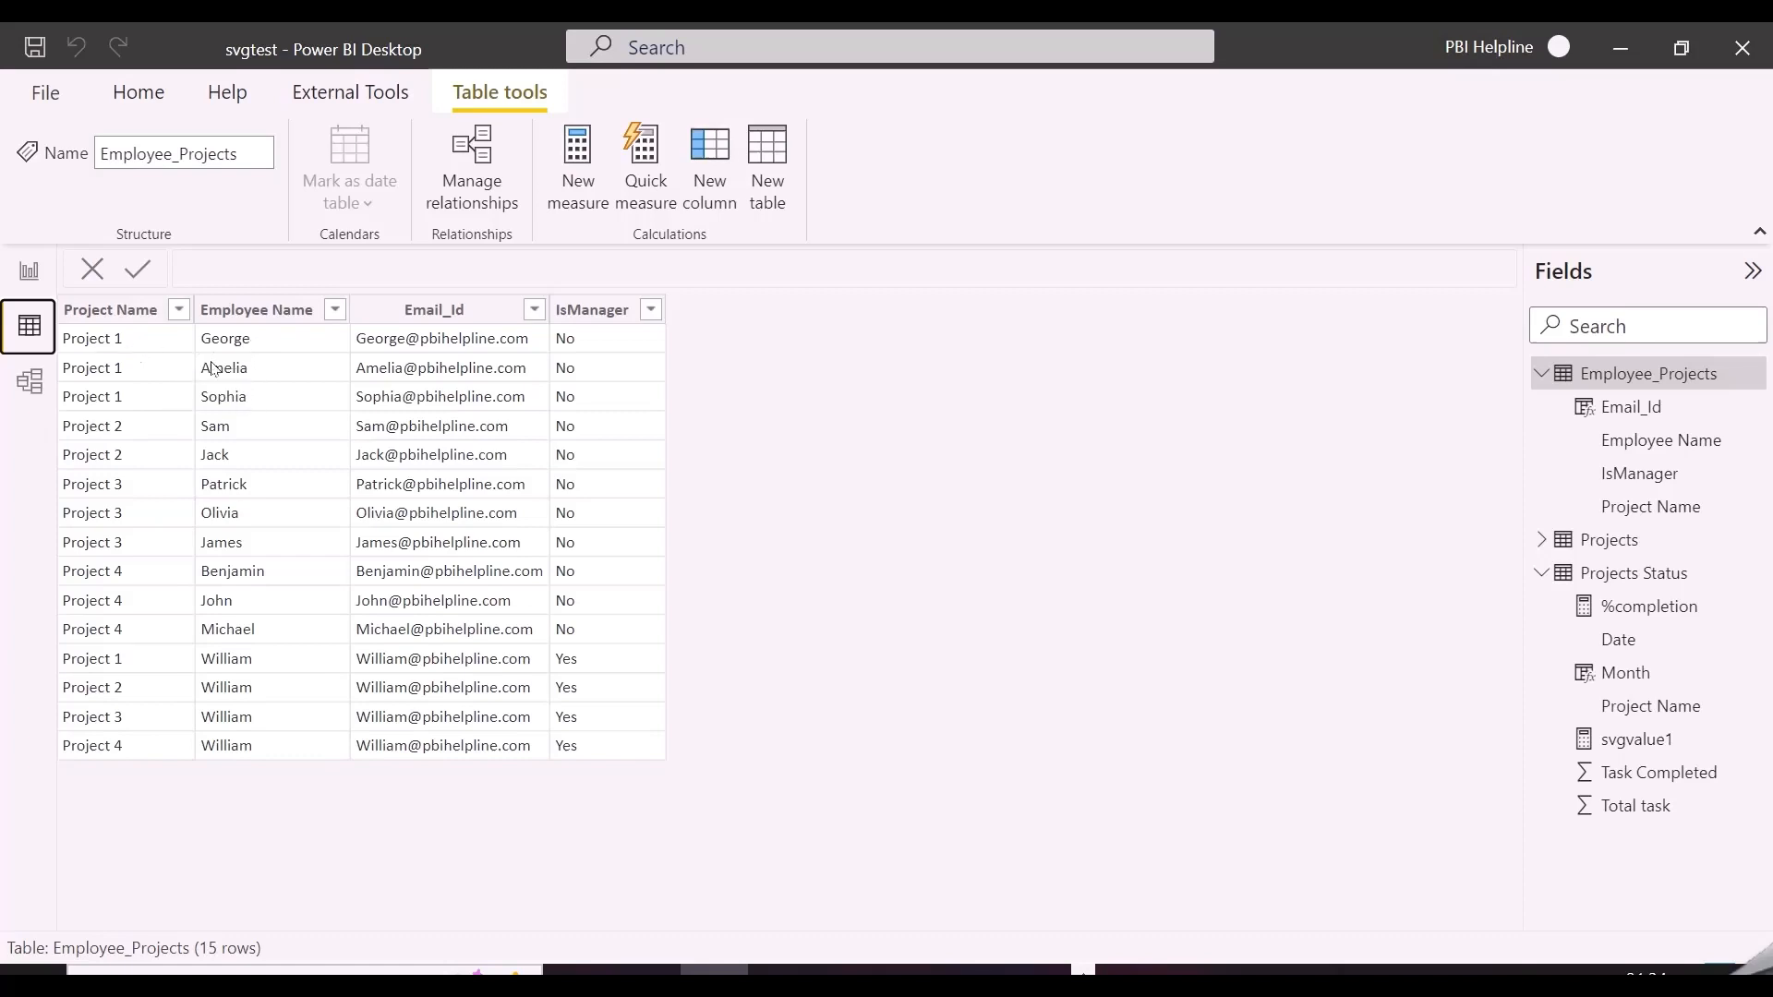
mouse_move(233, 440)
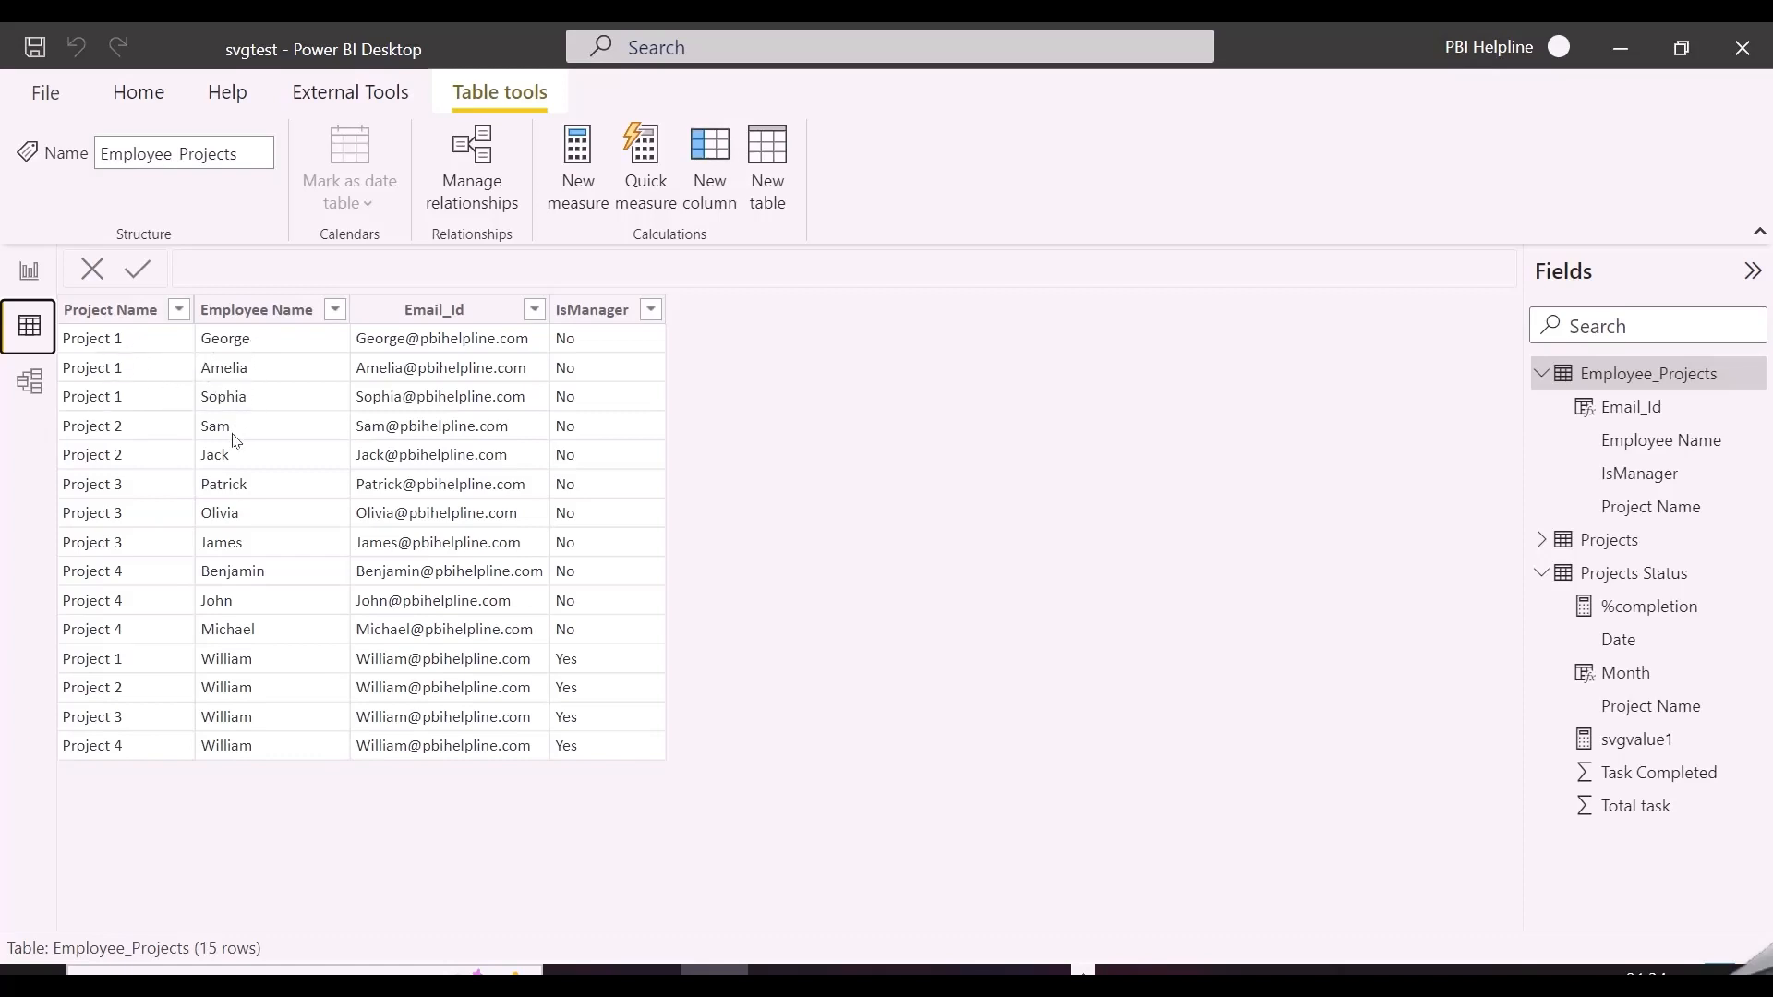
mouse_move(571, 596)
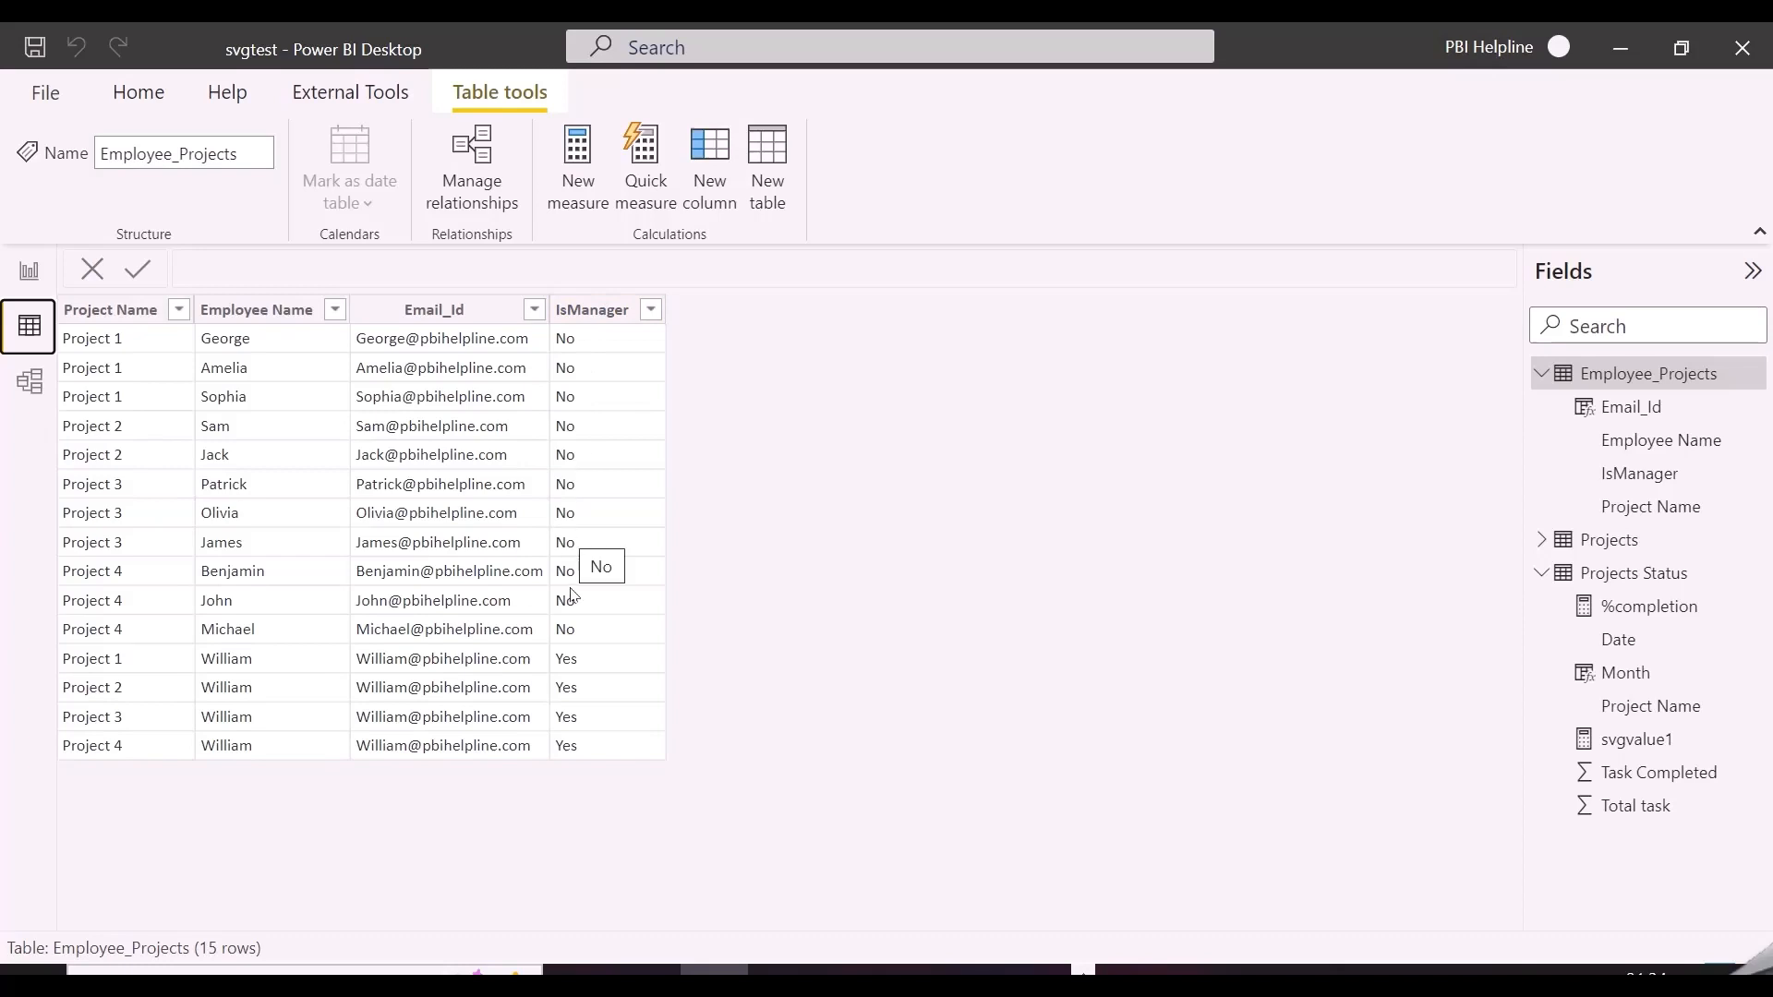
mouse_move(133, 691)
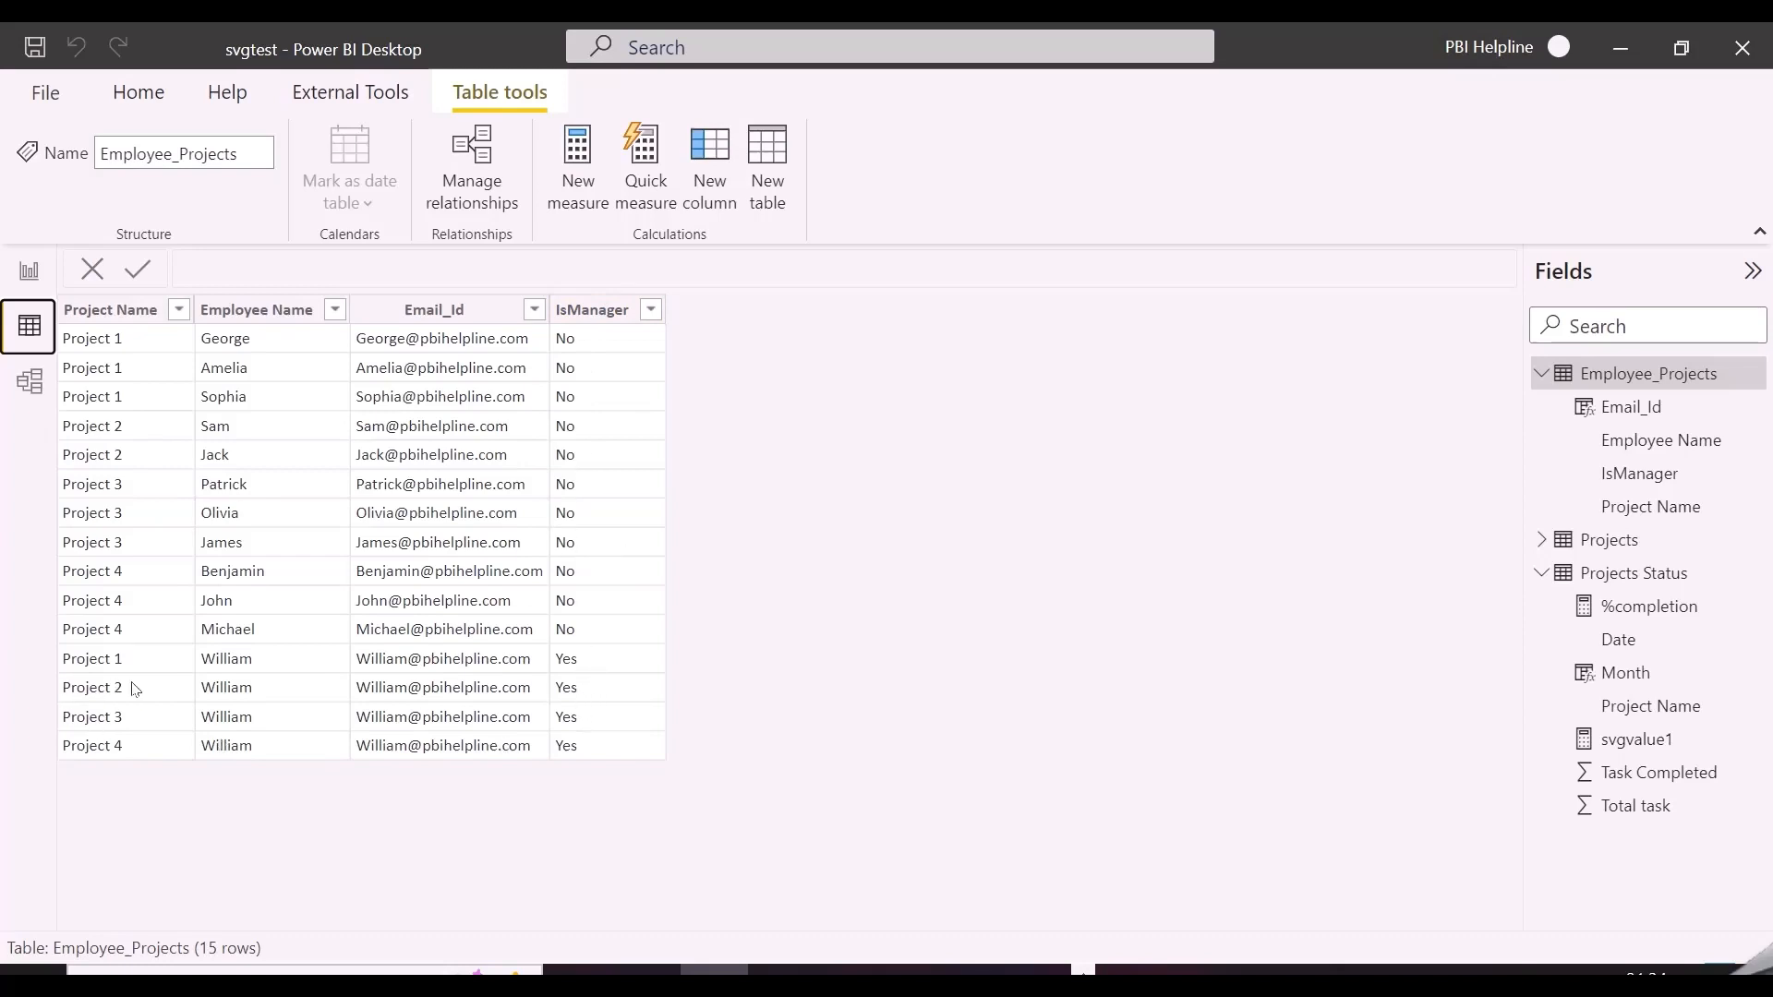
mouse_move(475, 455)
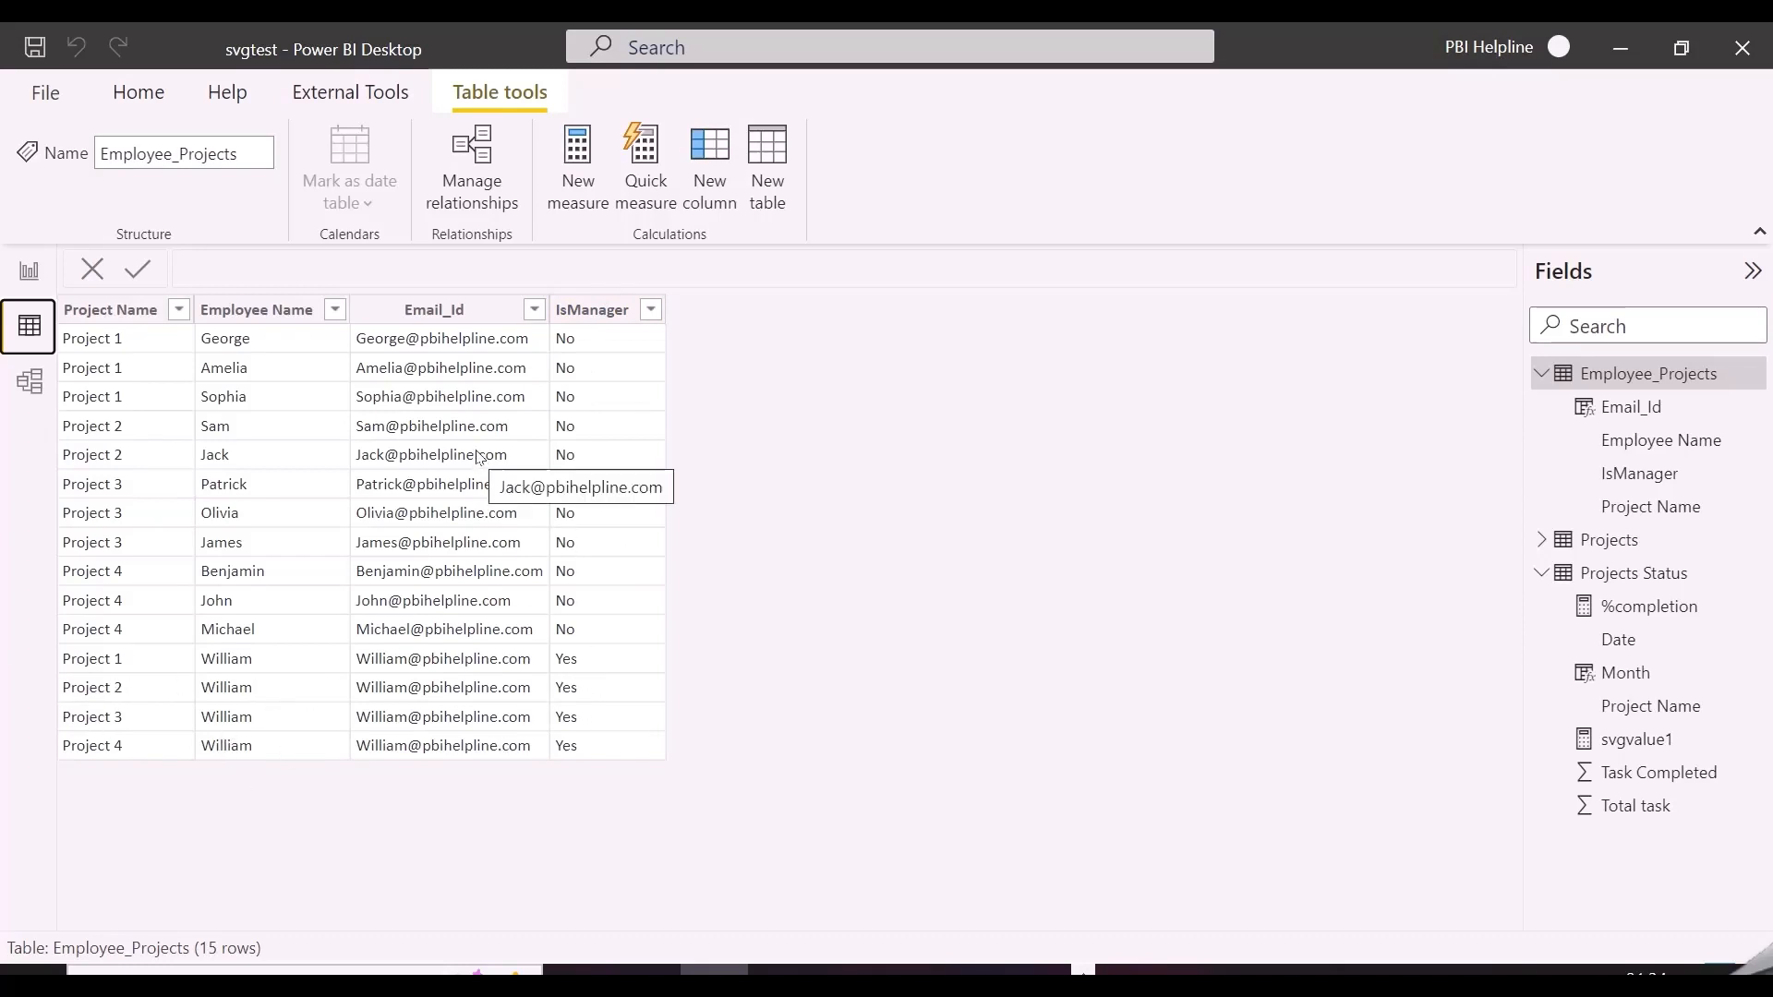
left_click(27, 270)
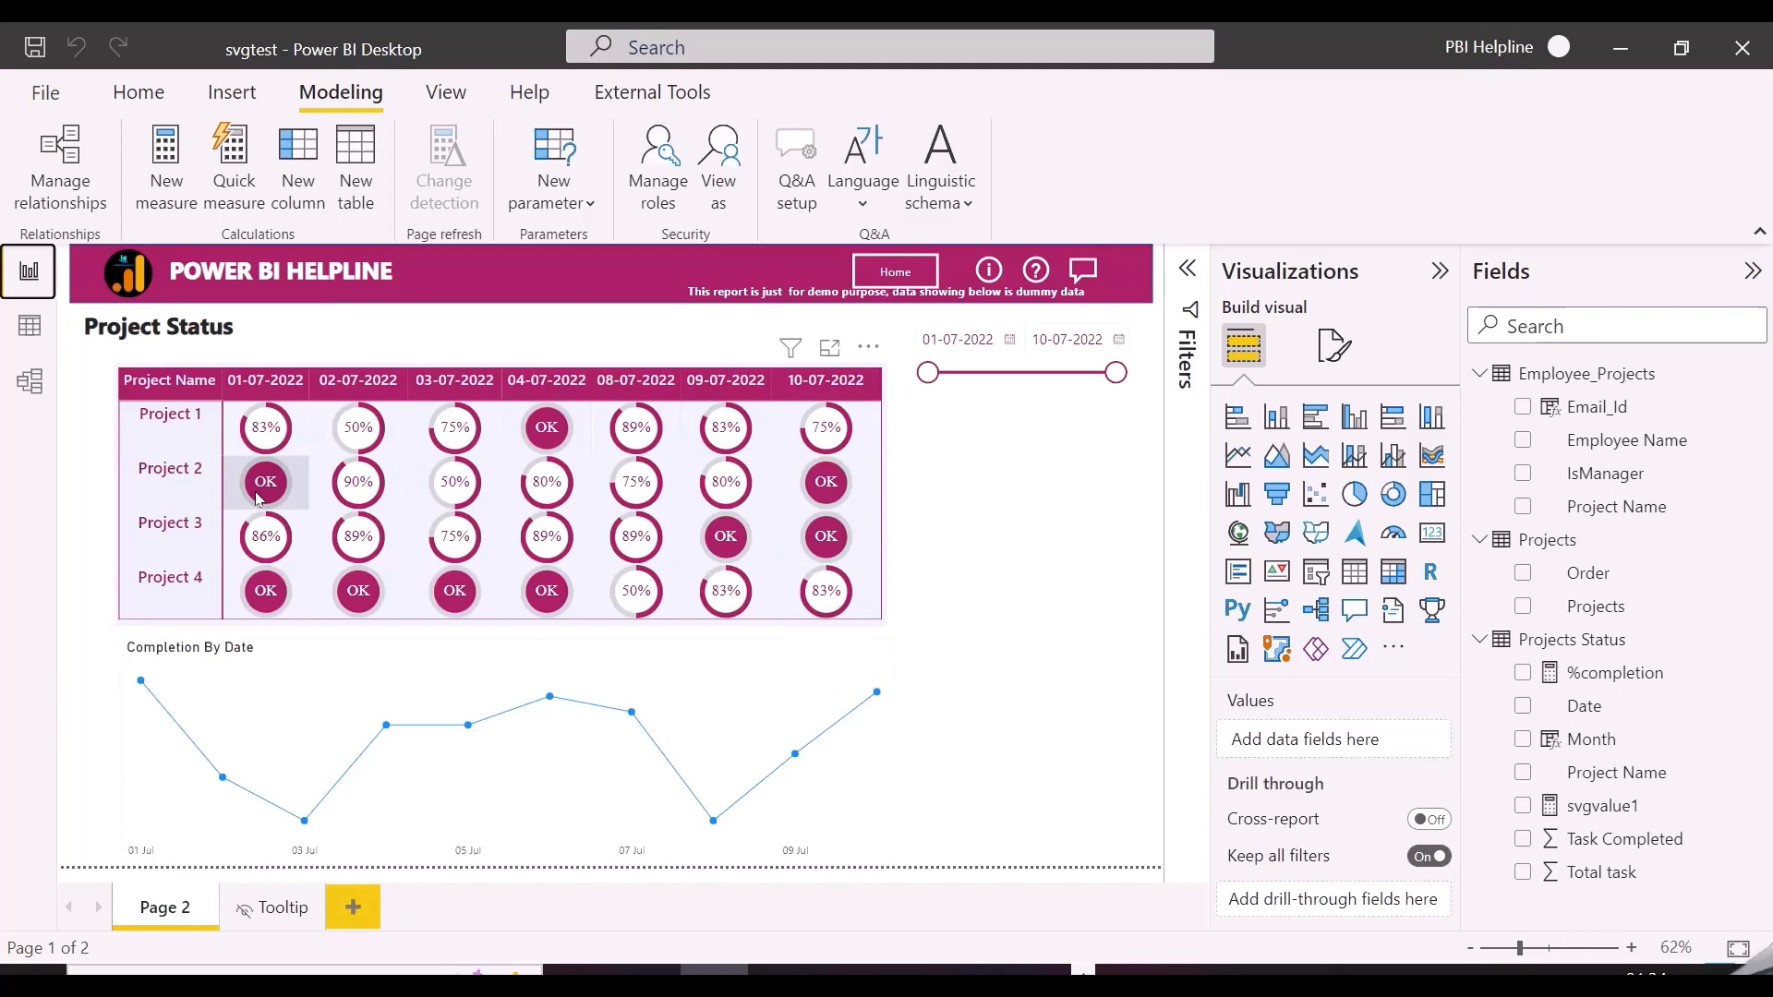
mouse_move(812, 733)
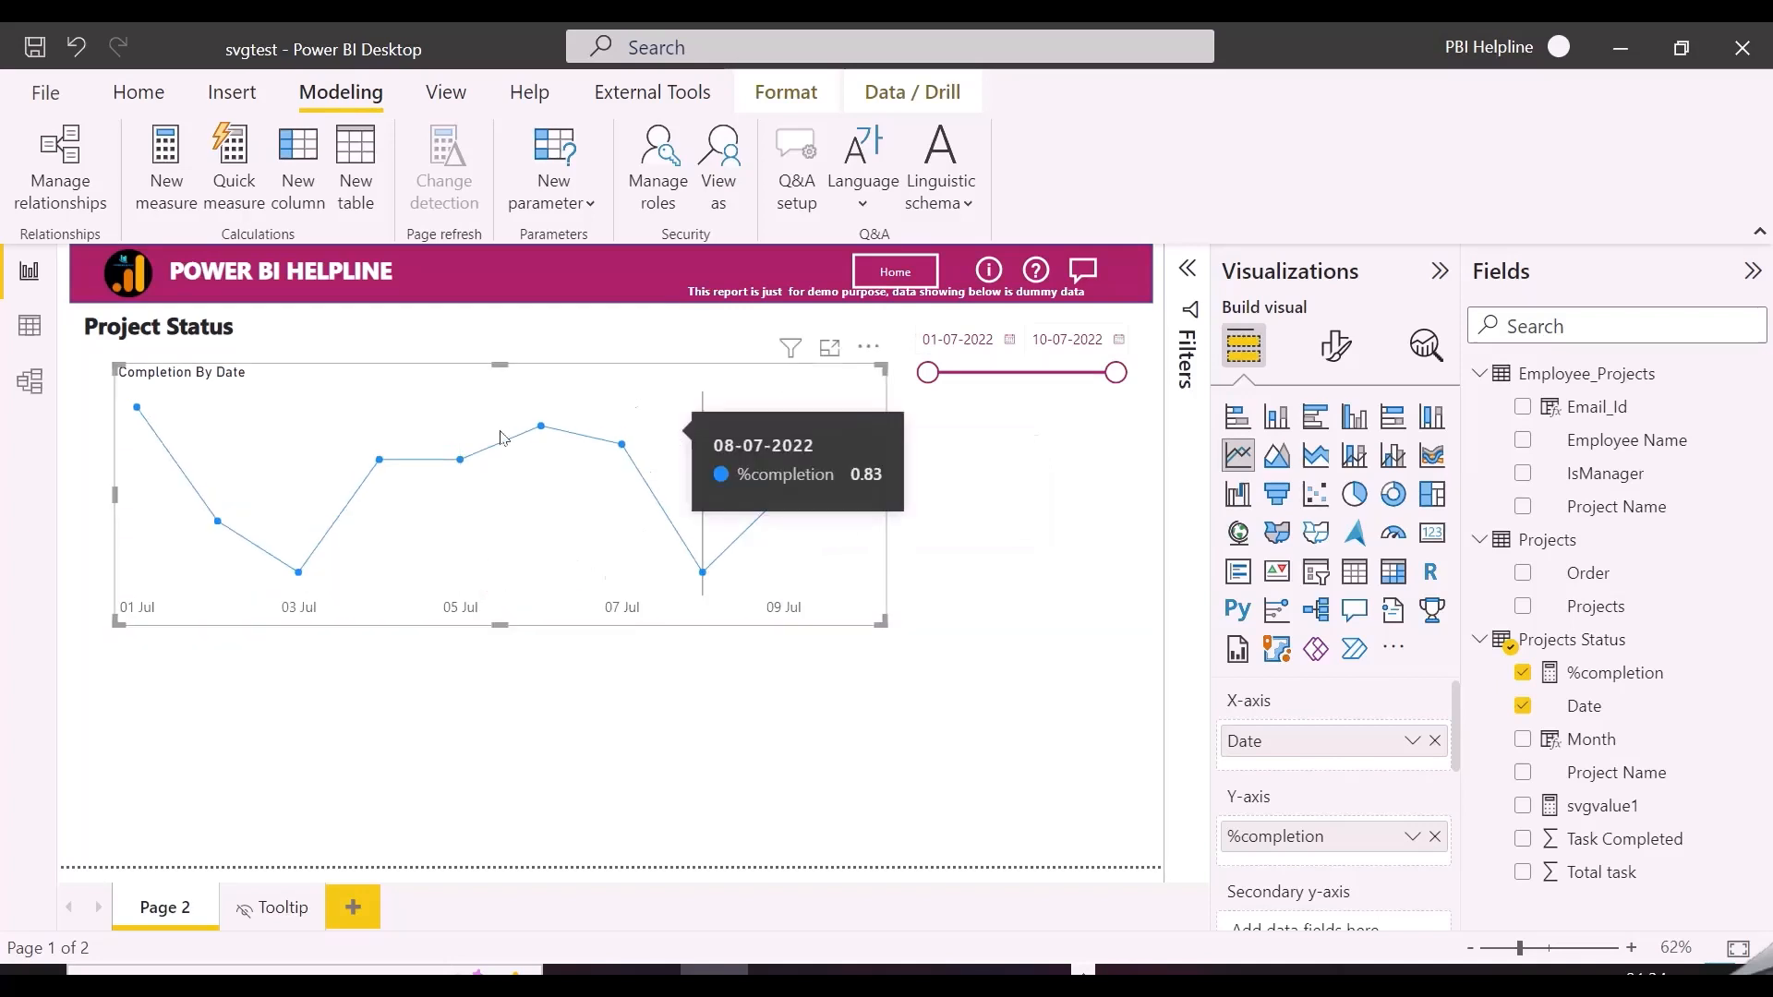
mouse_move(279, 381)
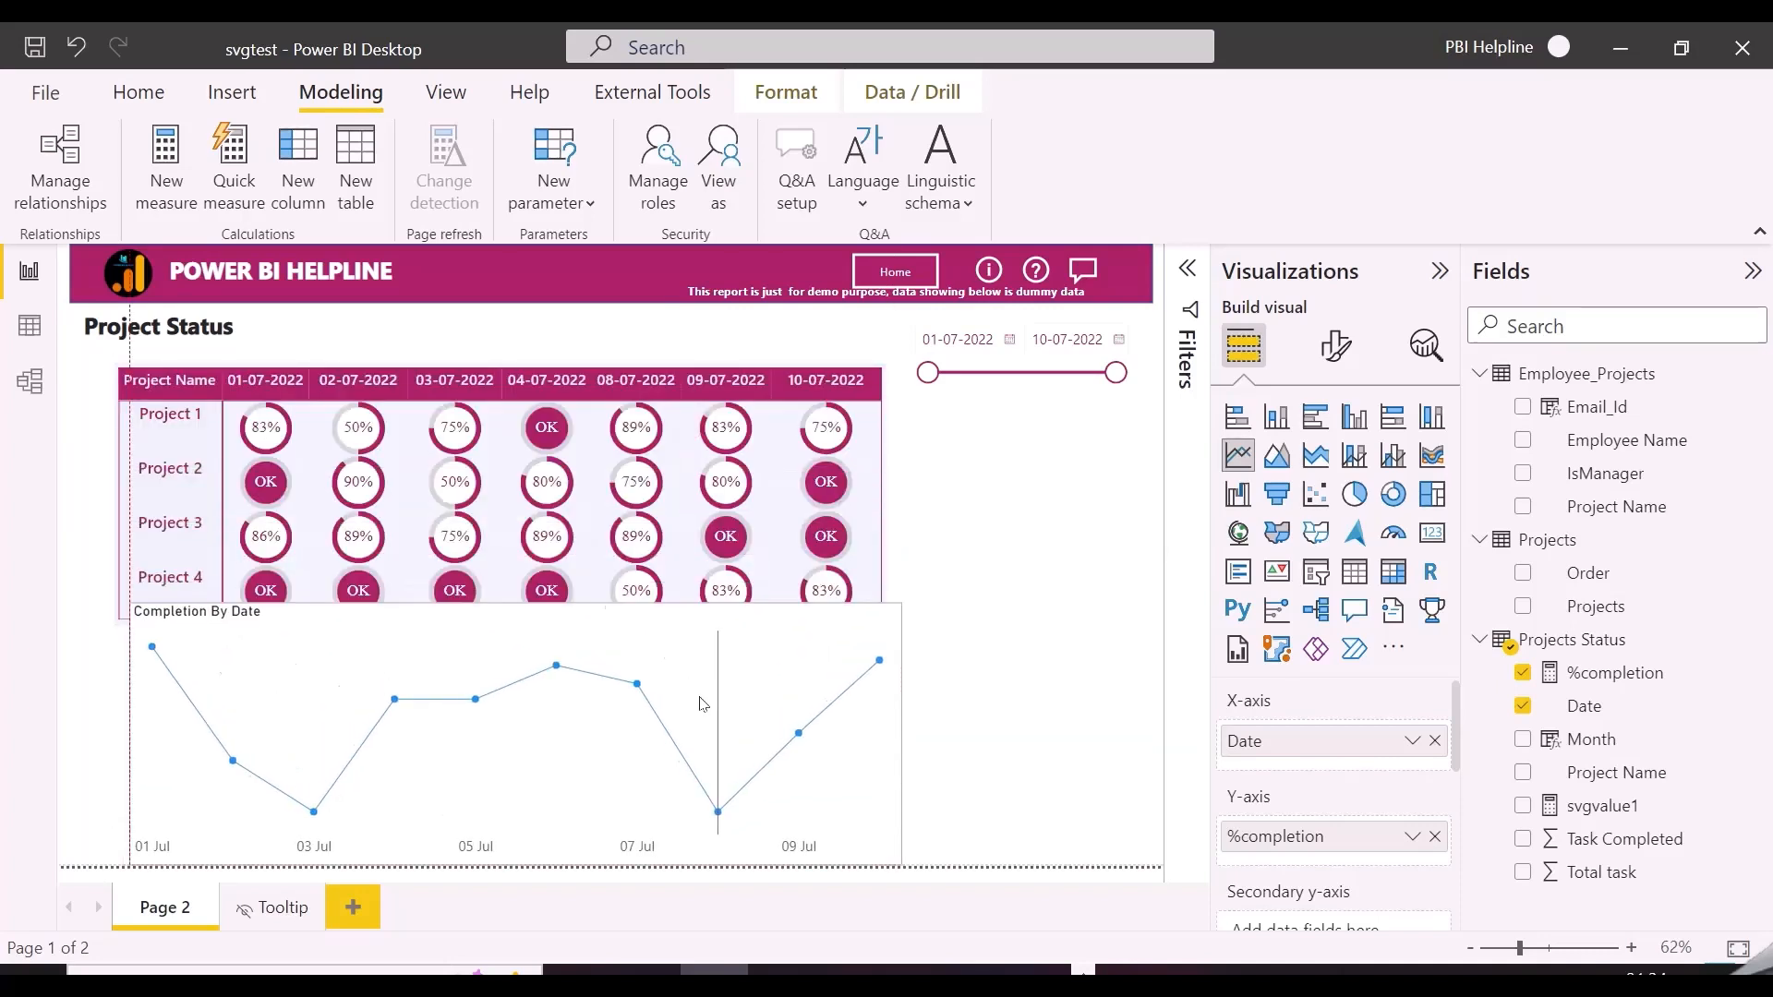
left_click(491, 606)
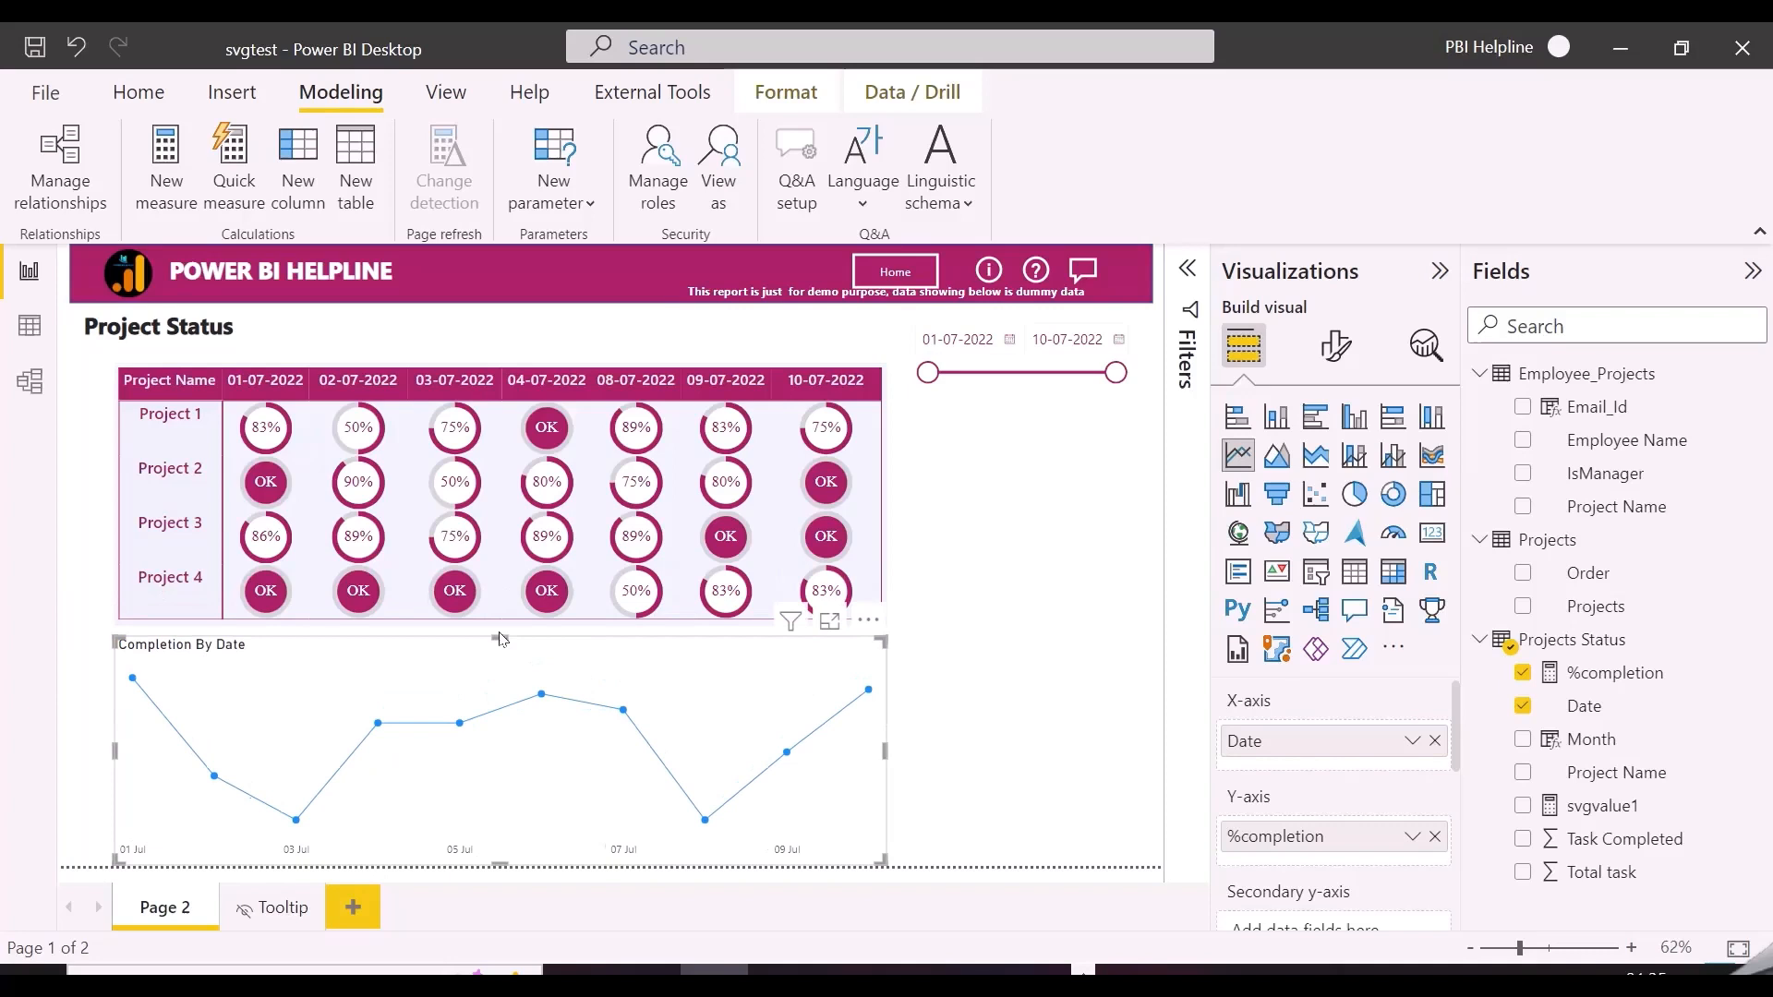
mouse_move(1045, 529)
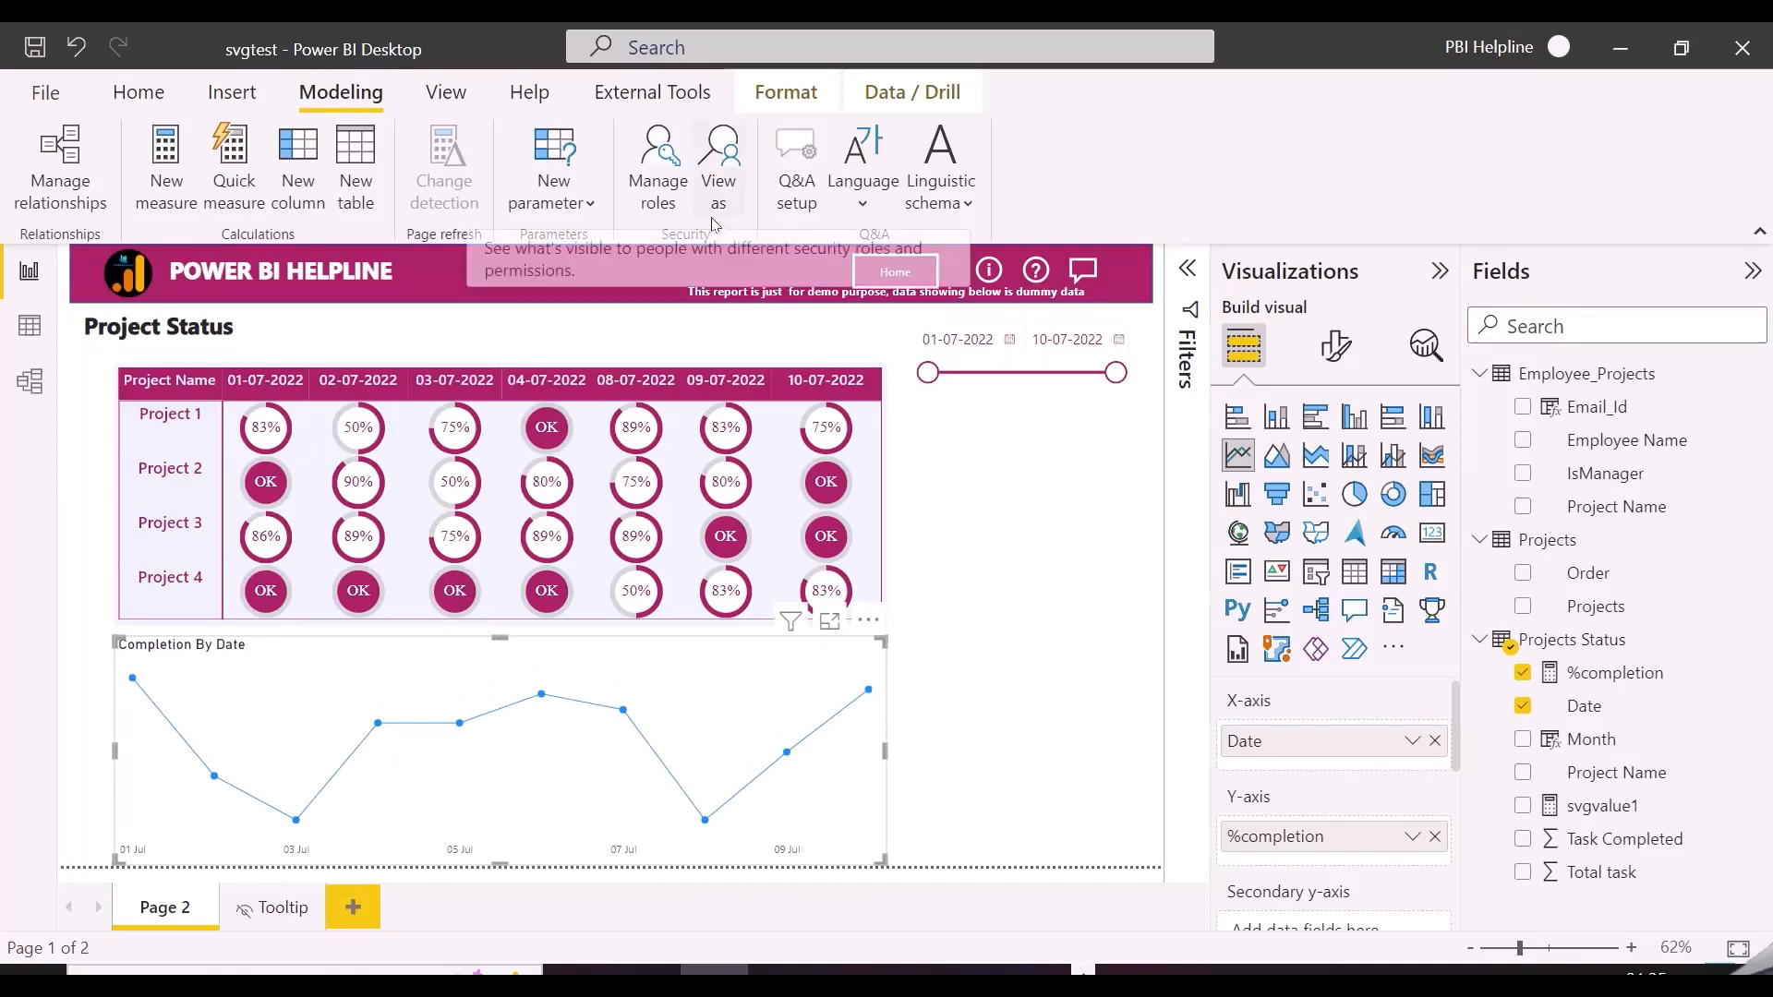
- Create a Visual Access role filtering Employee_Projects on [Email_Id] = USERPRINCIPALNAME() and save it
left_click(658, 164)
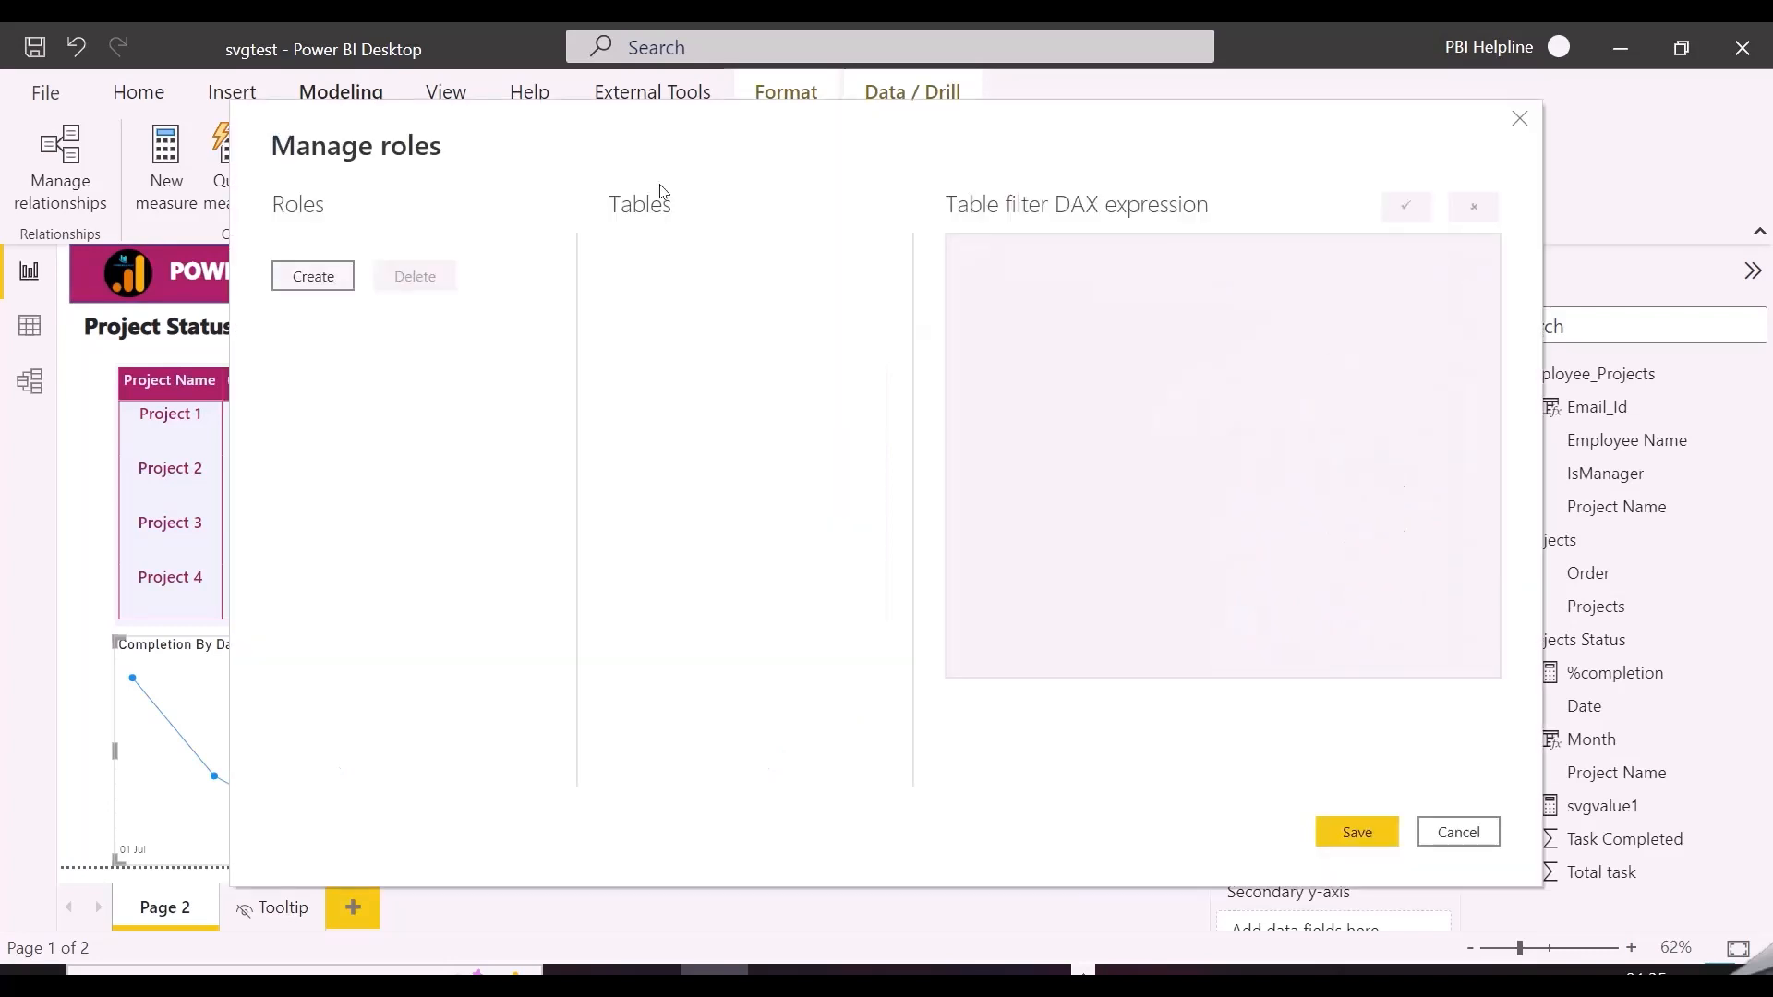
left_click(312, 275)
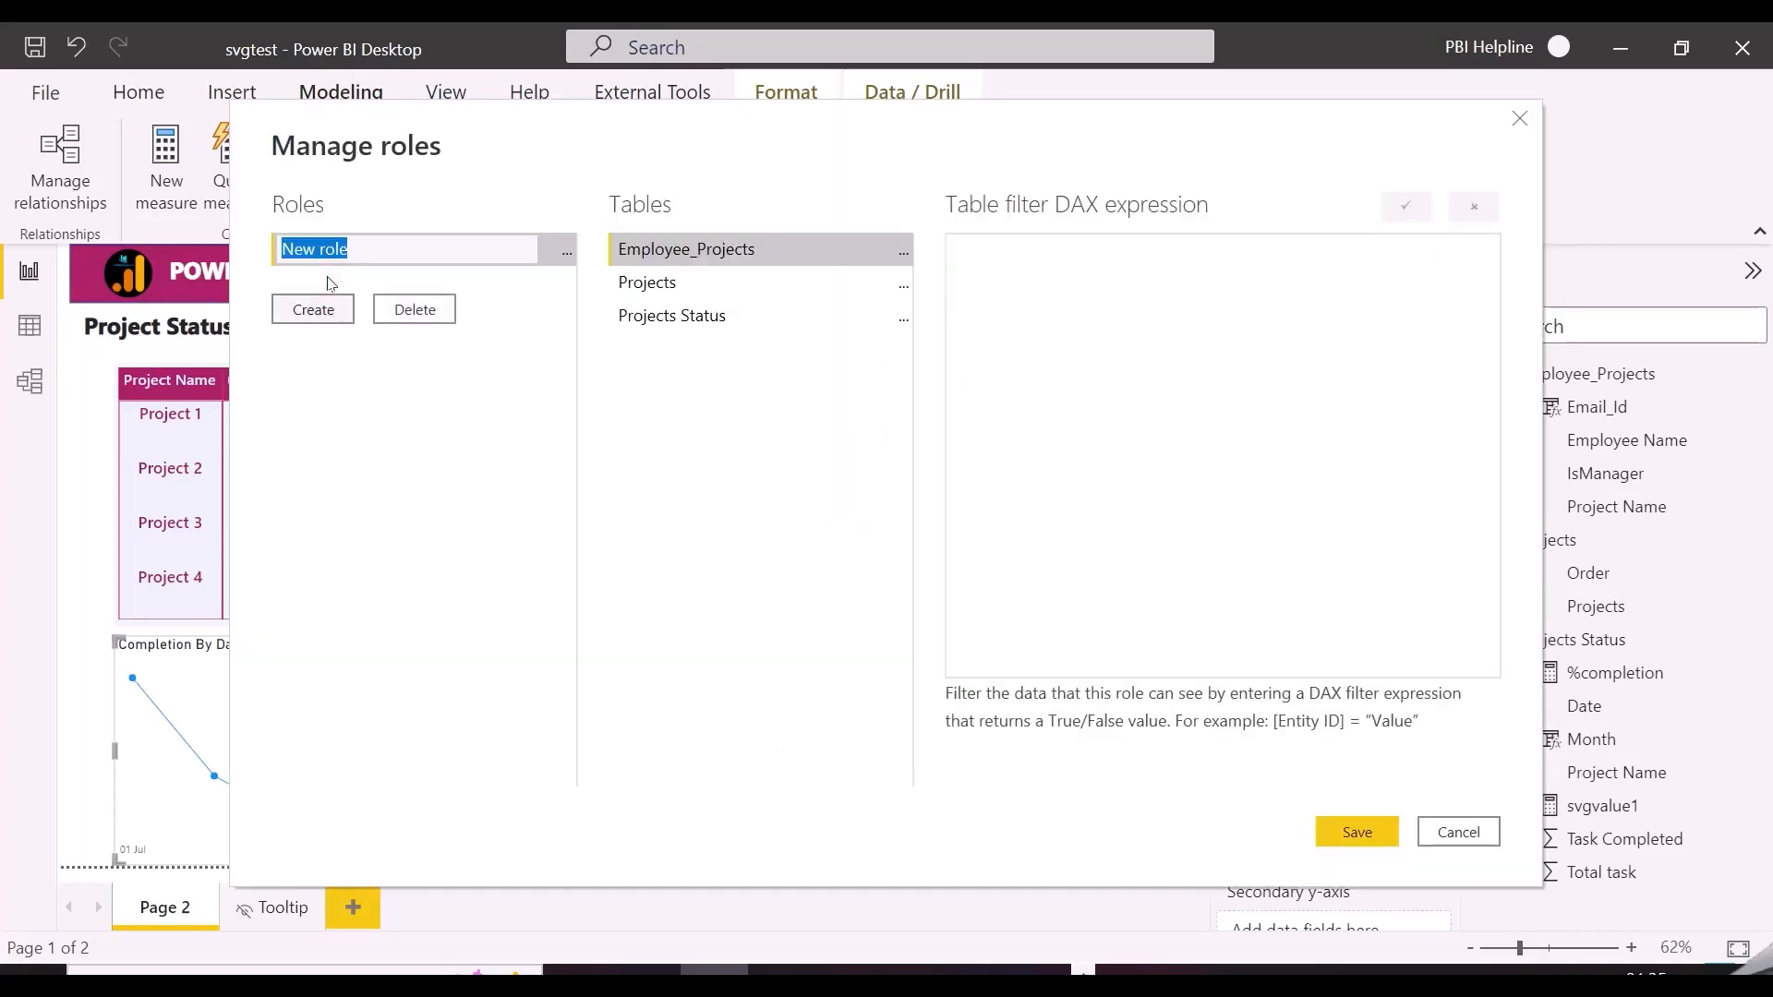
type("Visual Access")
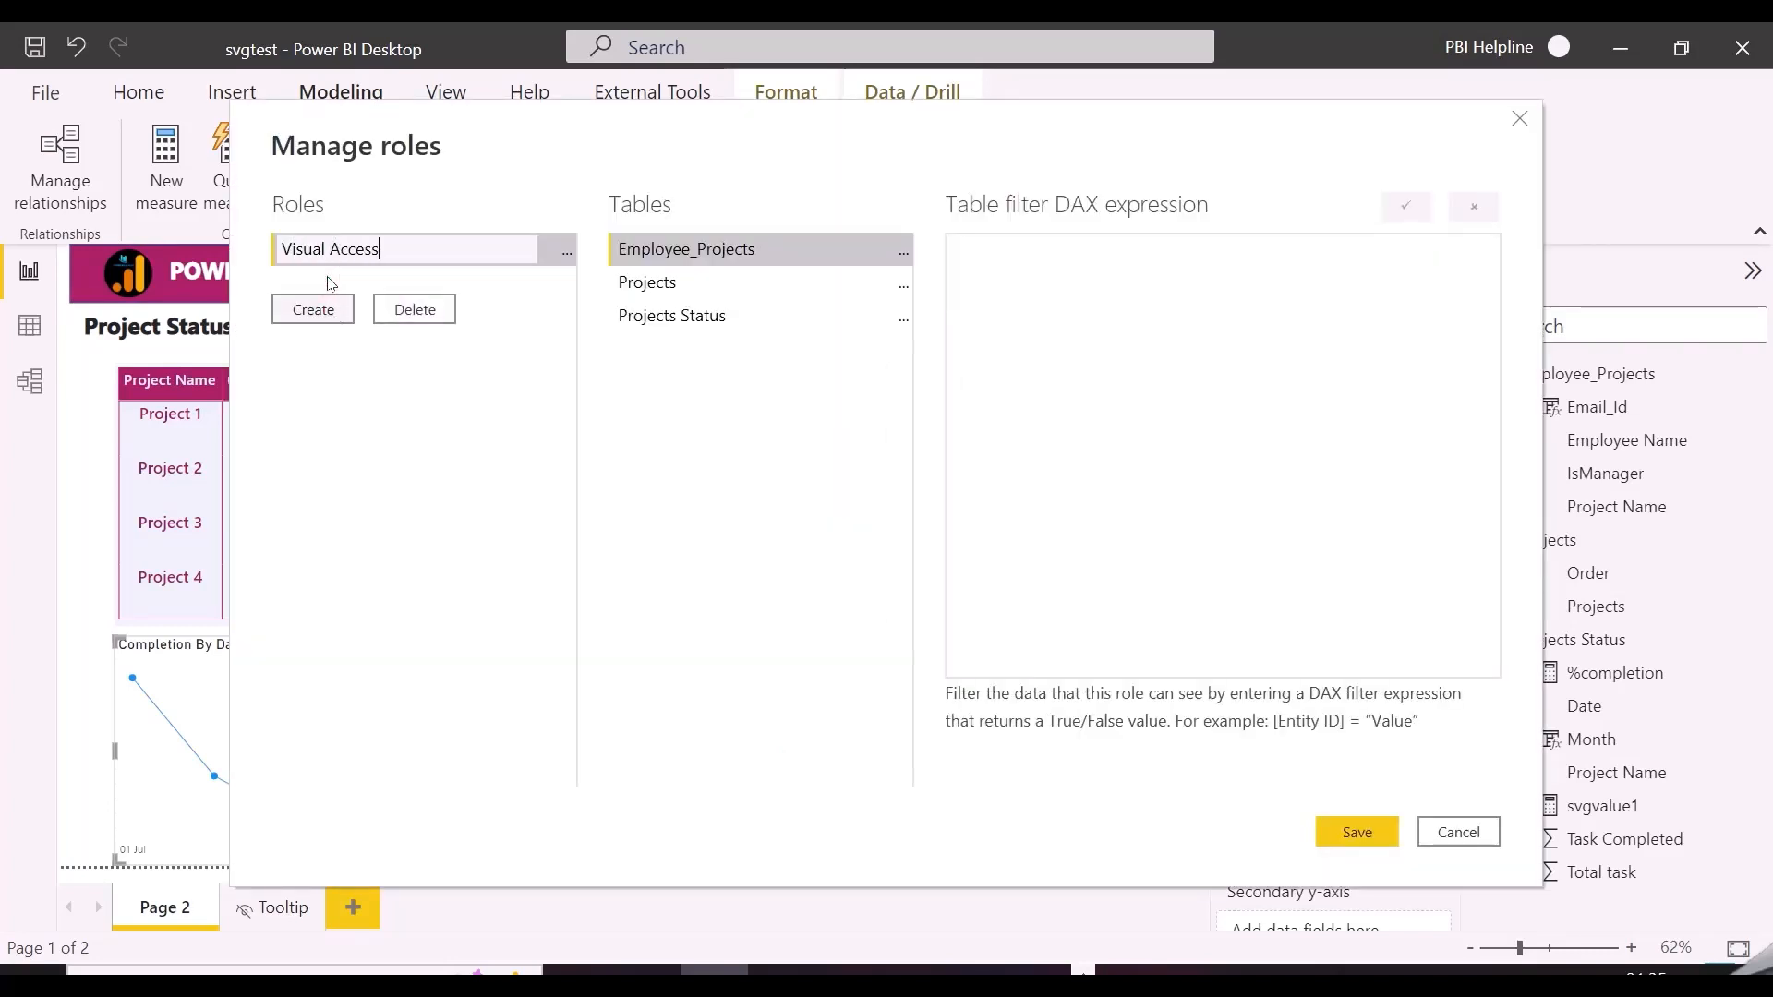
left_click(903, 250)
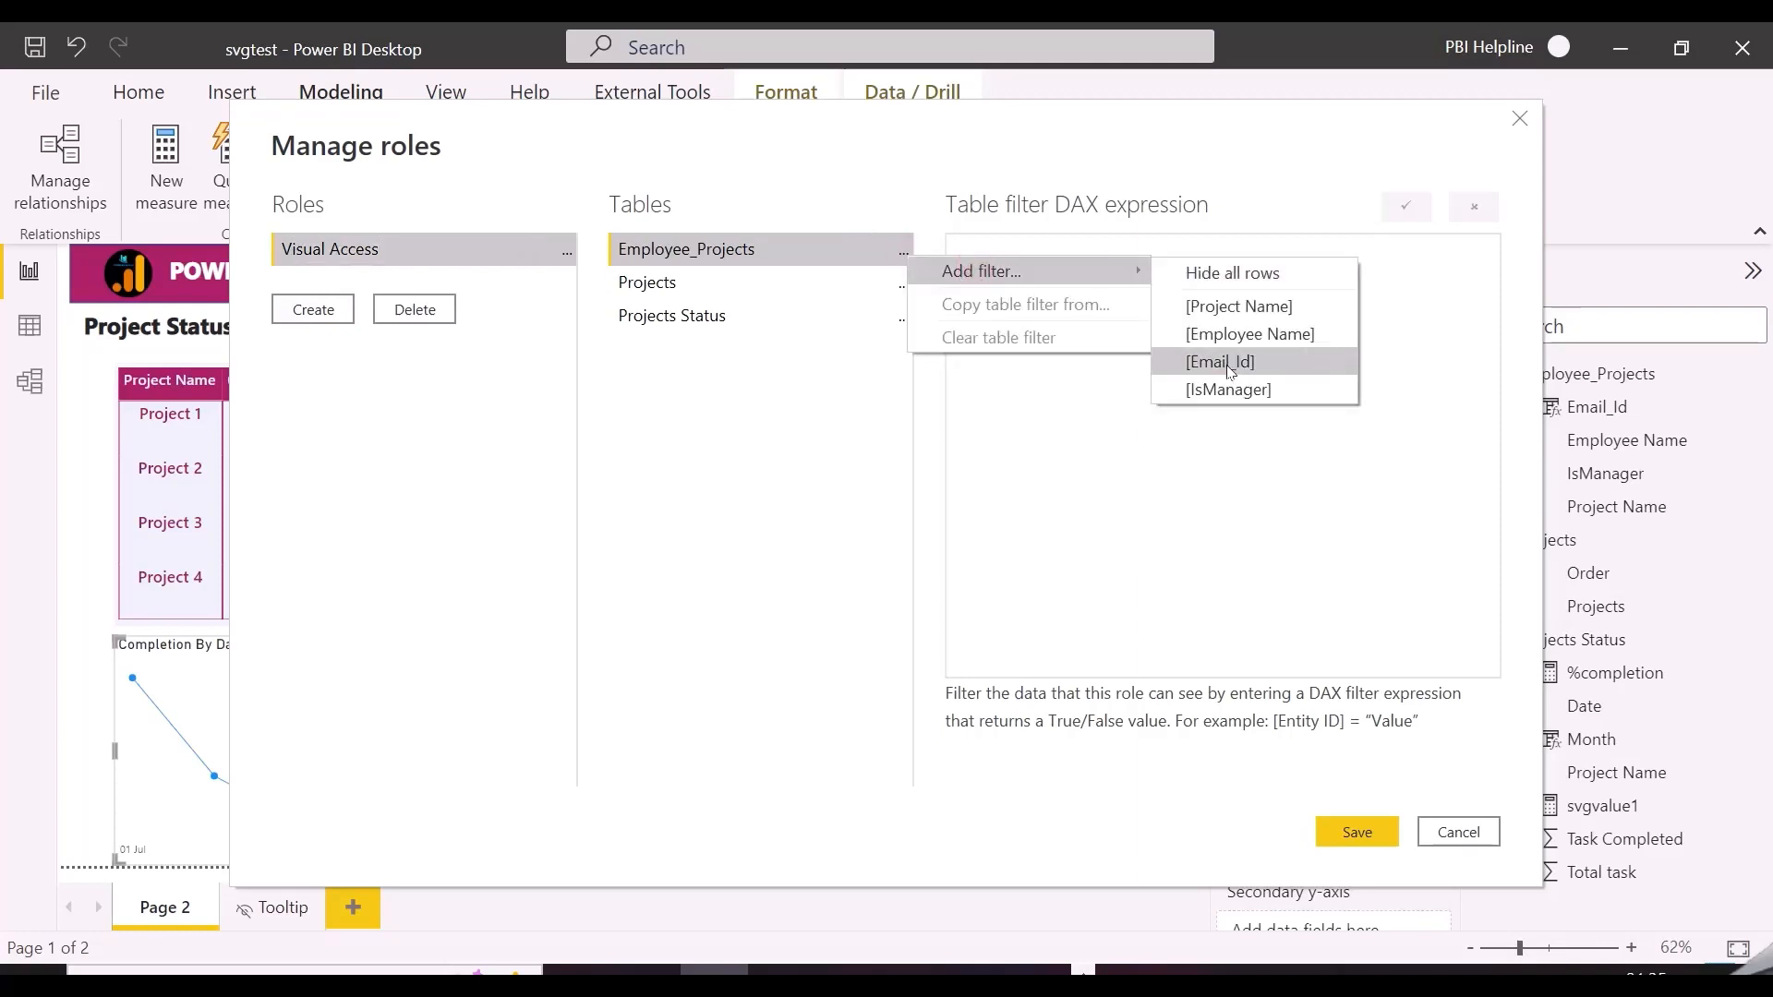
left_click(1219, 362)
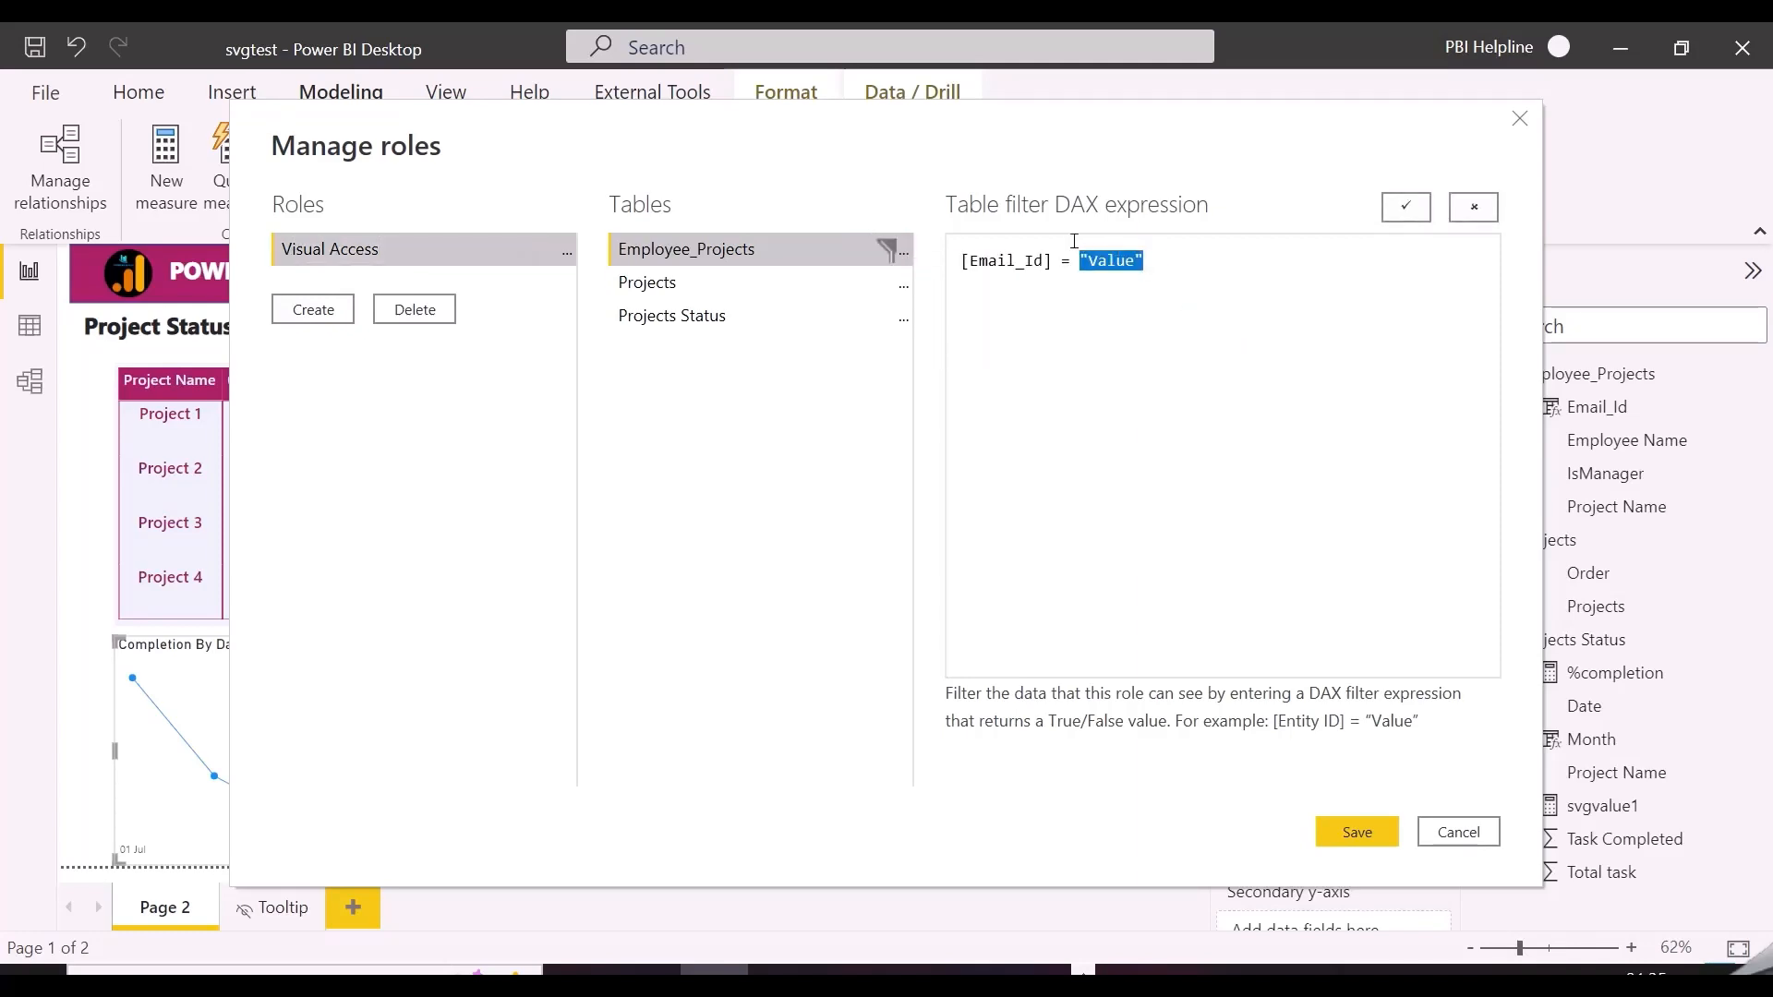
type("USERP")
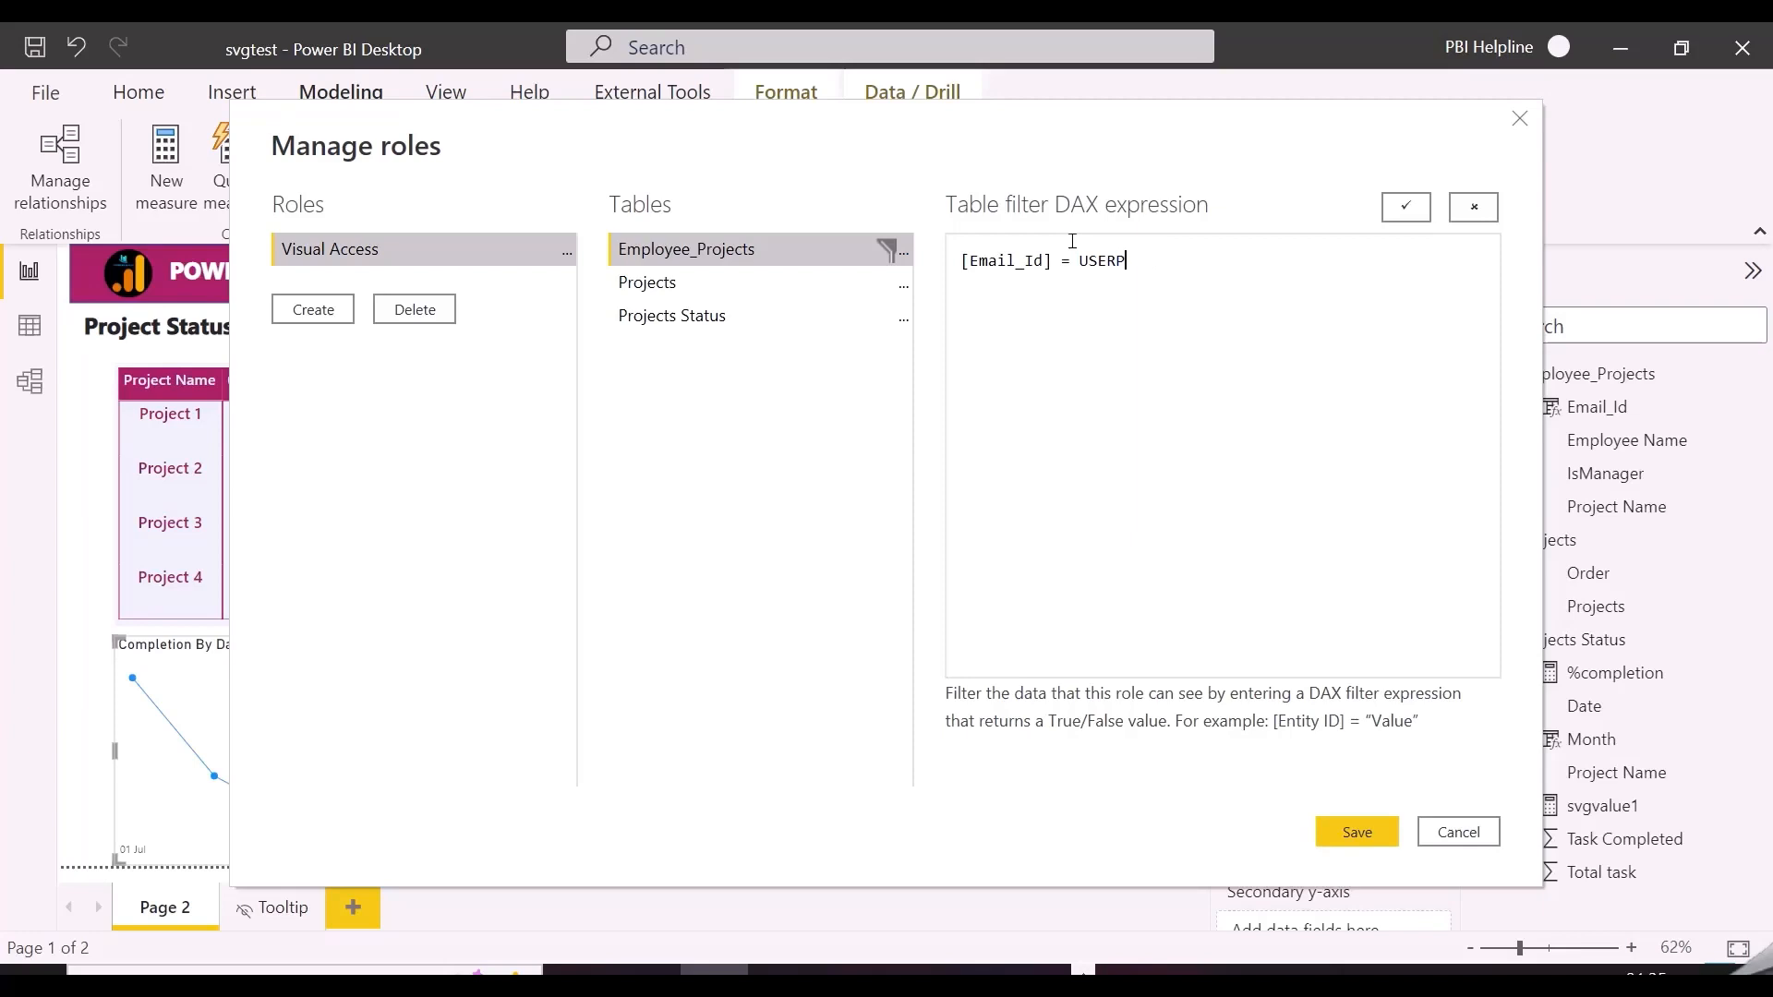
type("RINCIPALNAME()")
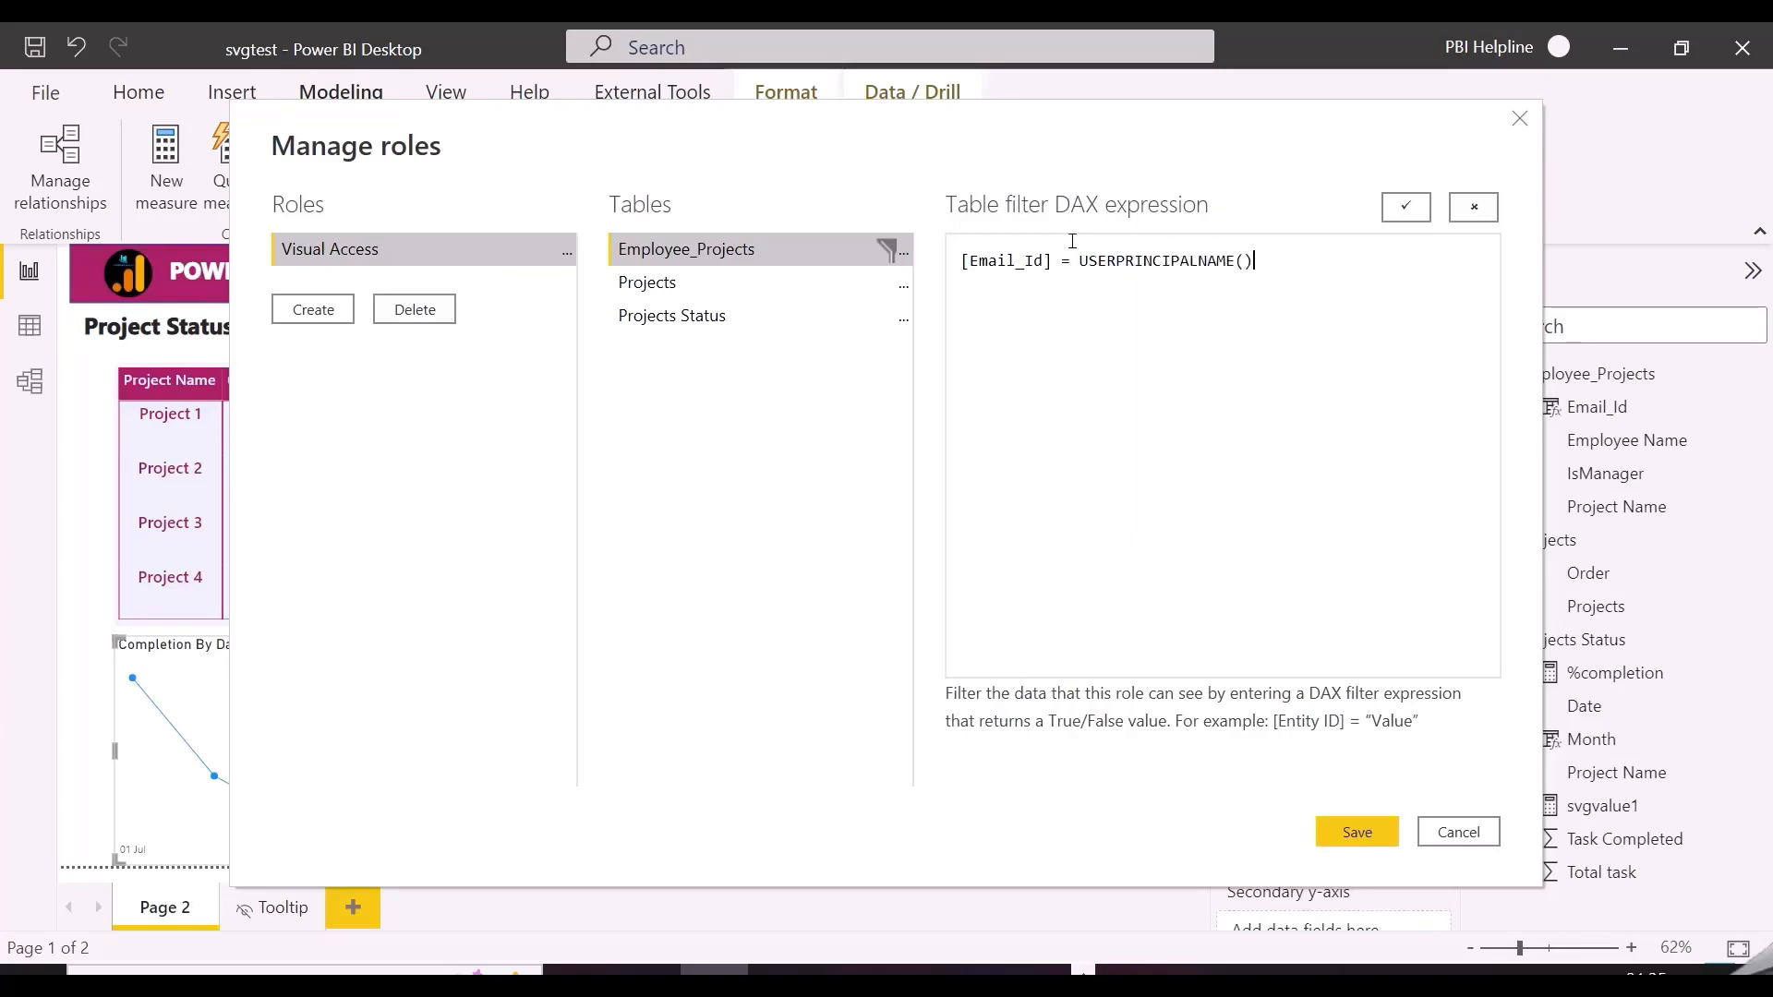
left_click(1355, 833)
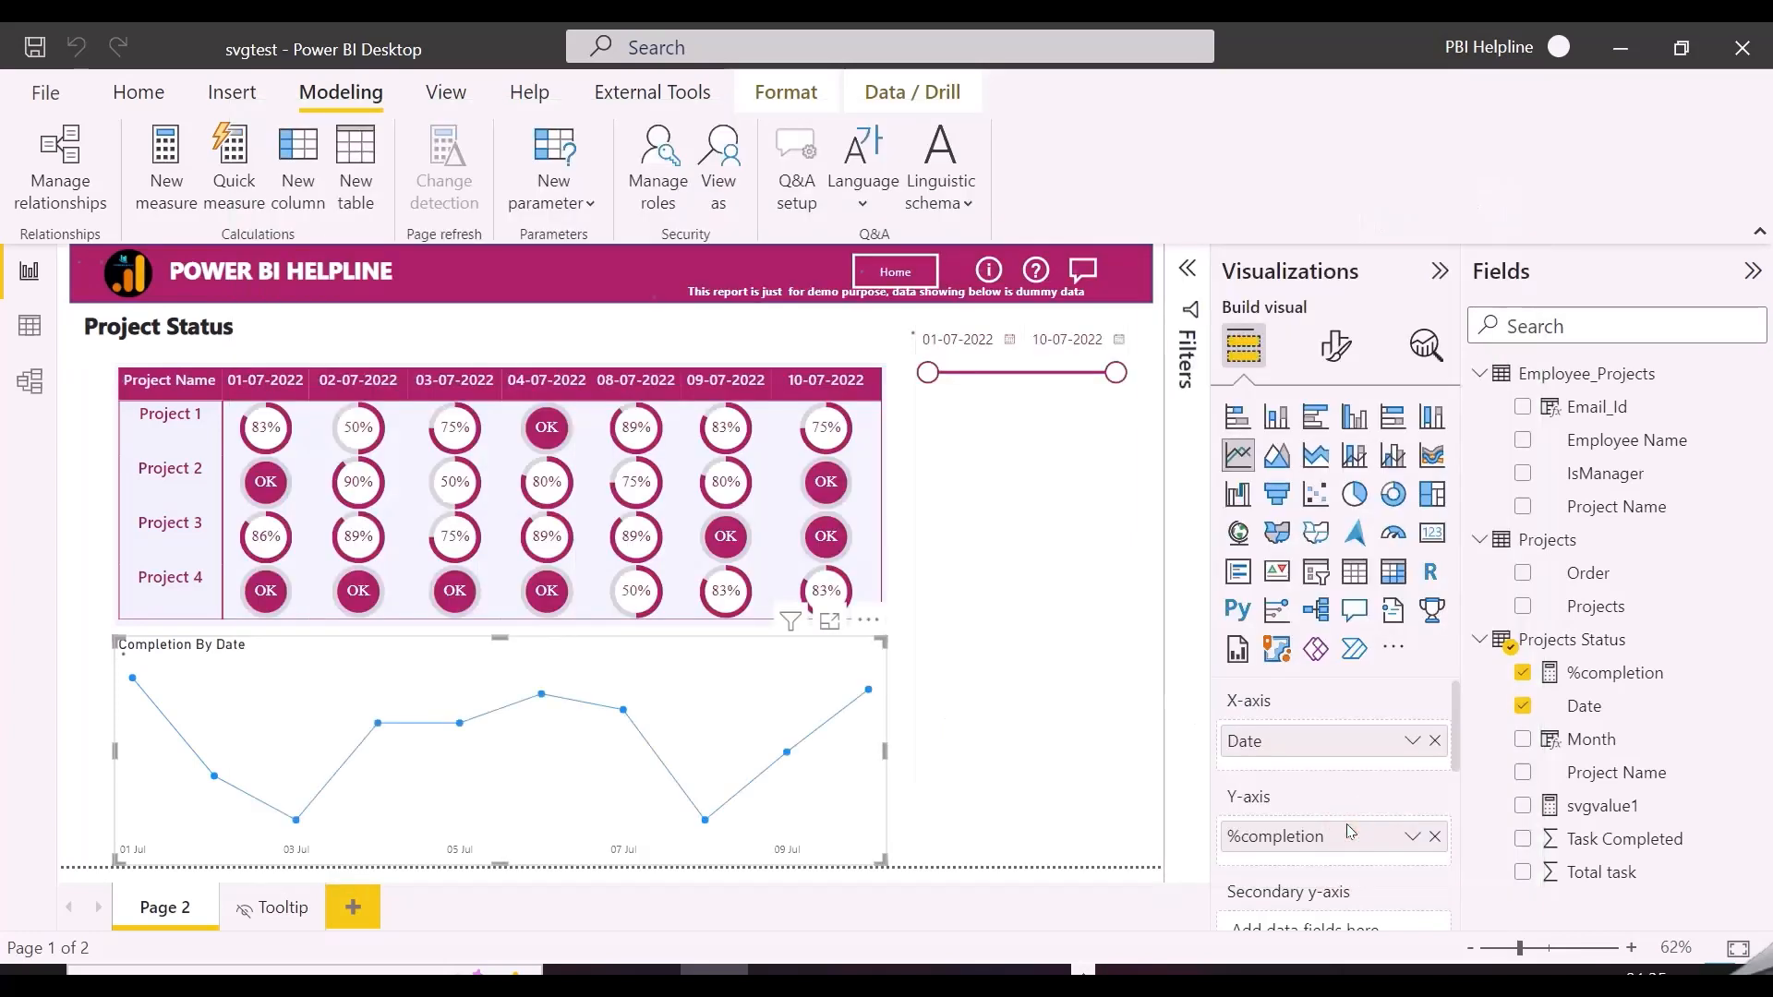
- In Model view, set the Employee_Projects–Projects relationship to cross-filter Both with security applied both ways
left_click(28, 382)
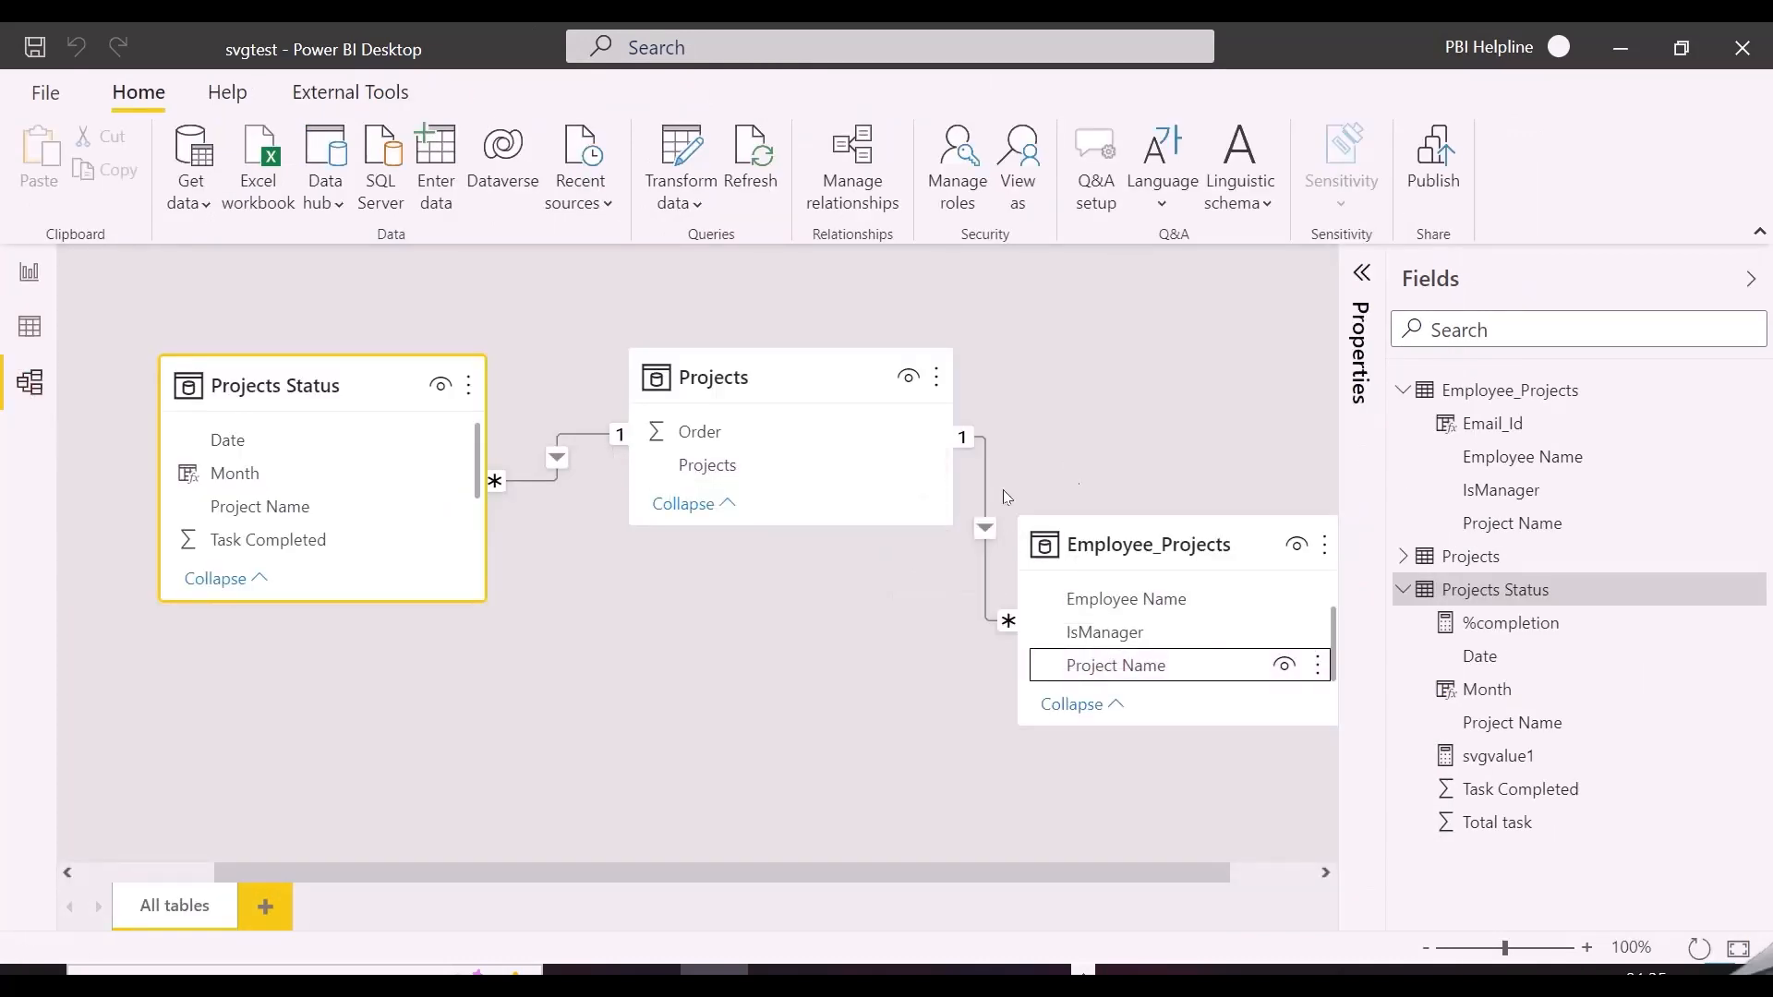
mouse_move(1125, 631)
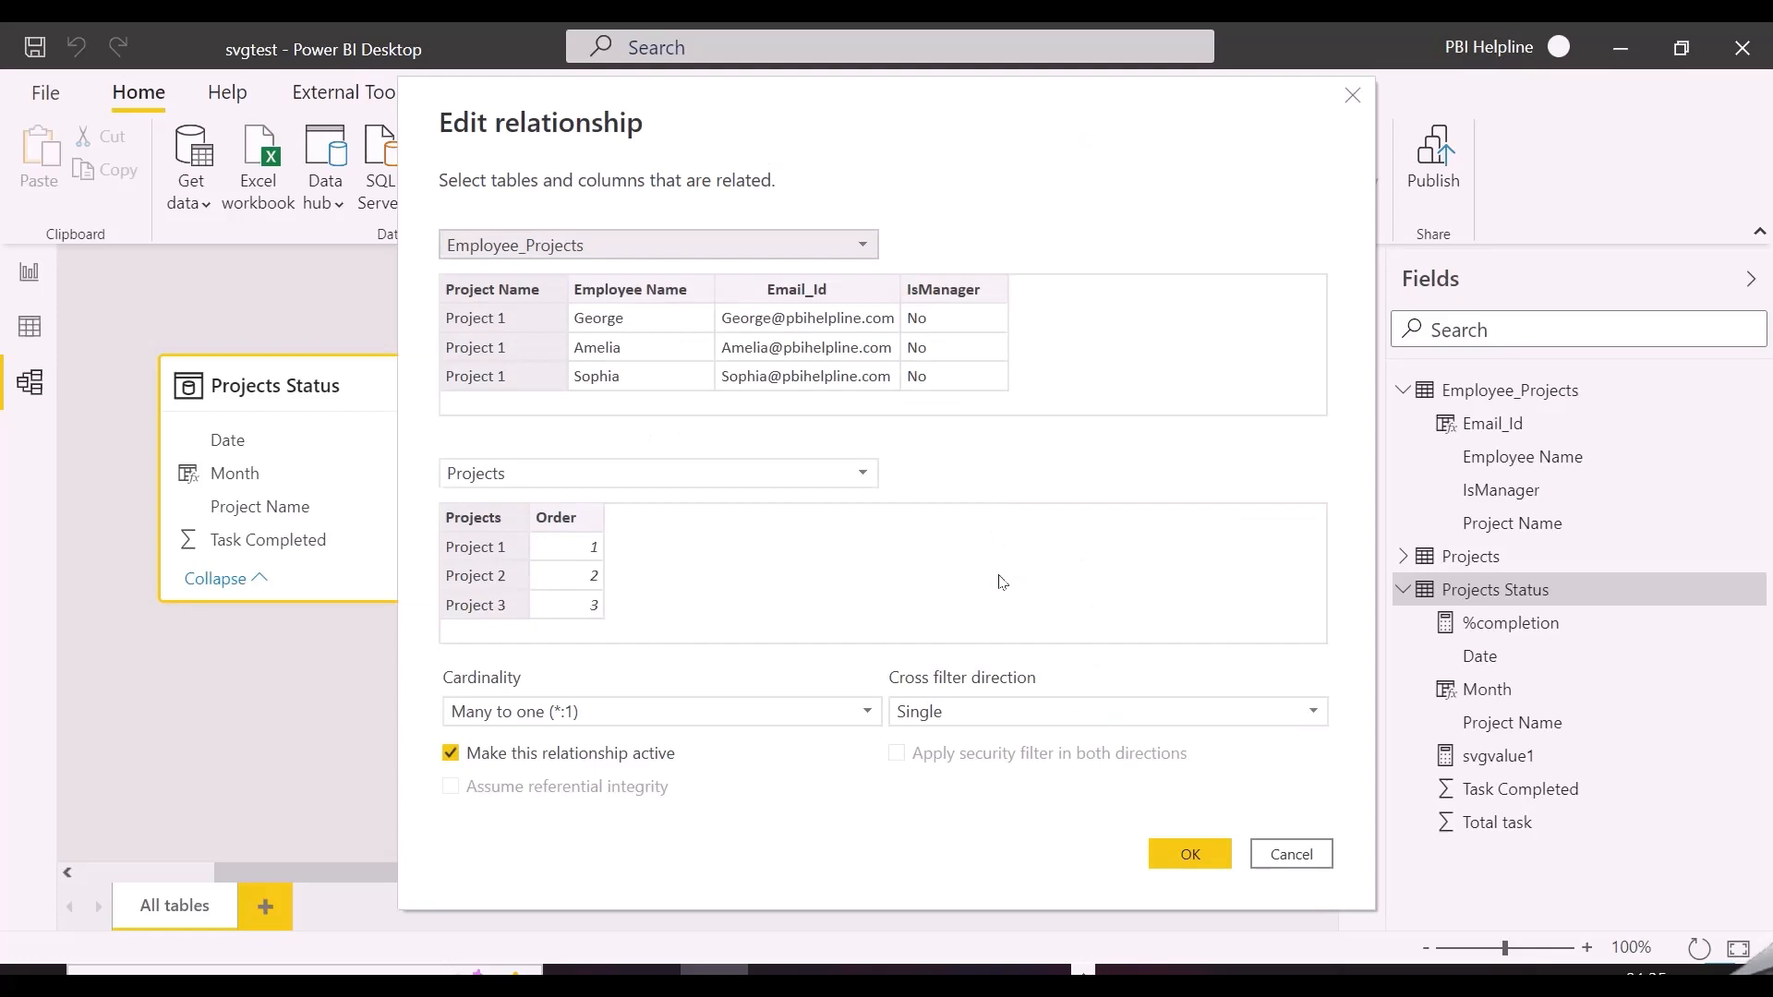
left_click(1104, 710)
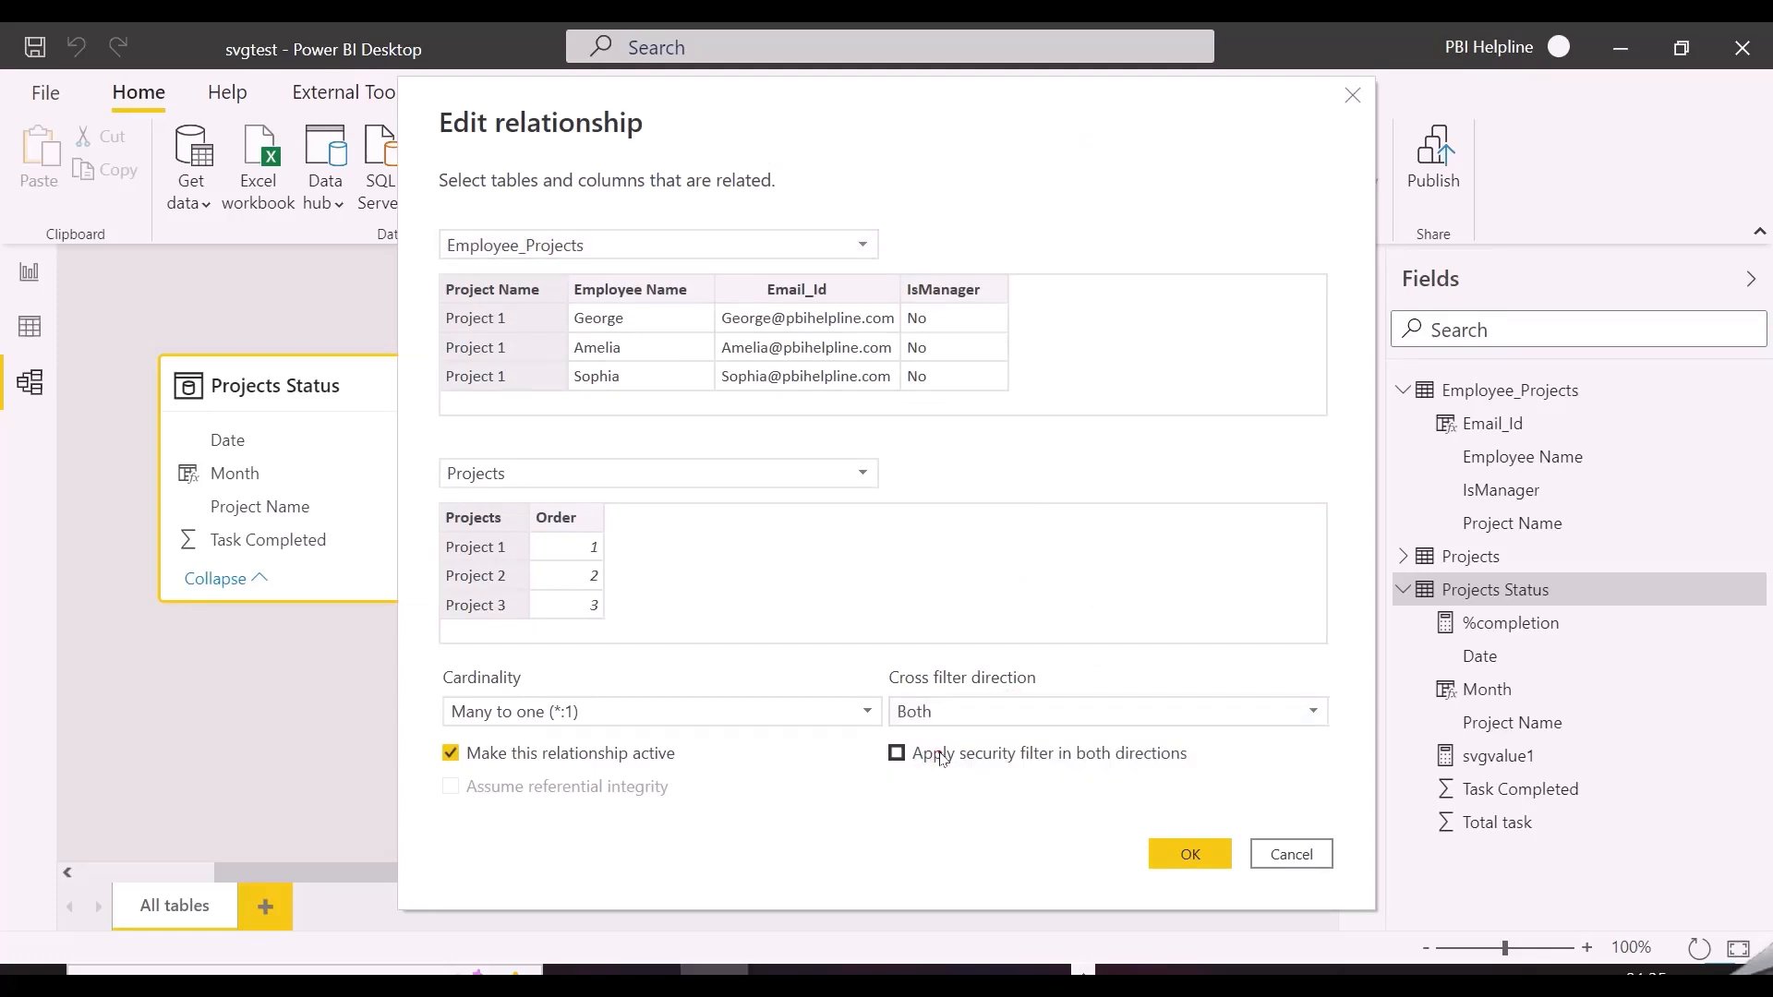
left_click(896, 753)
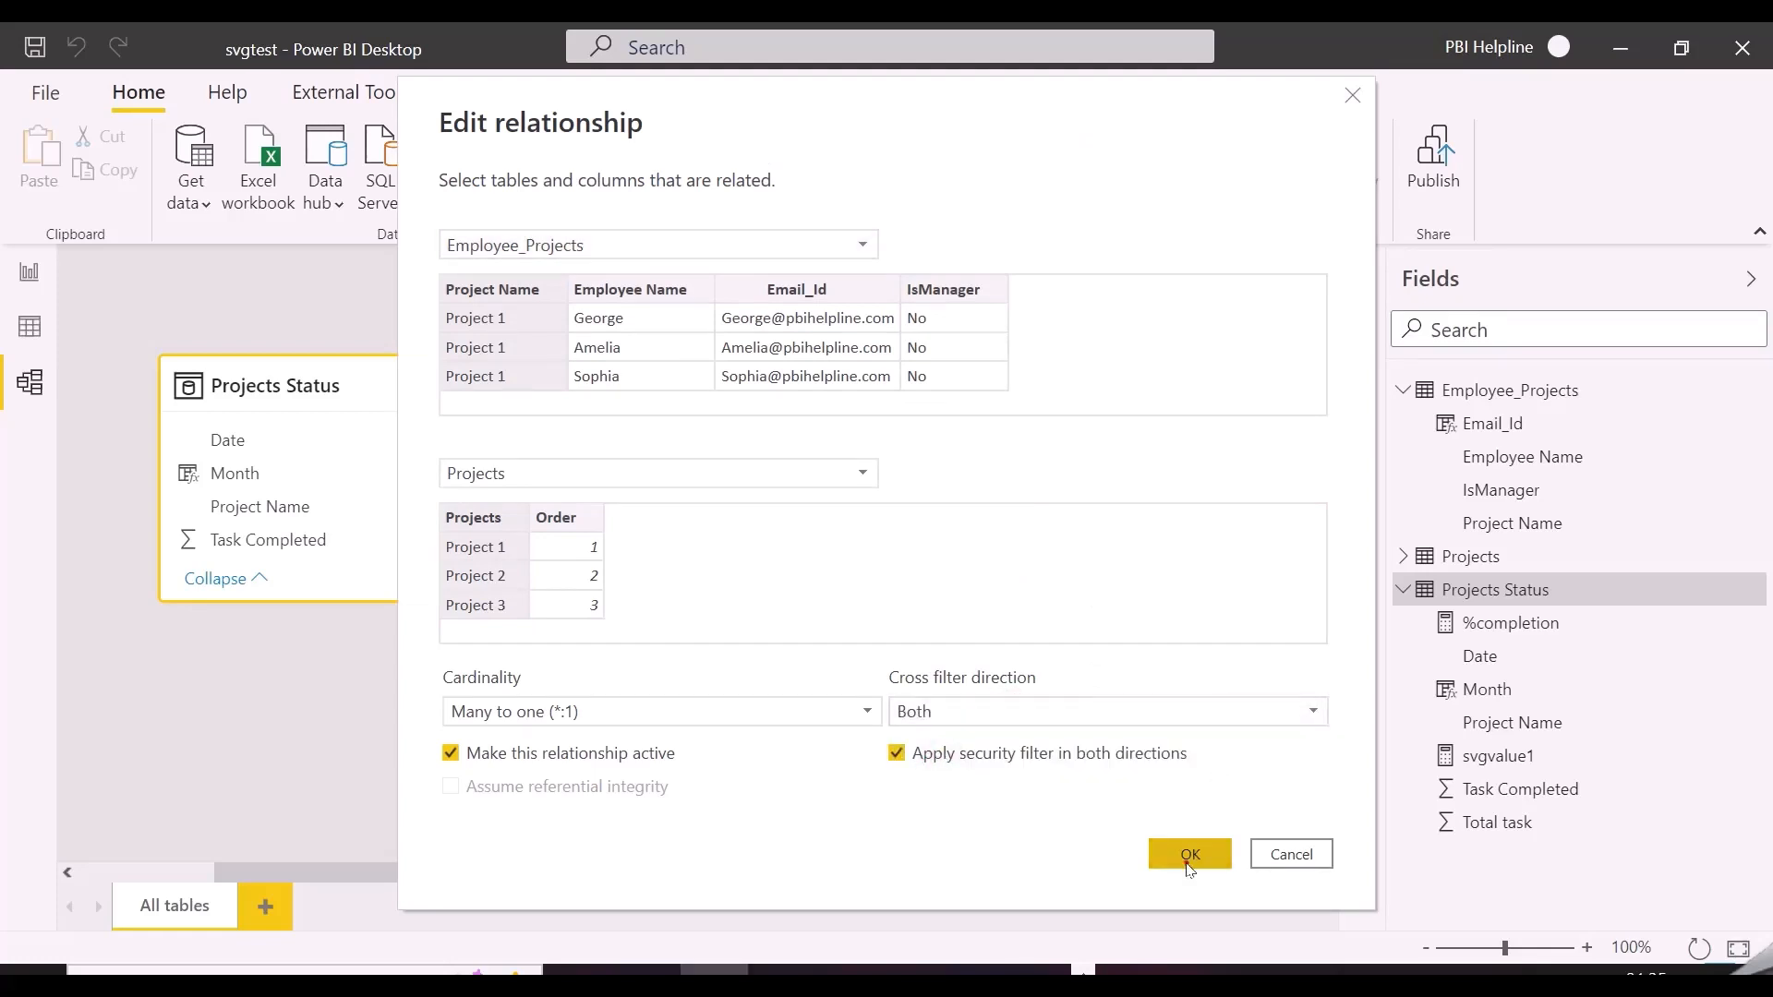
left_click(1187, 853)
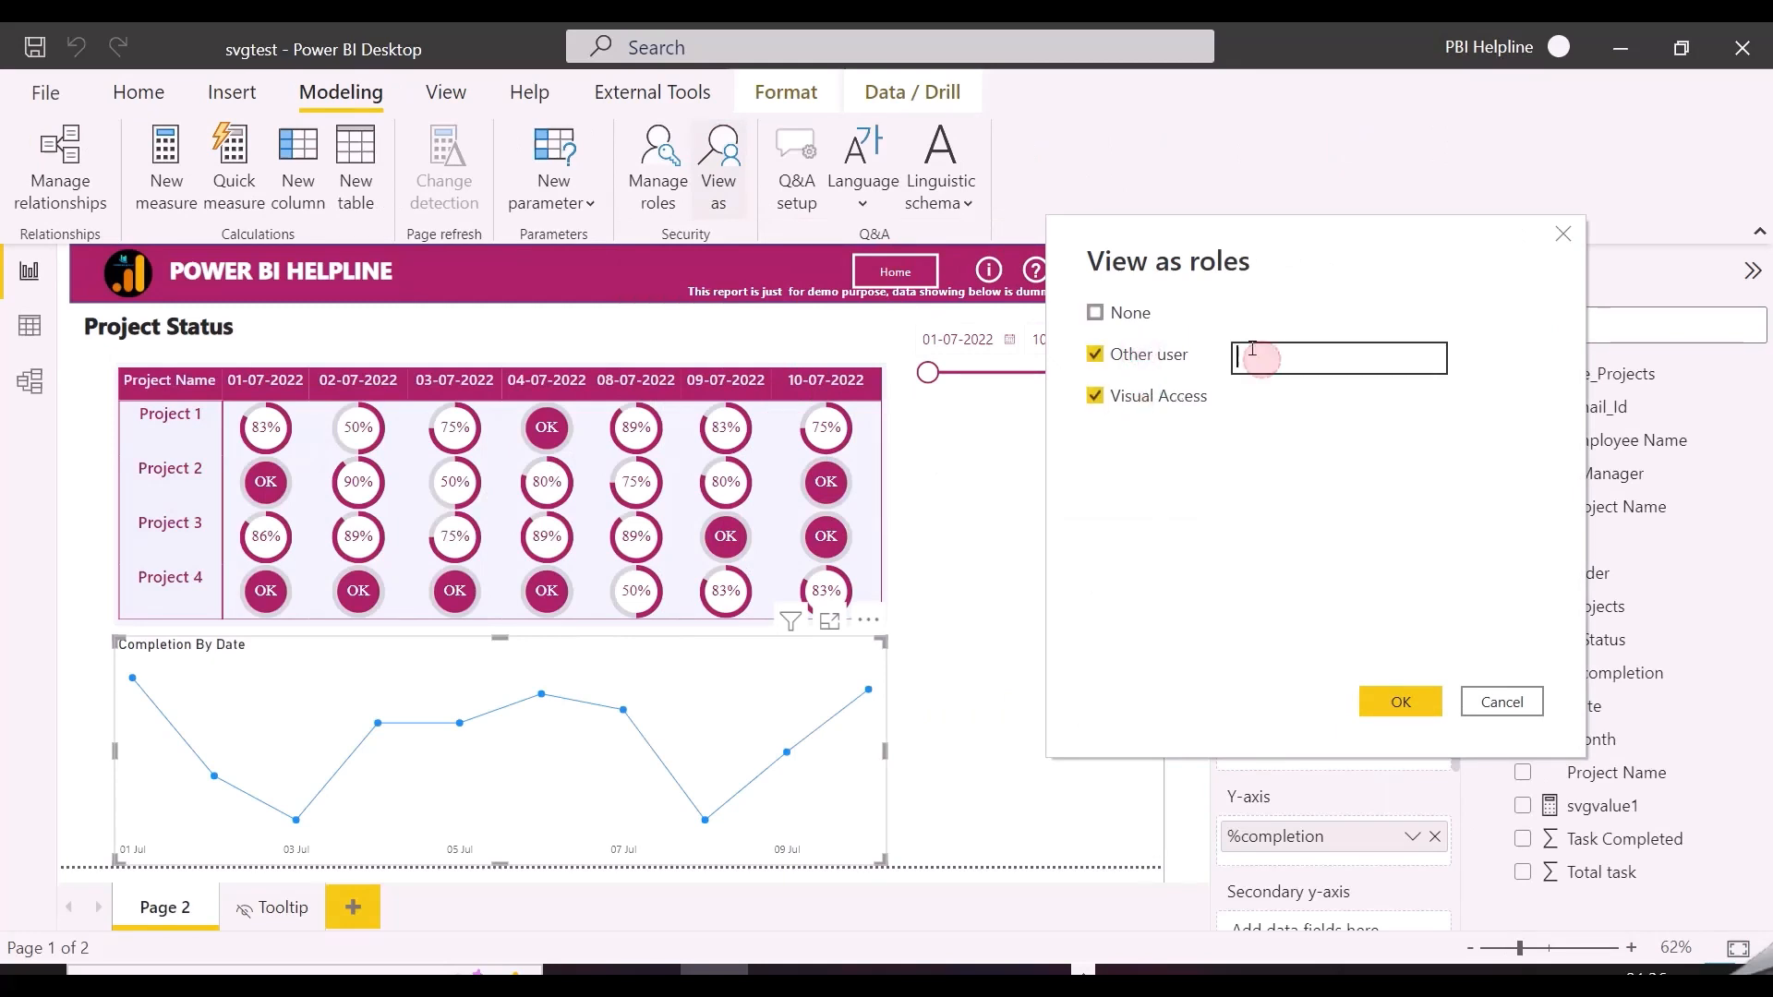
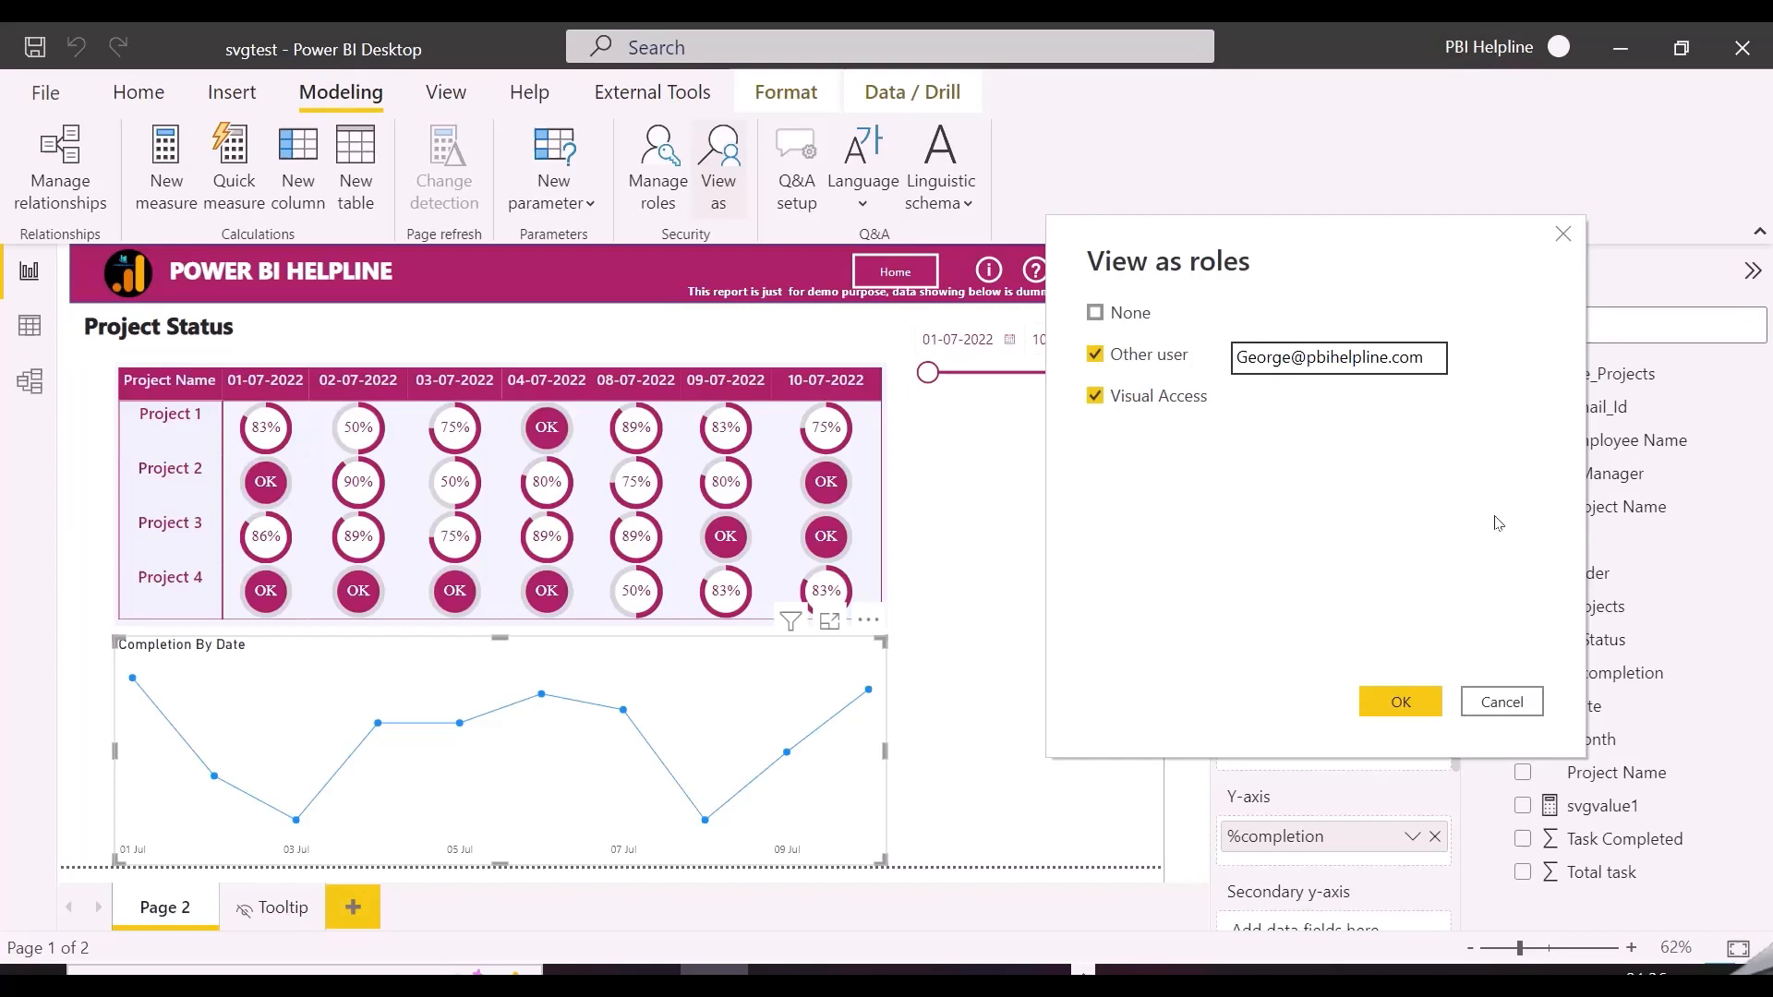
left_click(1398, 702)
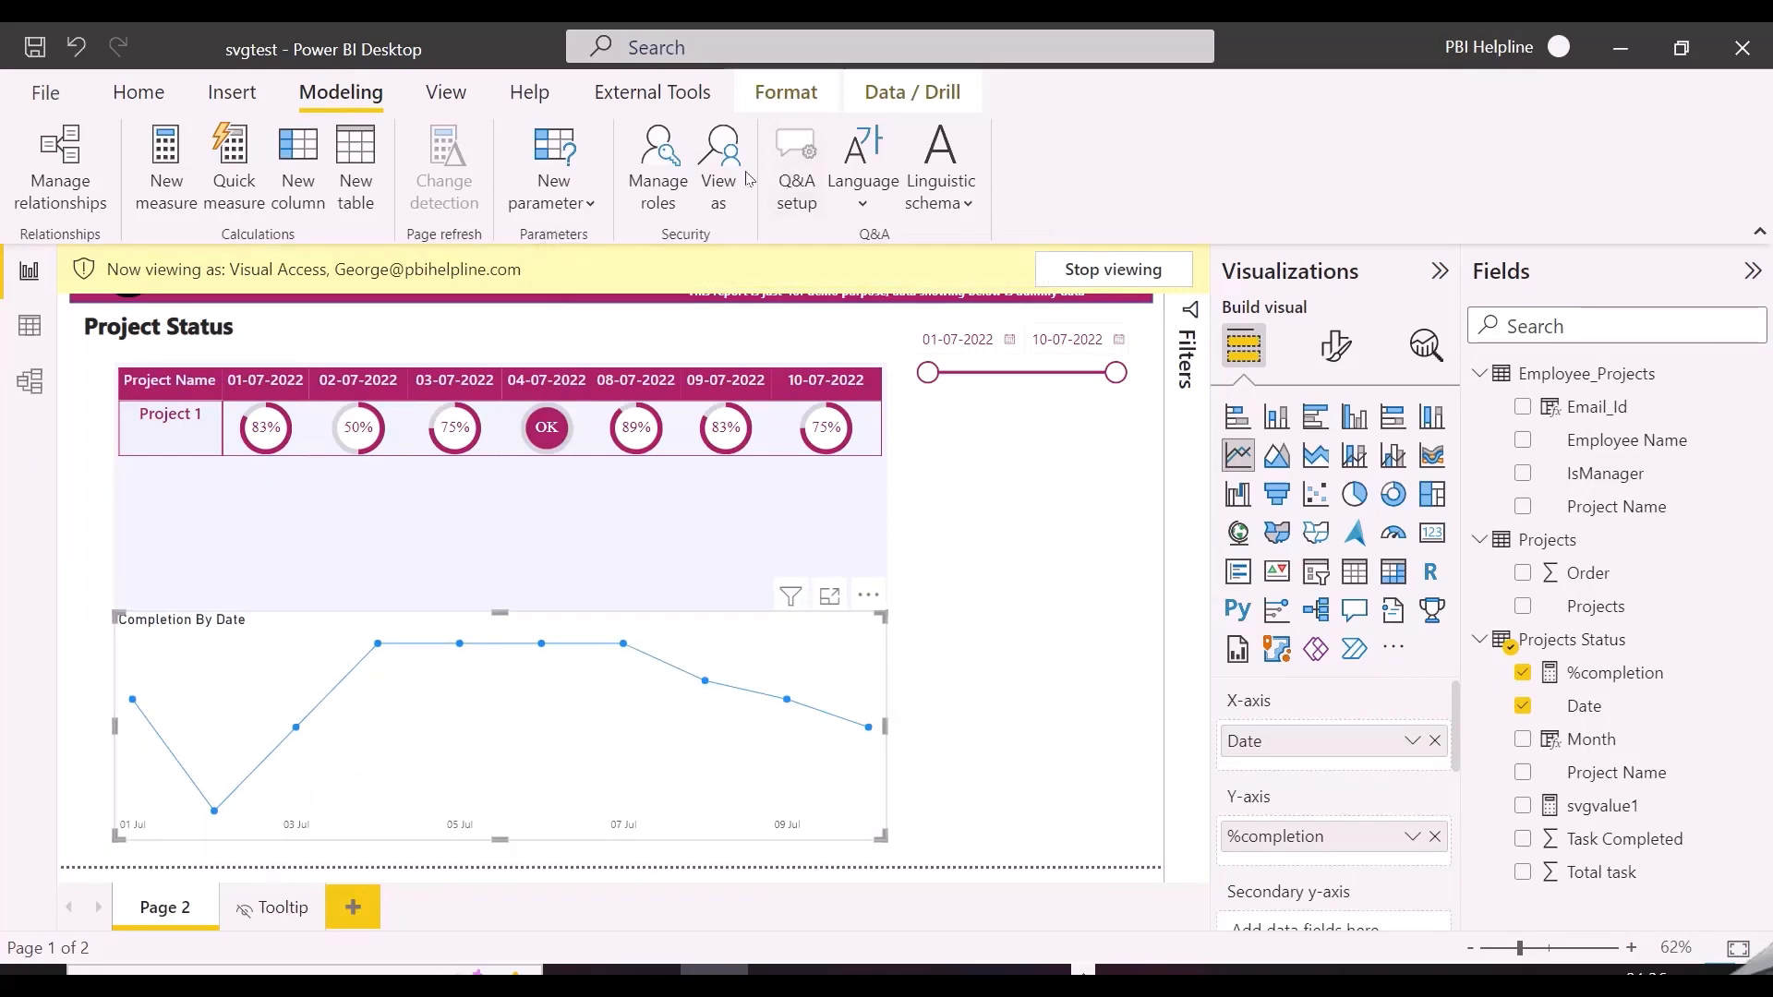
left_click(719, 165)
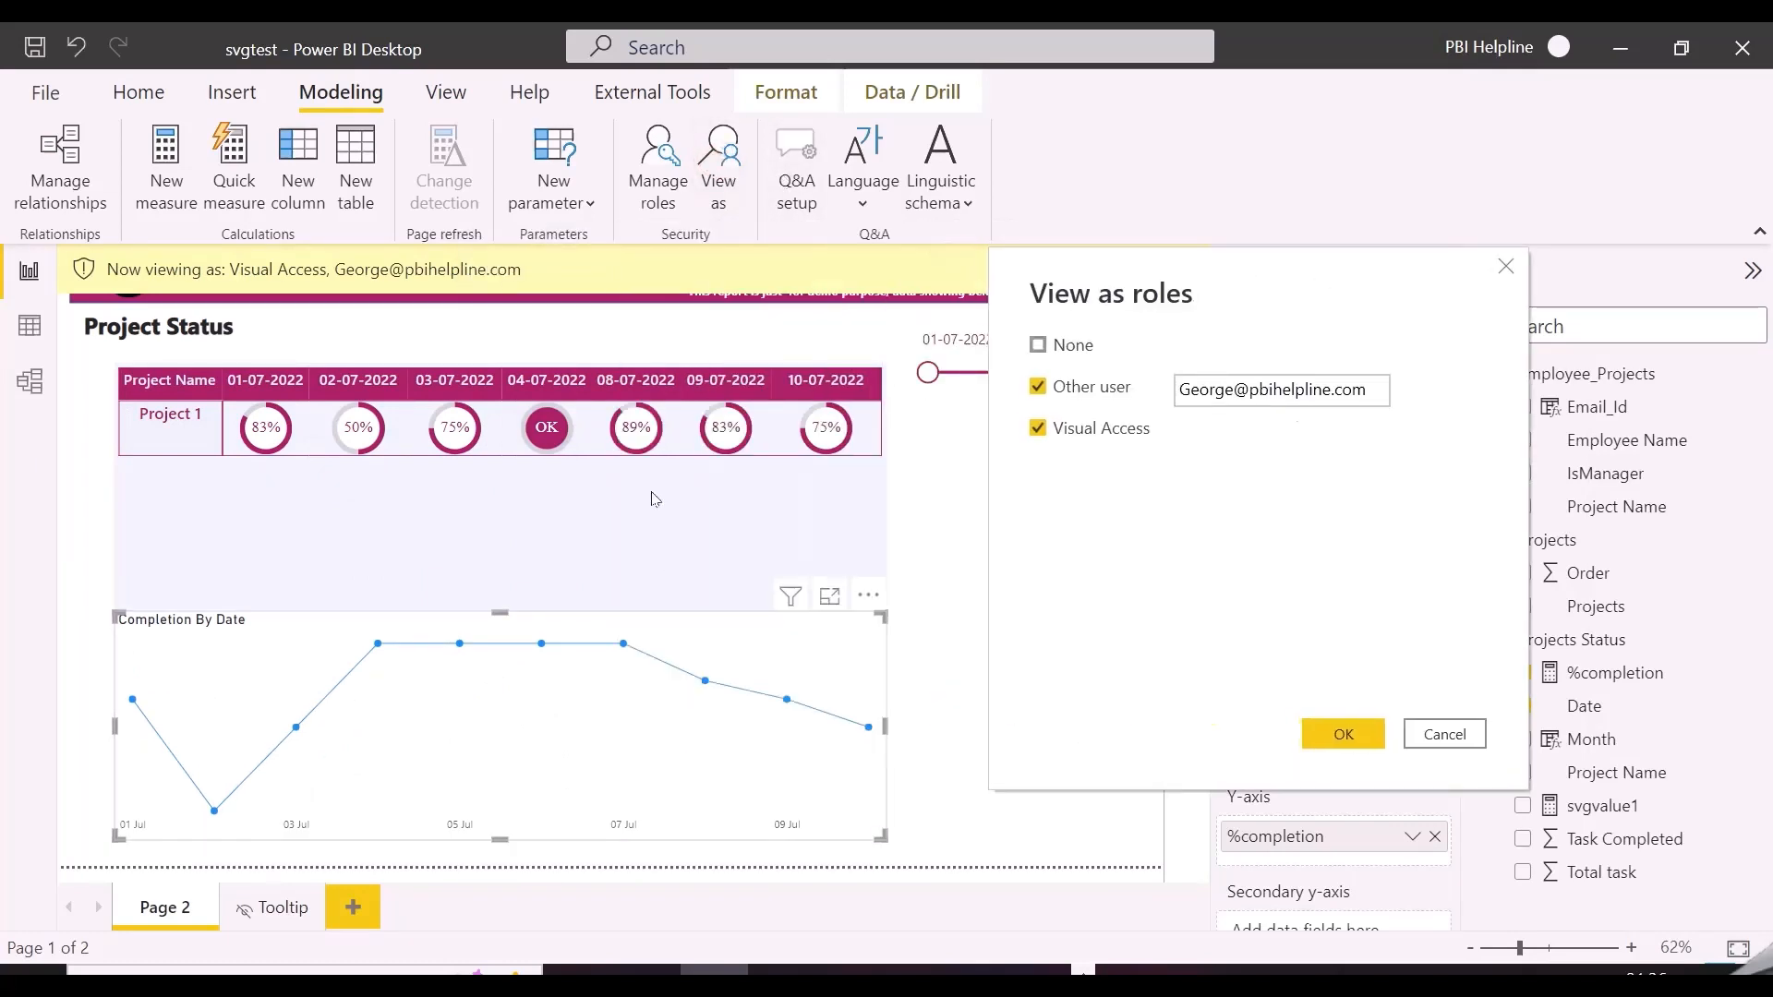
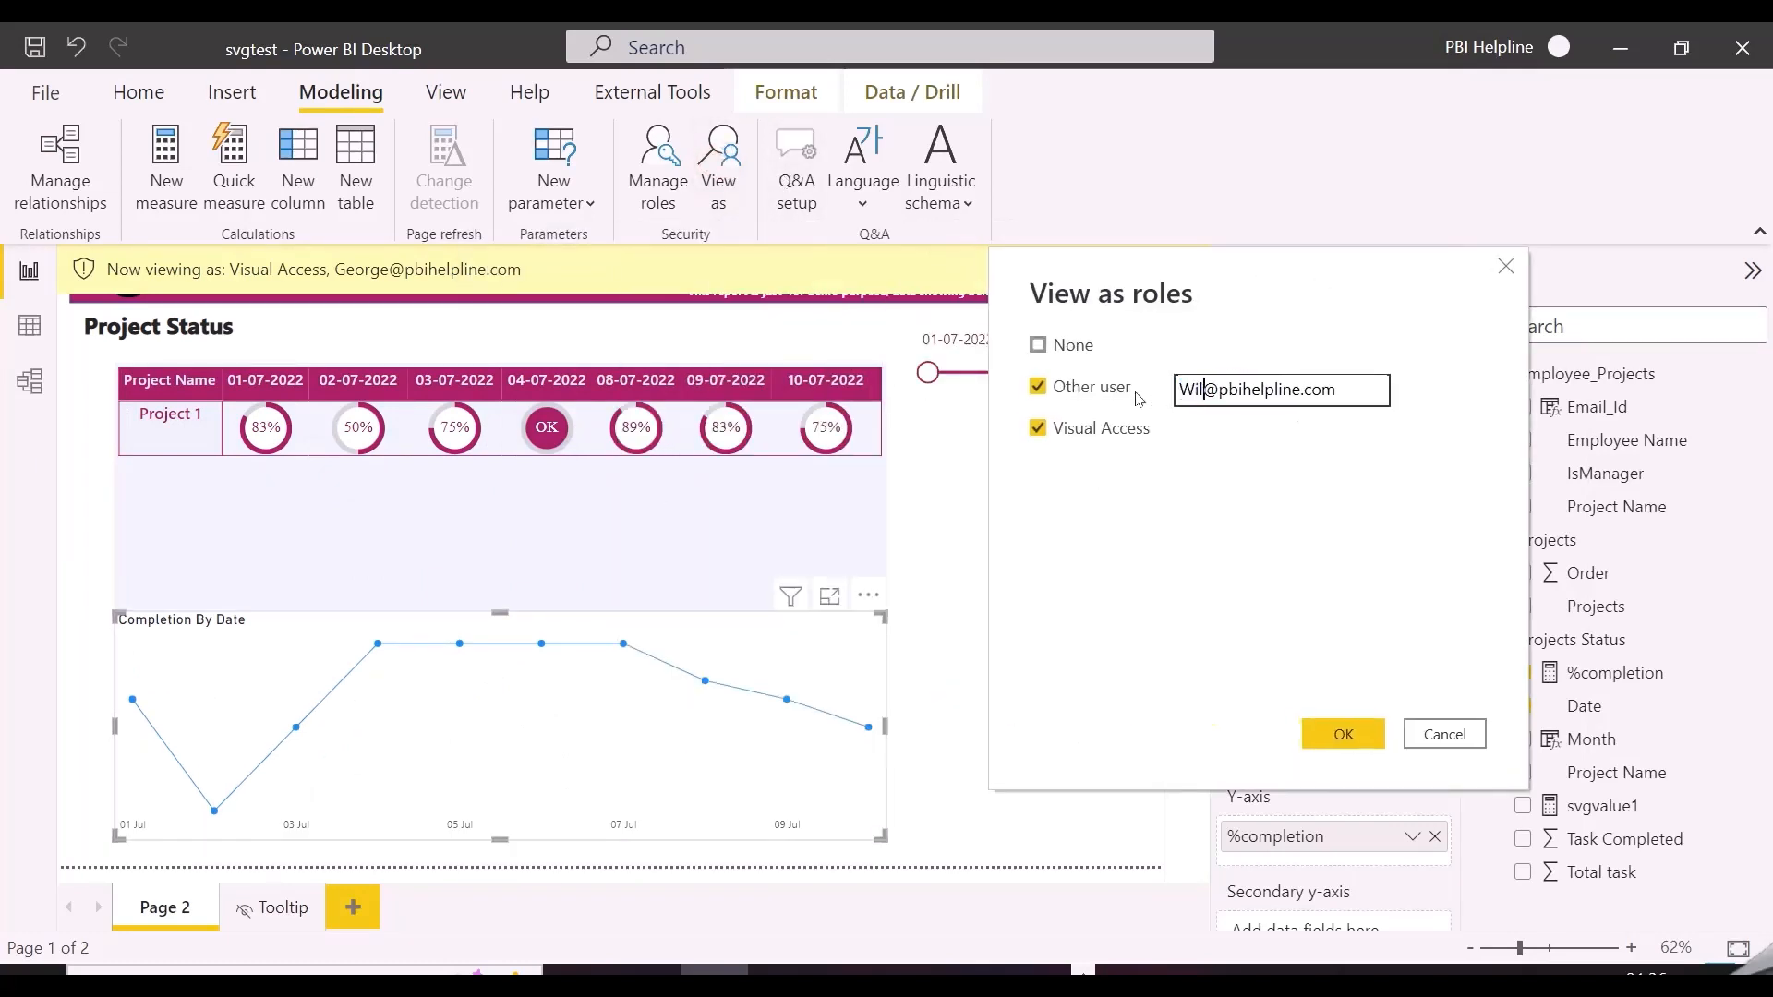
left_click(1342, 733)
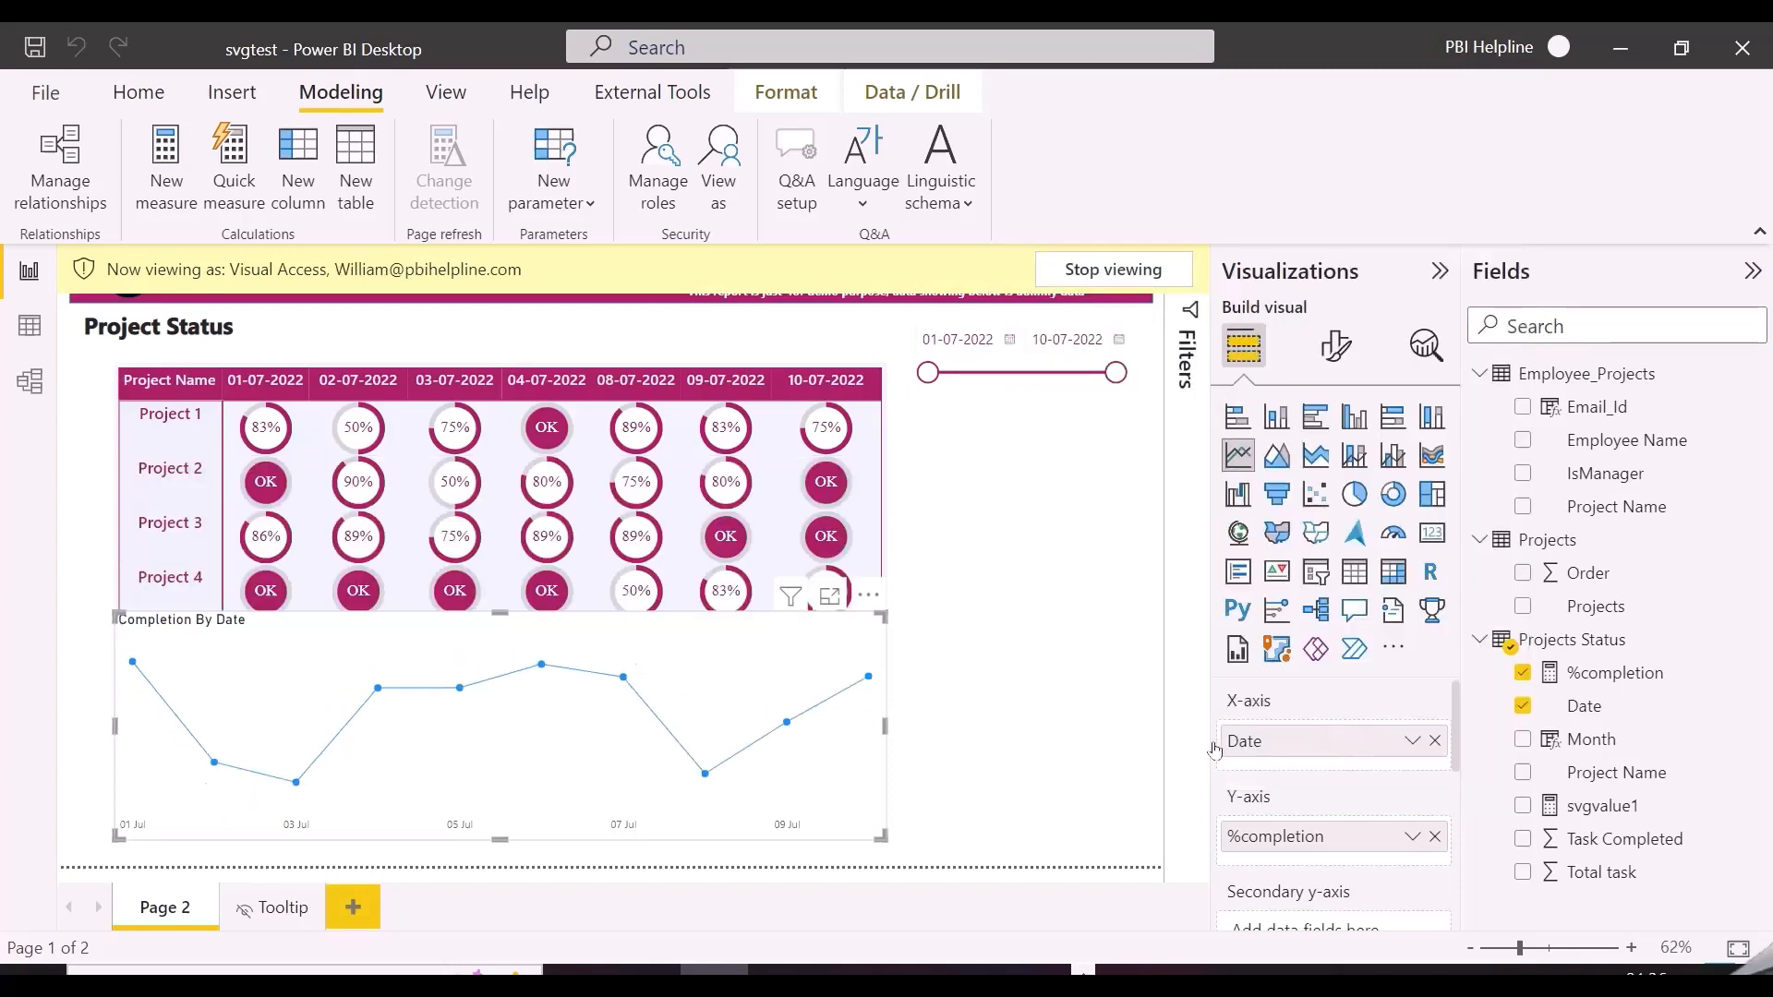
left_click(164, 164)
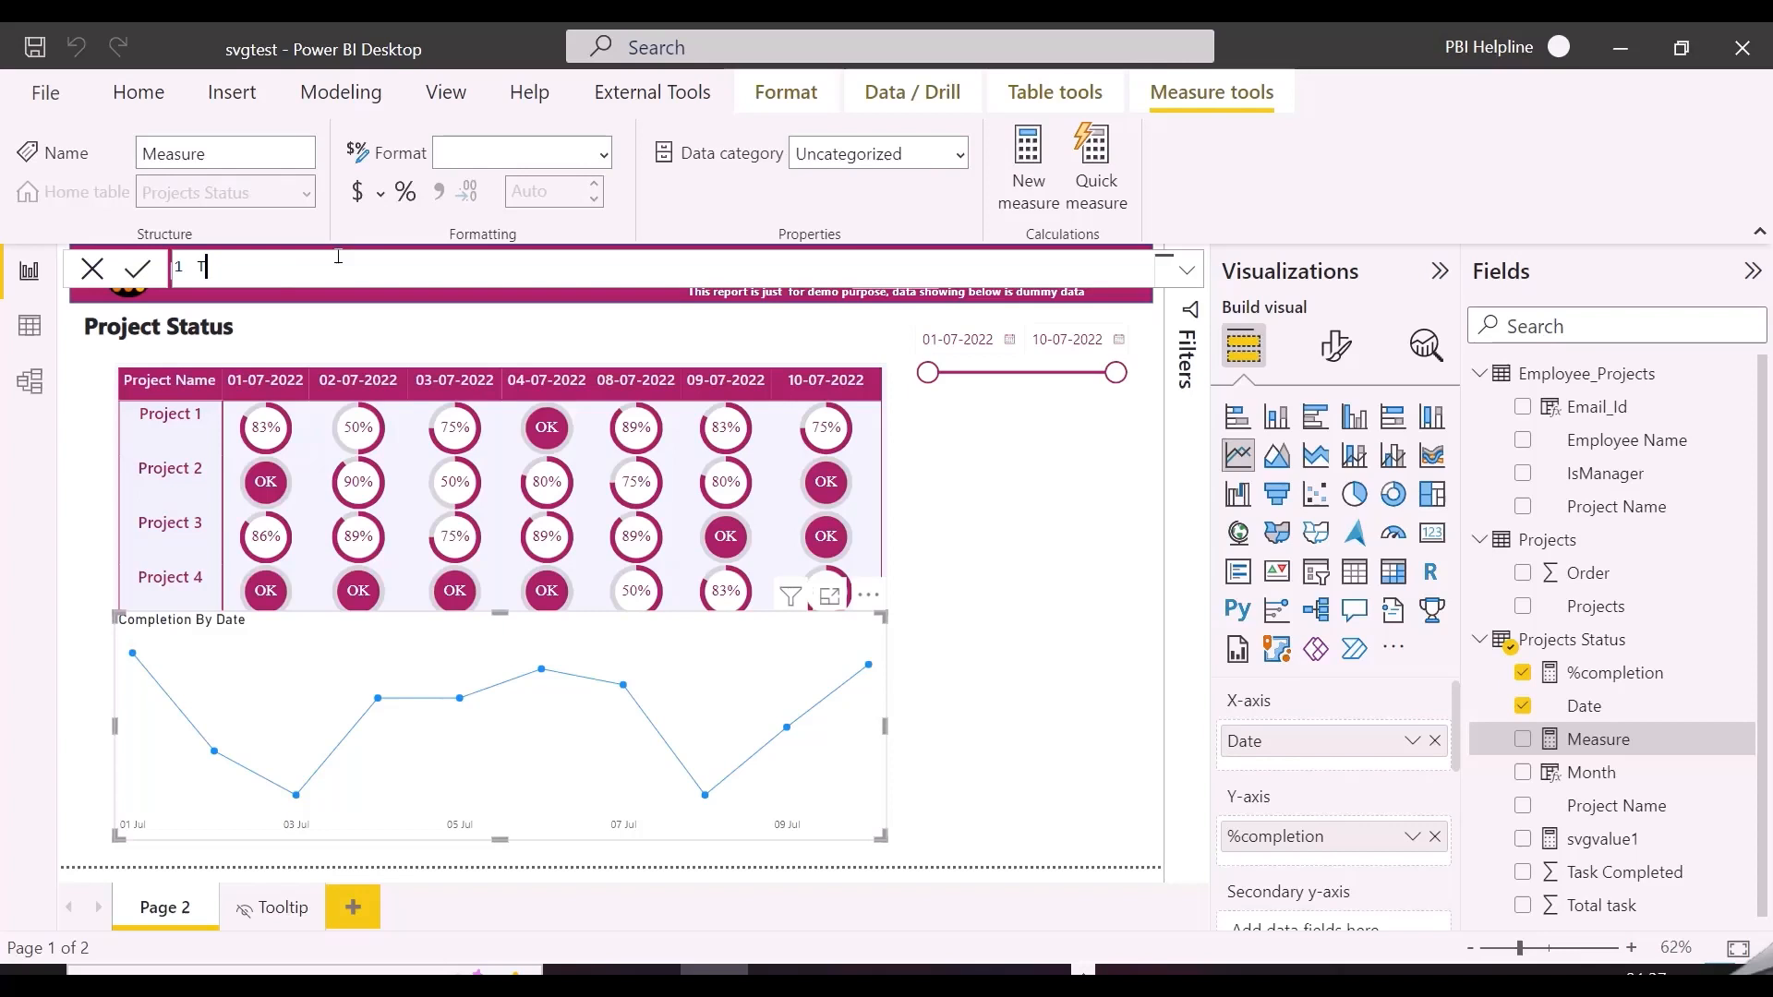
- Write the Task Completion By Employees measure: IF(MAX(IsManager)="No", completion ratio, BLANK())
type("ask Completion By")
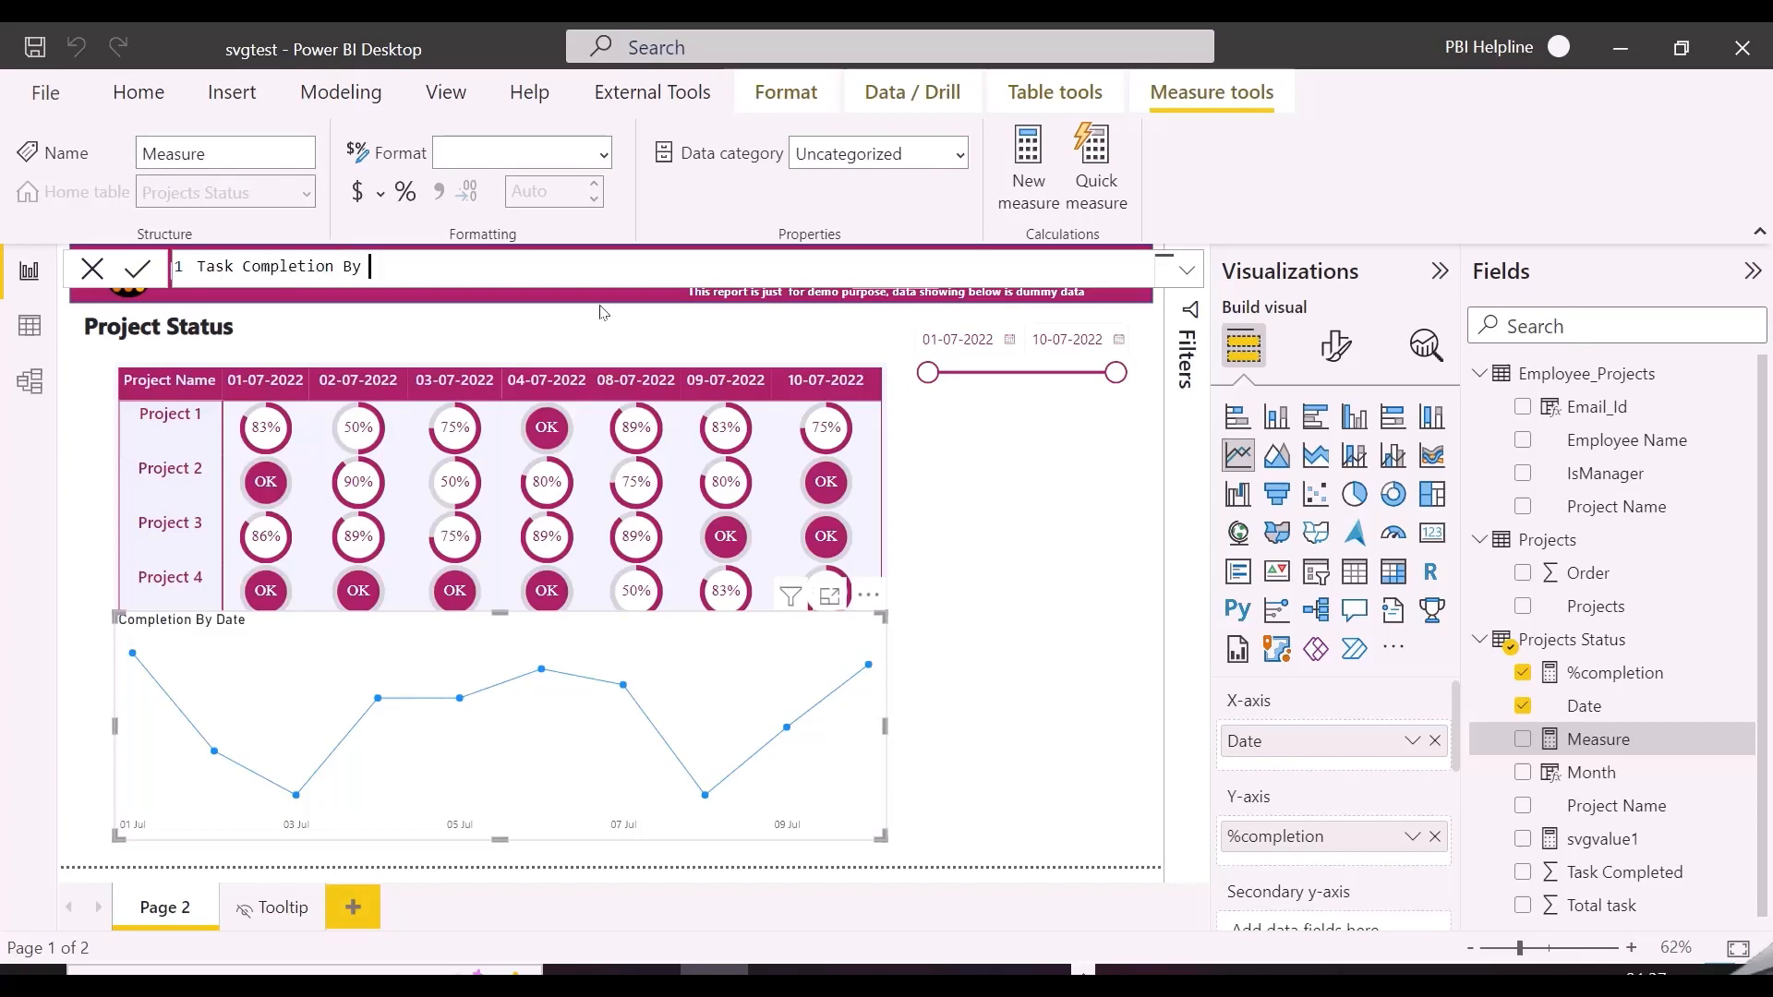
type("Employees =")
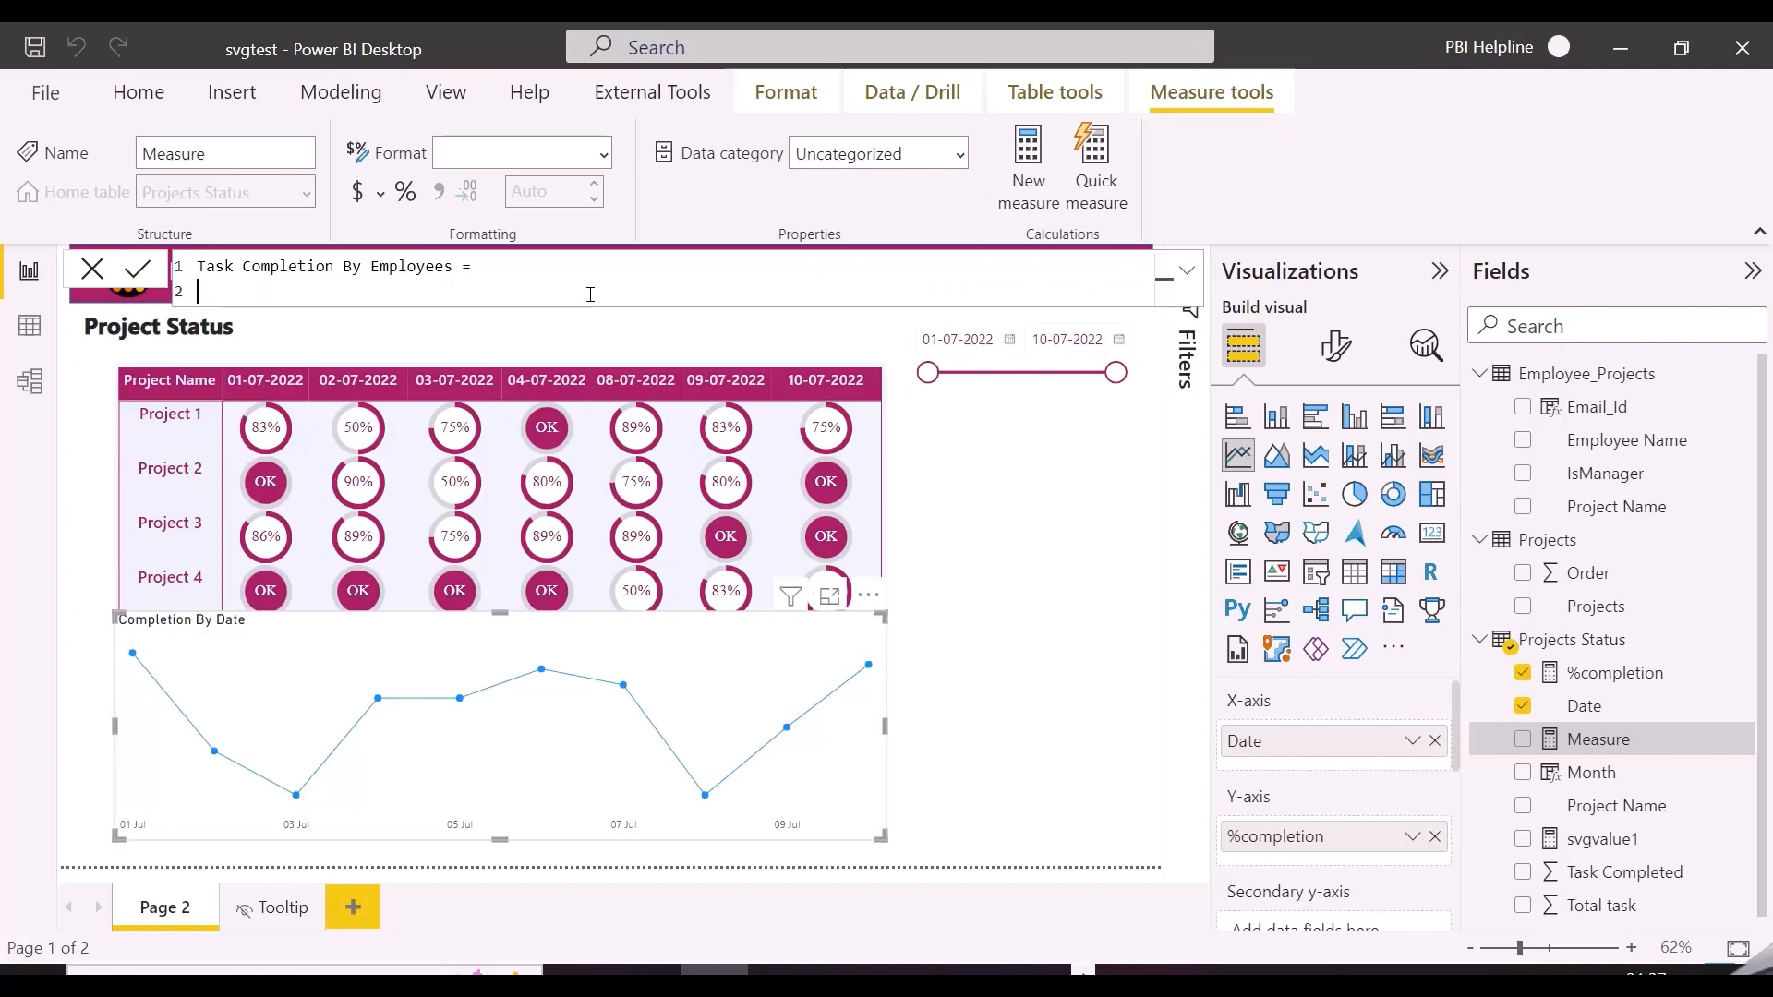
type("IF(")
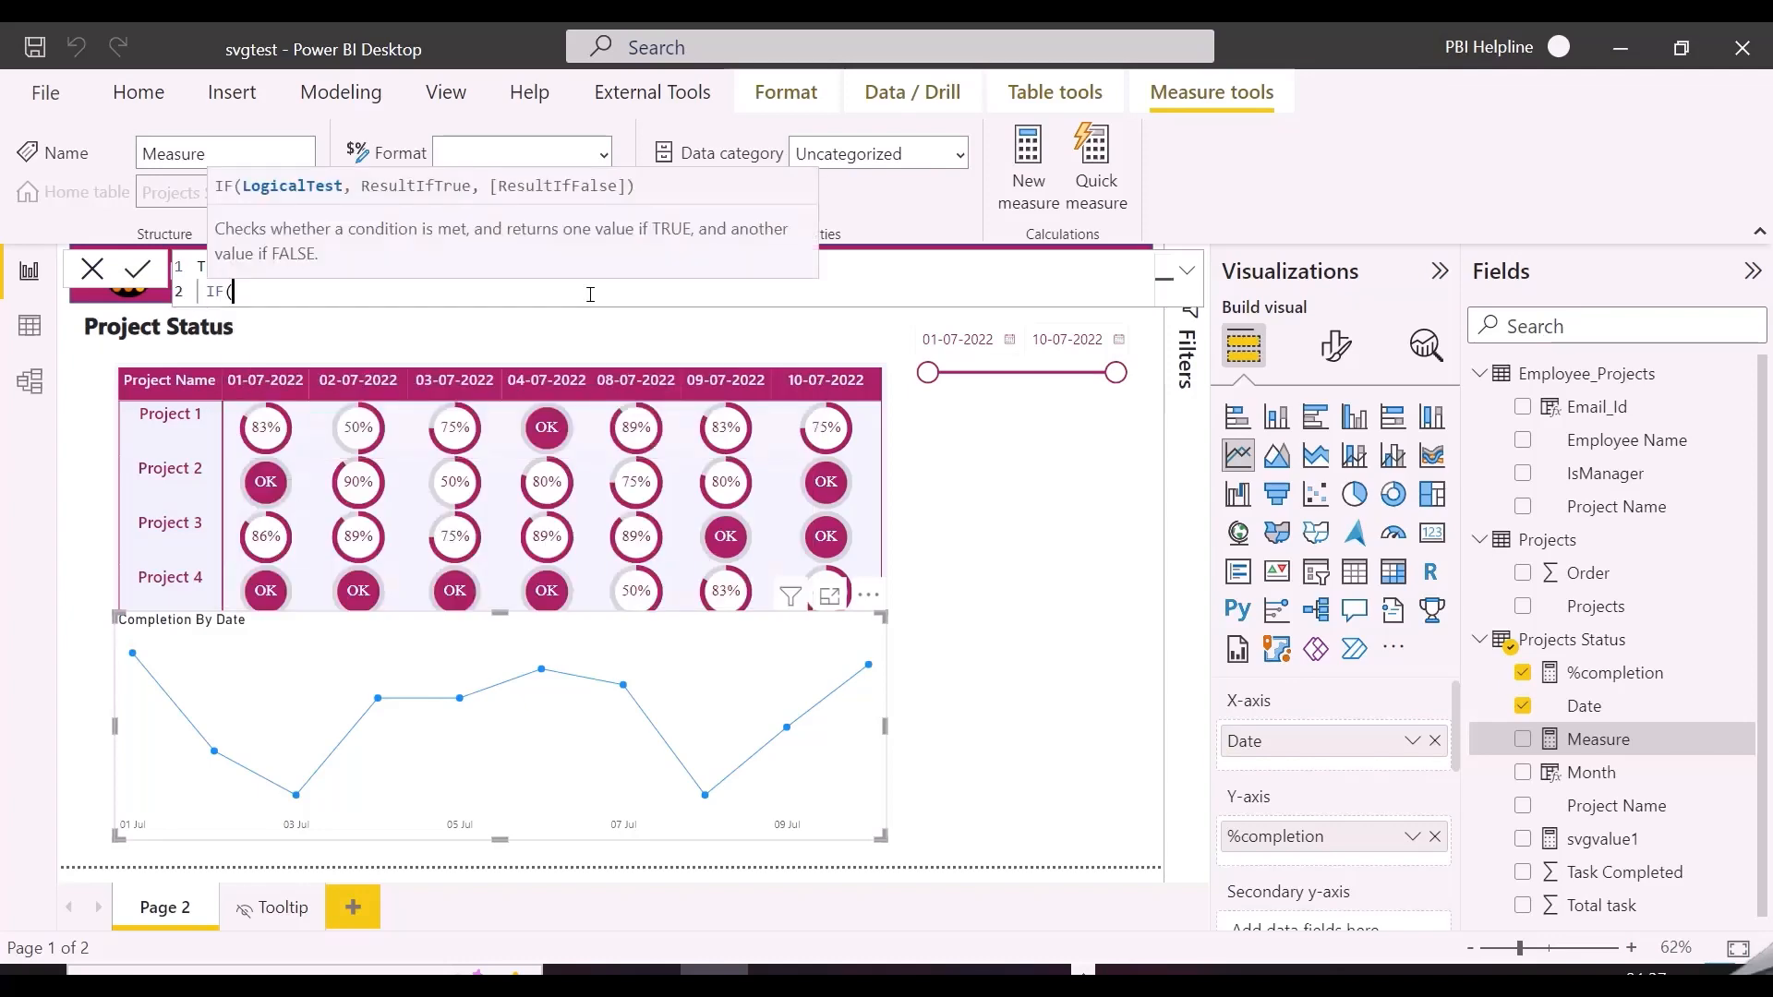
type("MAX(")
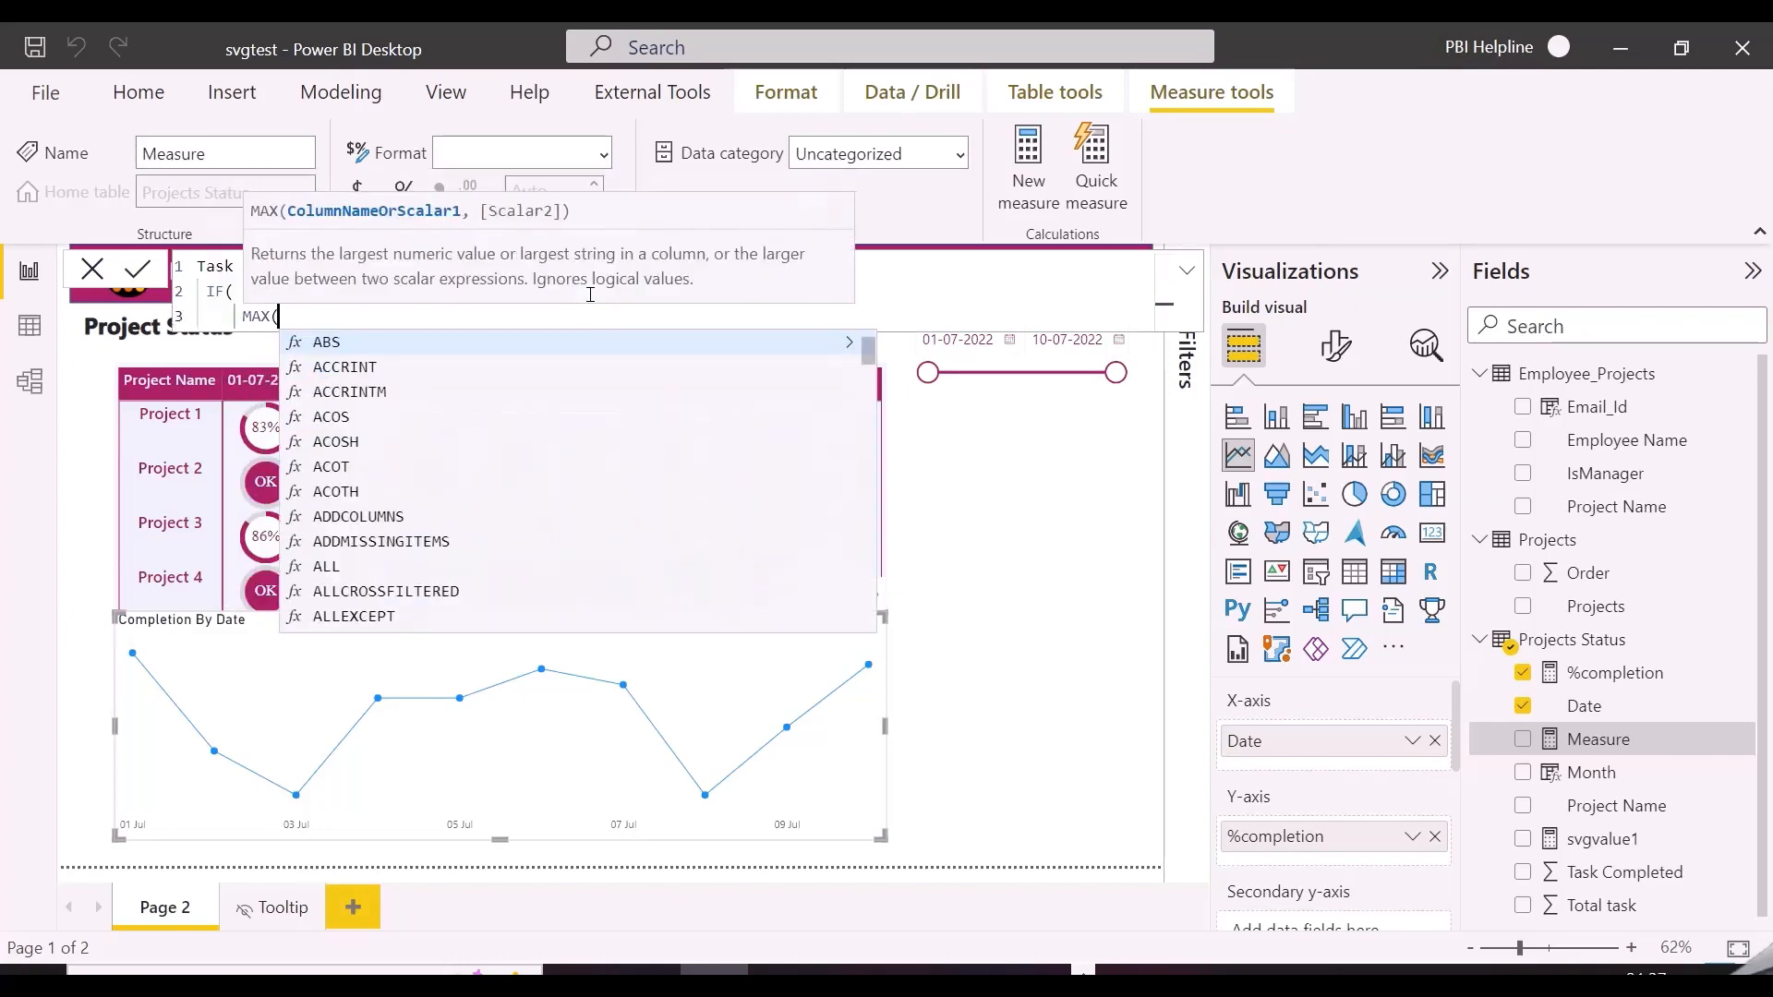
type("Employee_Projects[IsManager]")
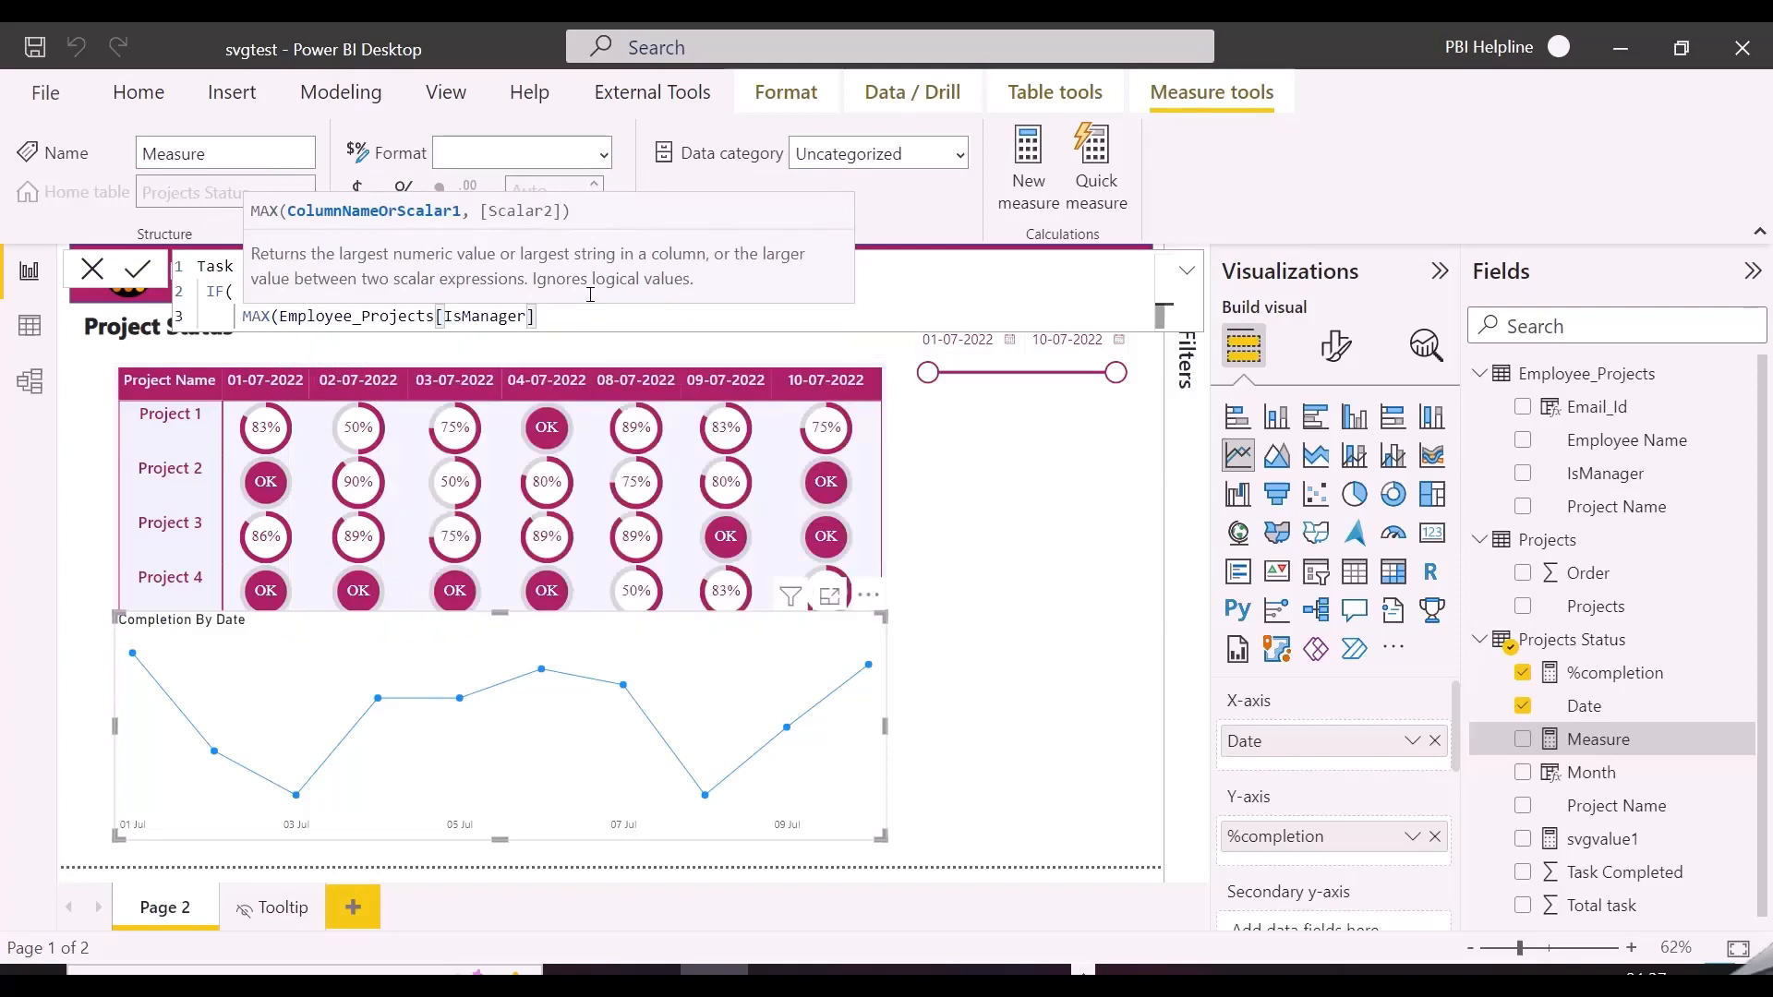
type("= \"No\",")
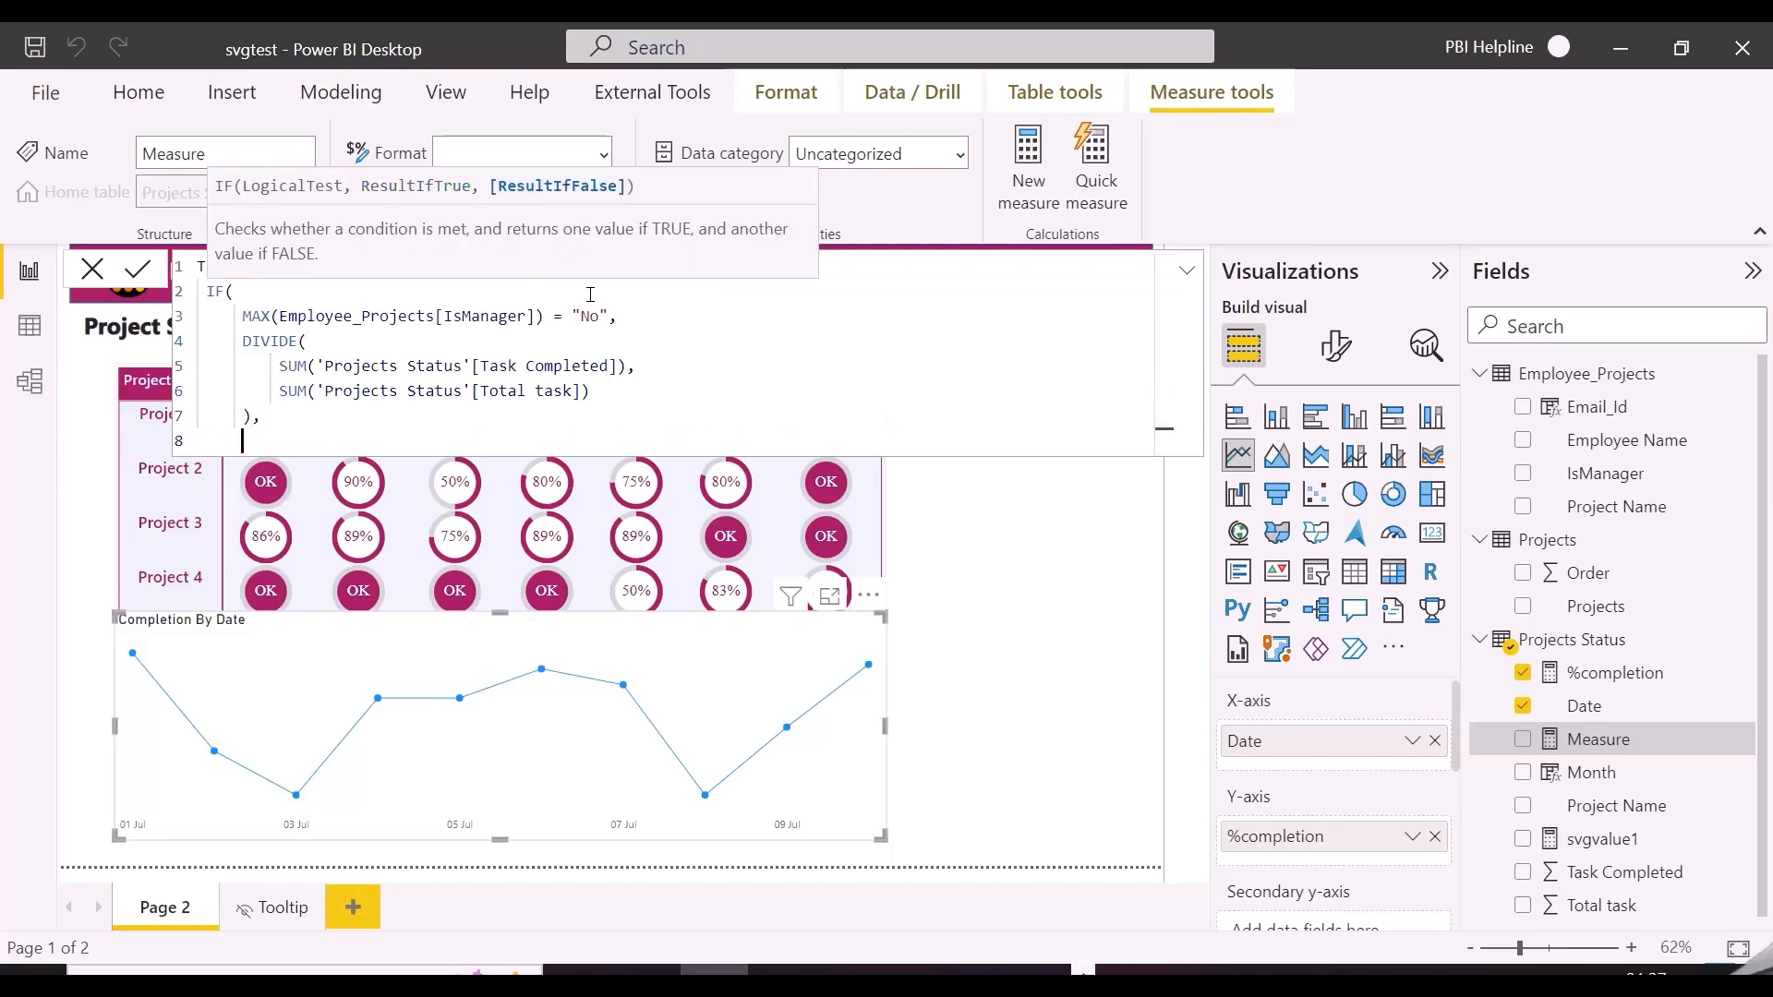
type("BLANK()")
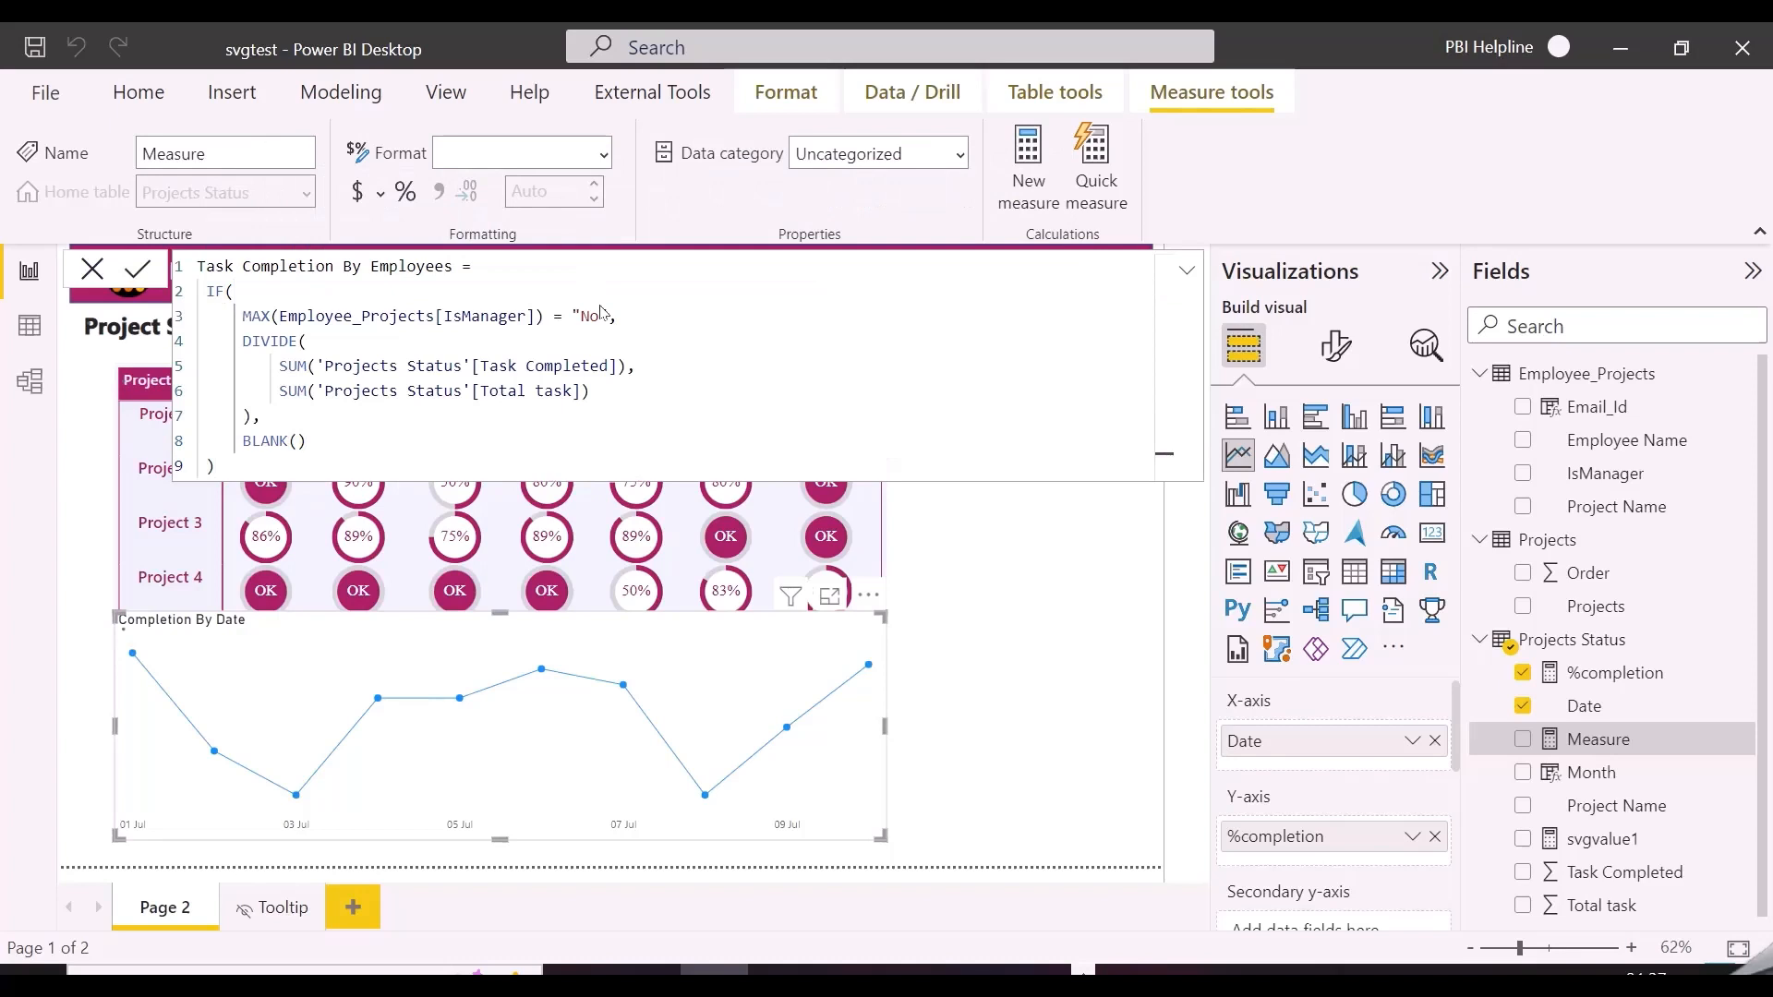
left_click(135, 270)
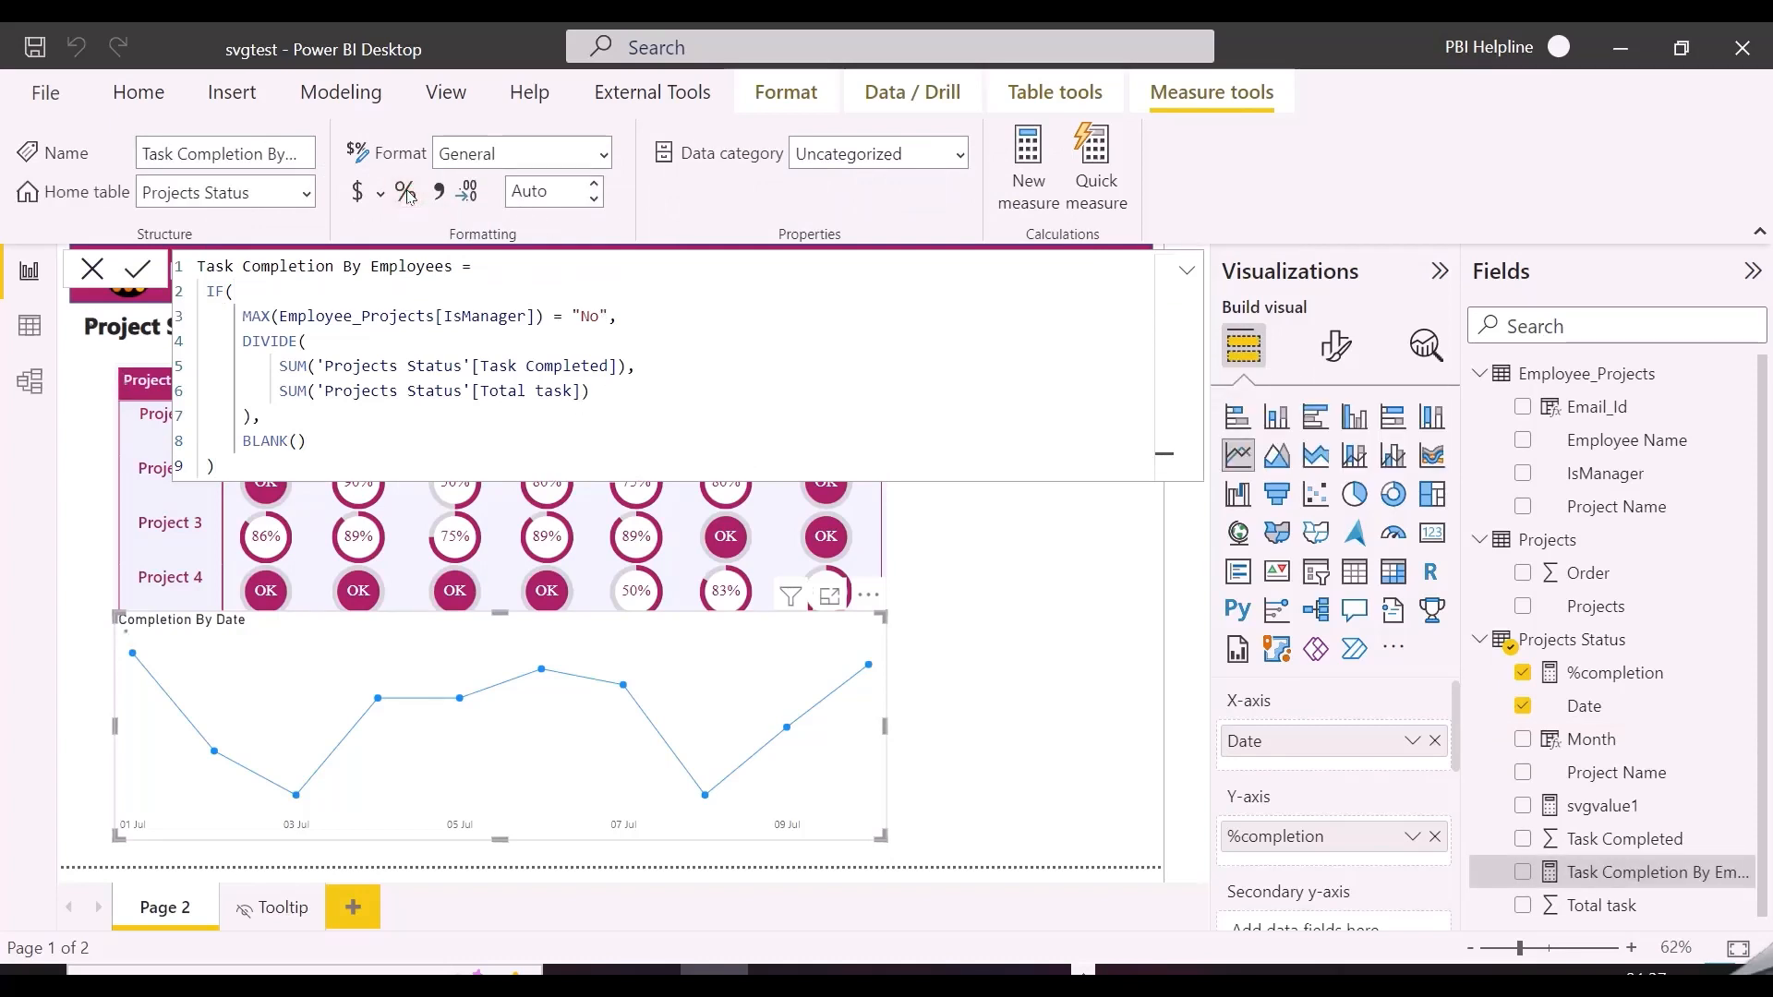
- Format the measure as a percentage and put it on the line chart's Y-axis
left_click(404, 190)
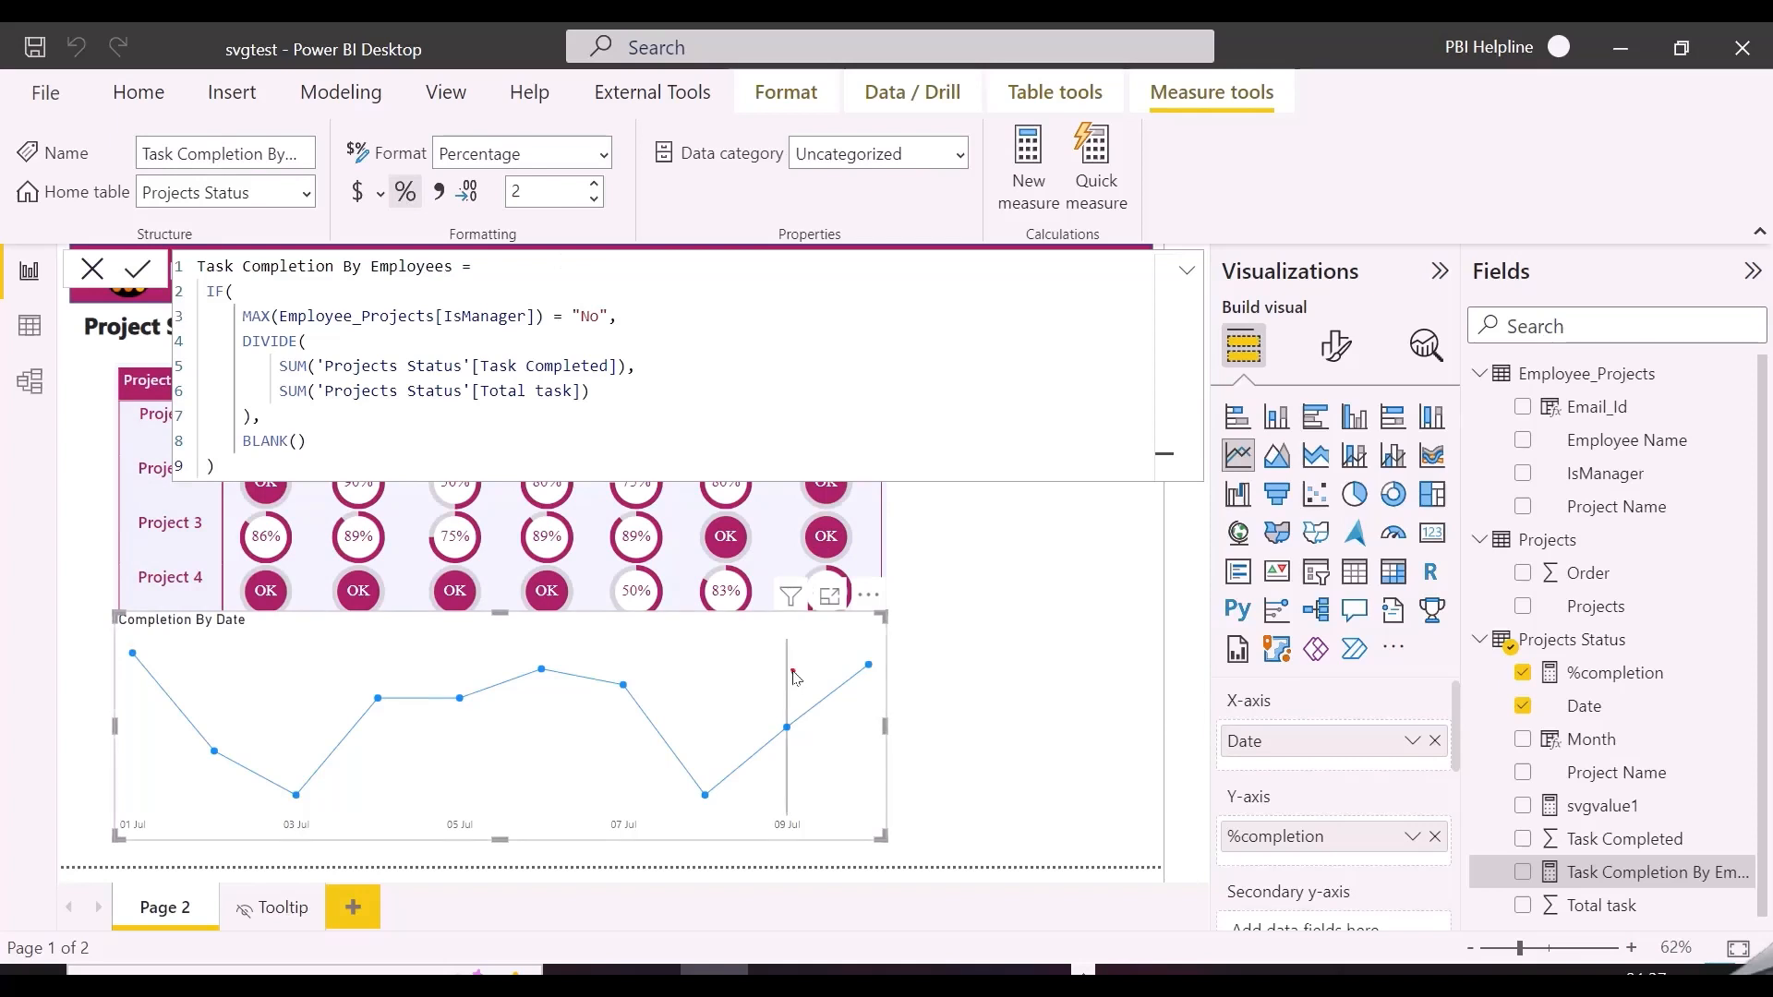
left_click(1524, 672)
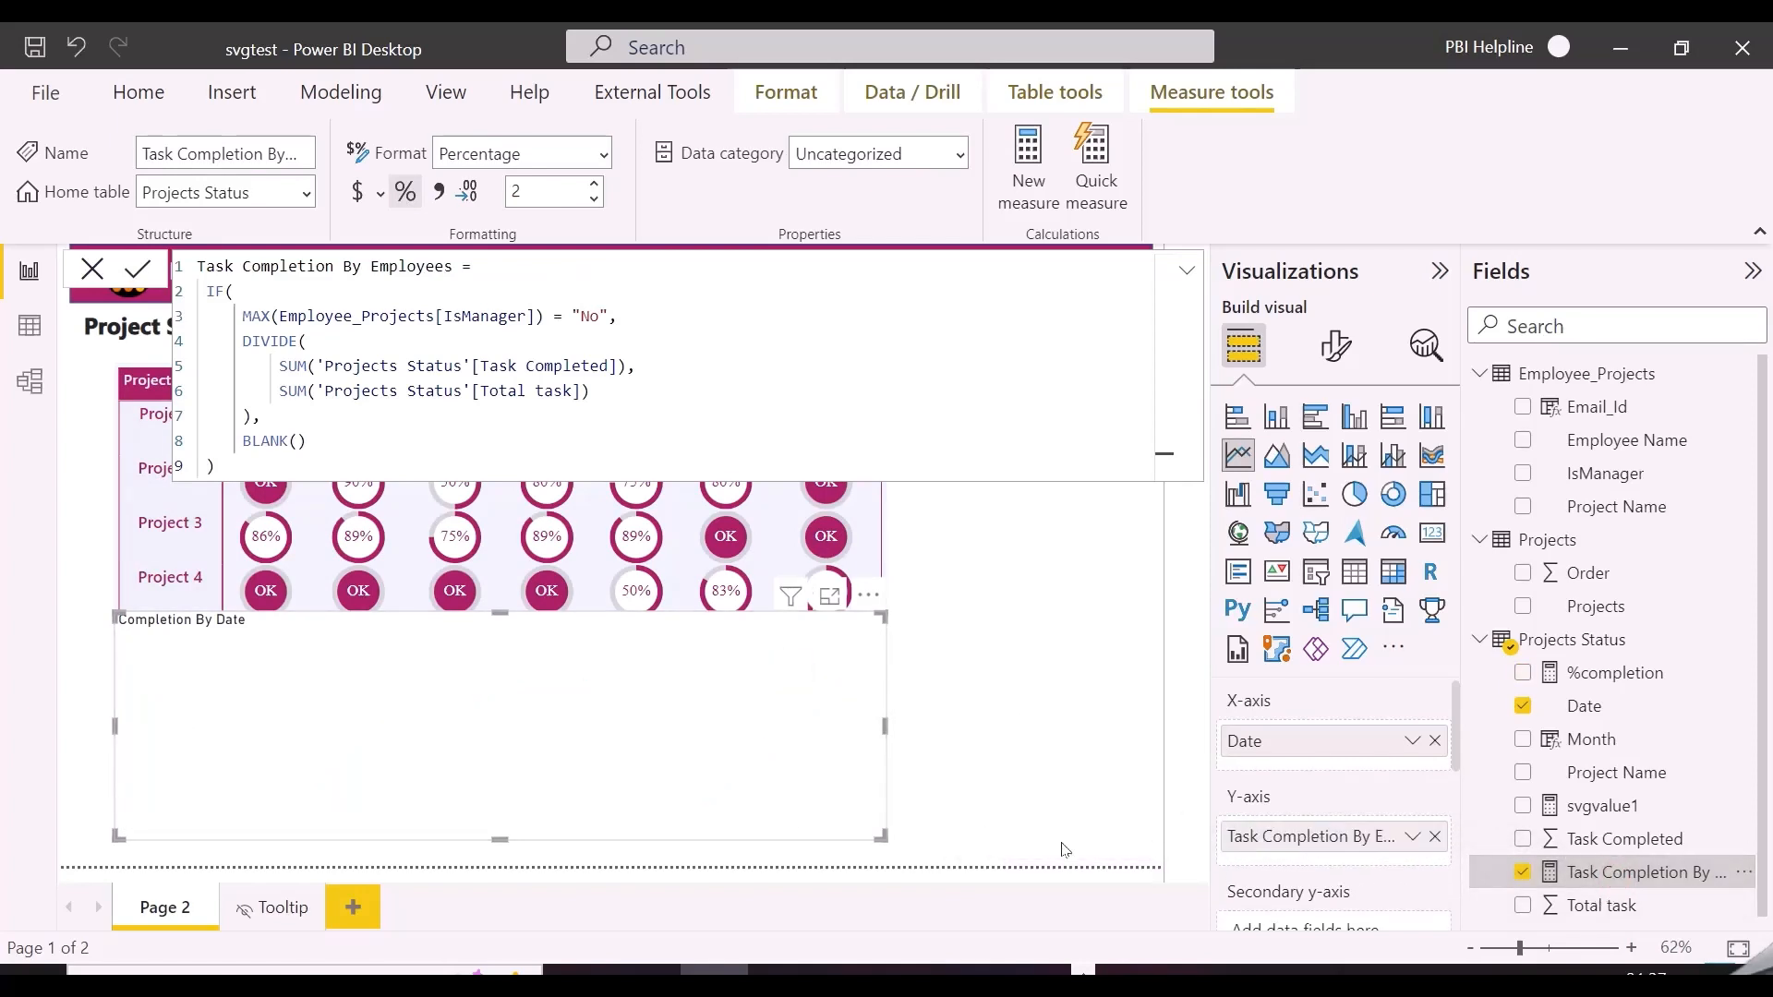
left_click(719, 168)
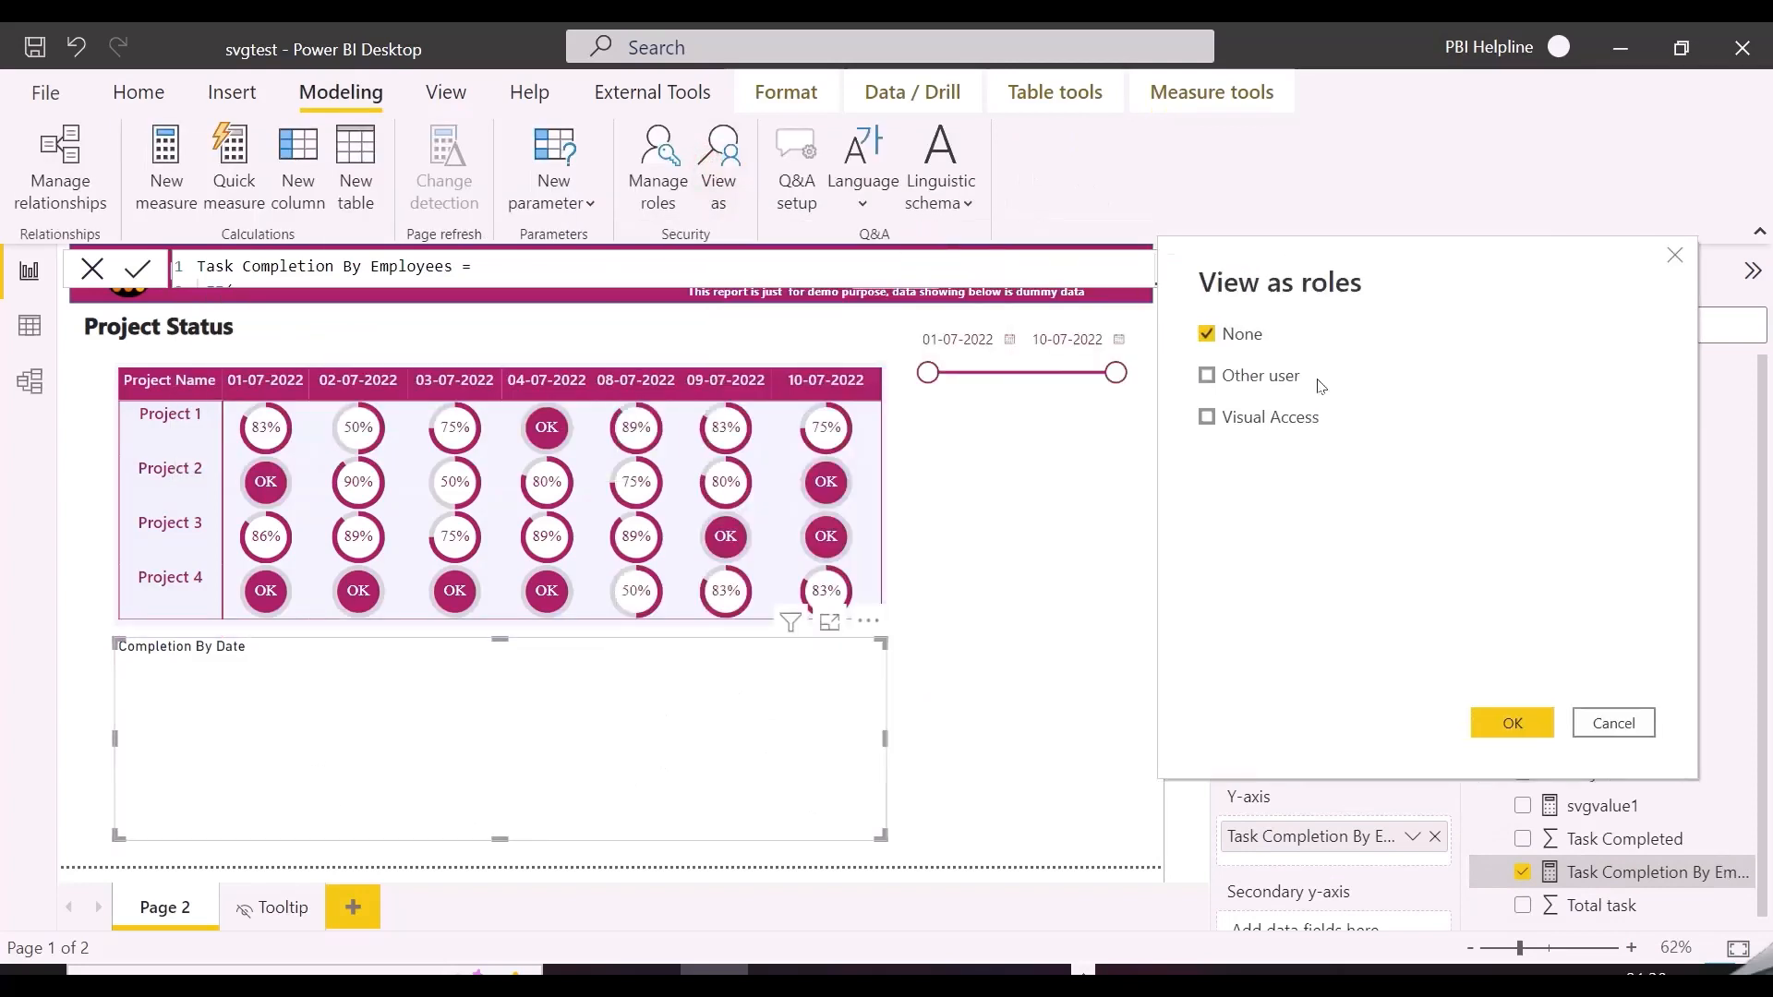
left_click(1205, 375)
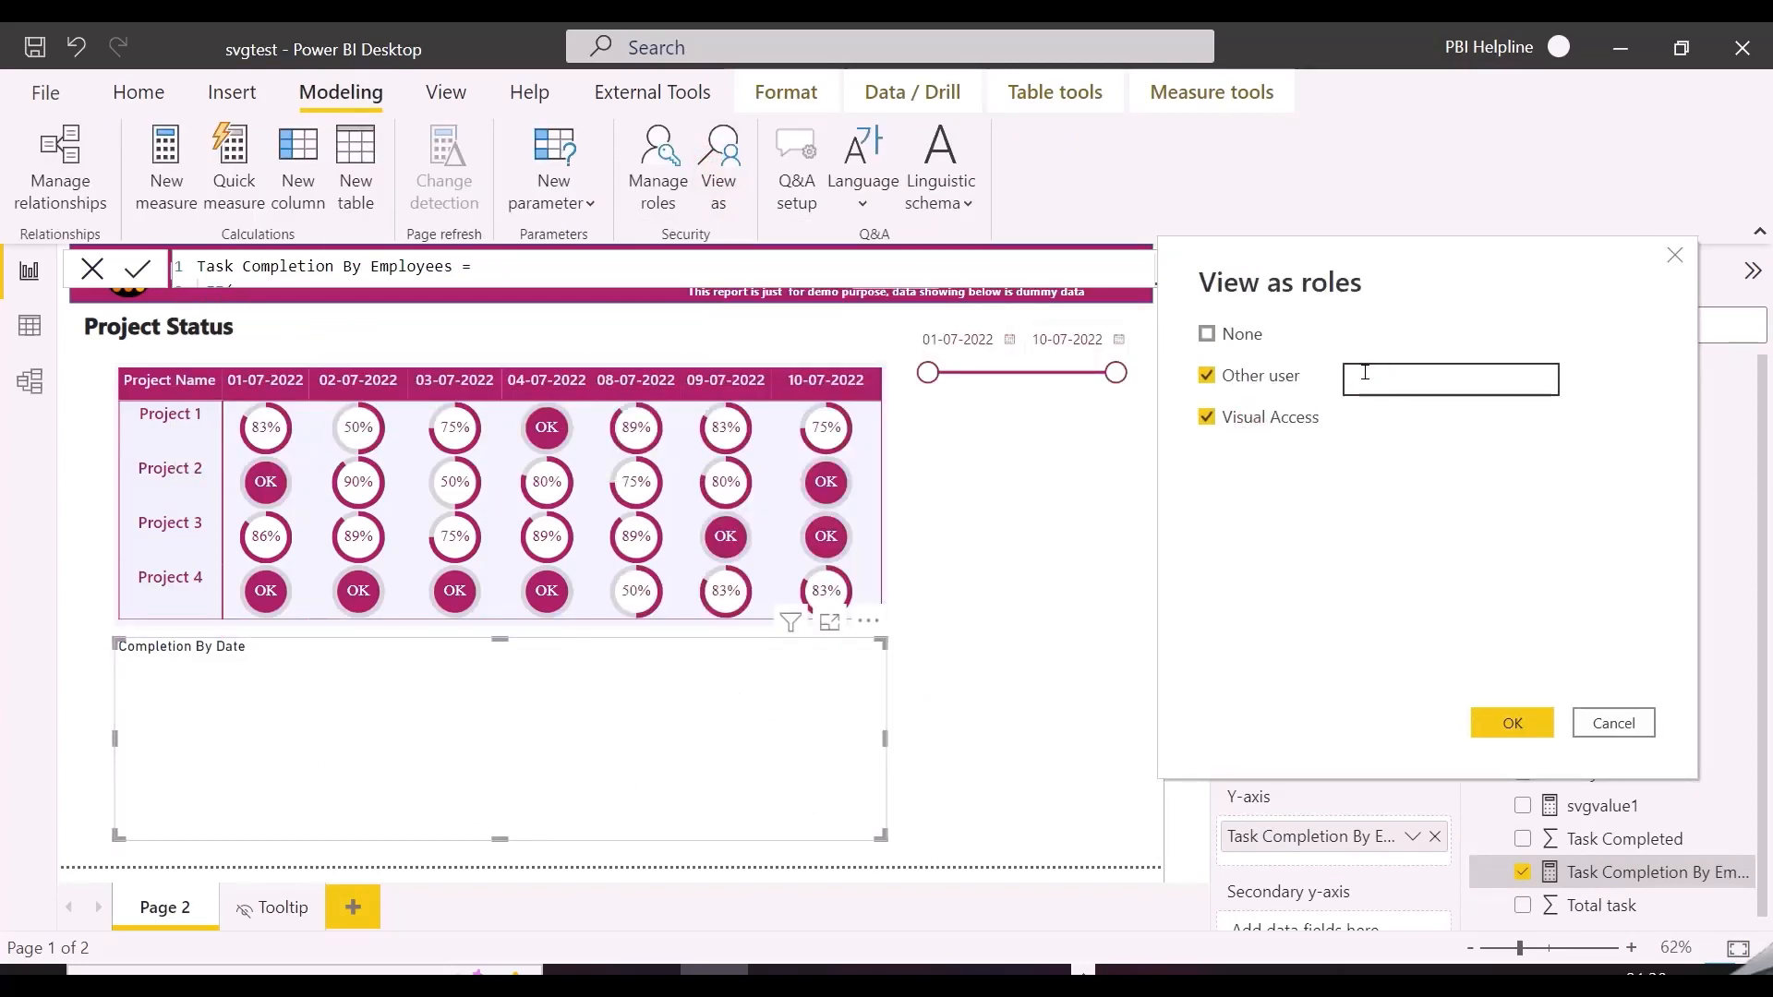
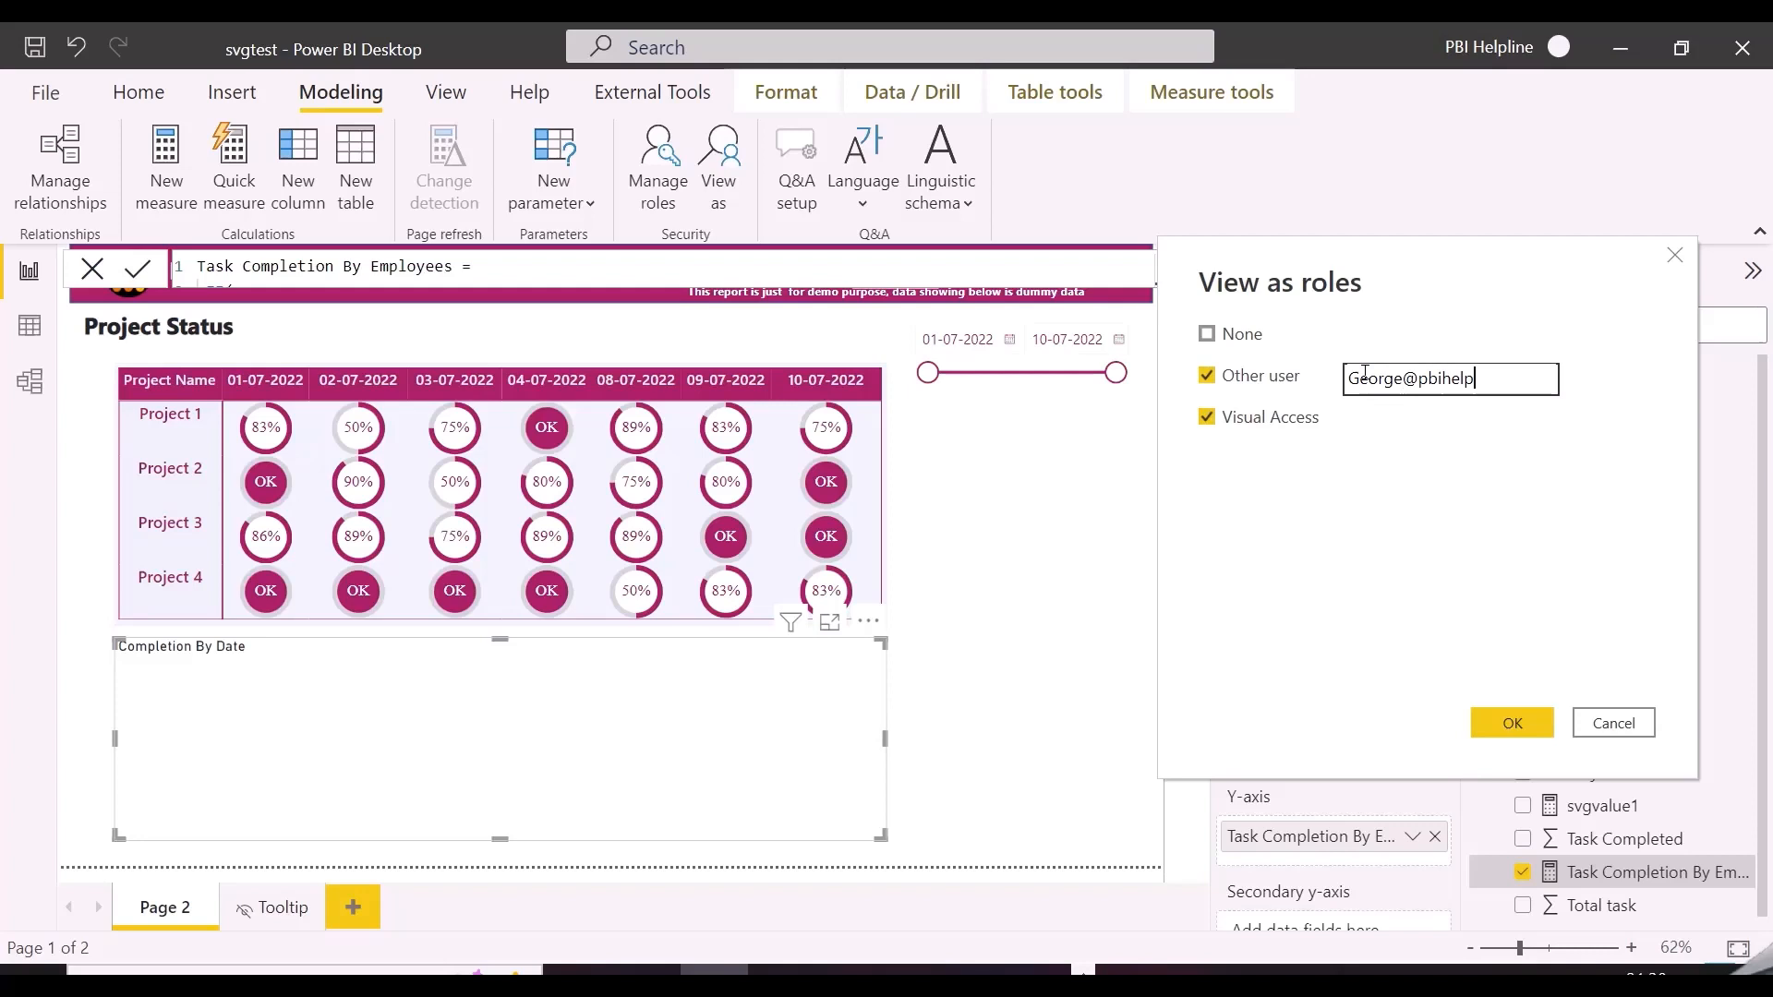
left_click(1510, 722)
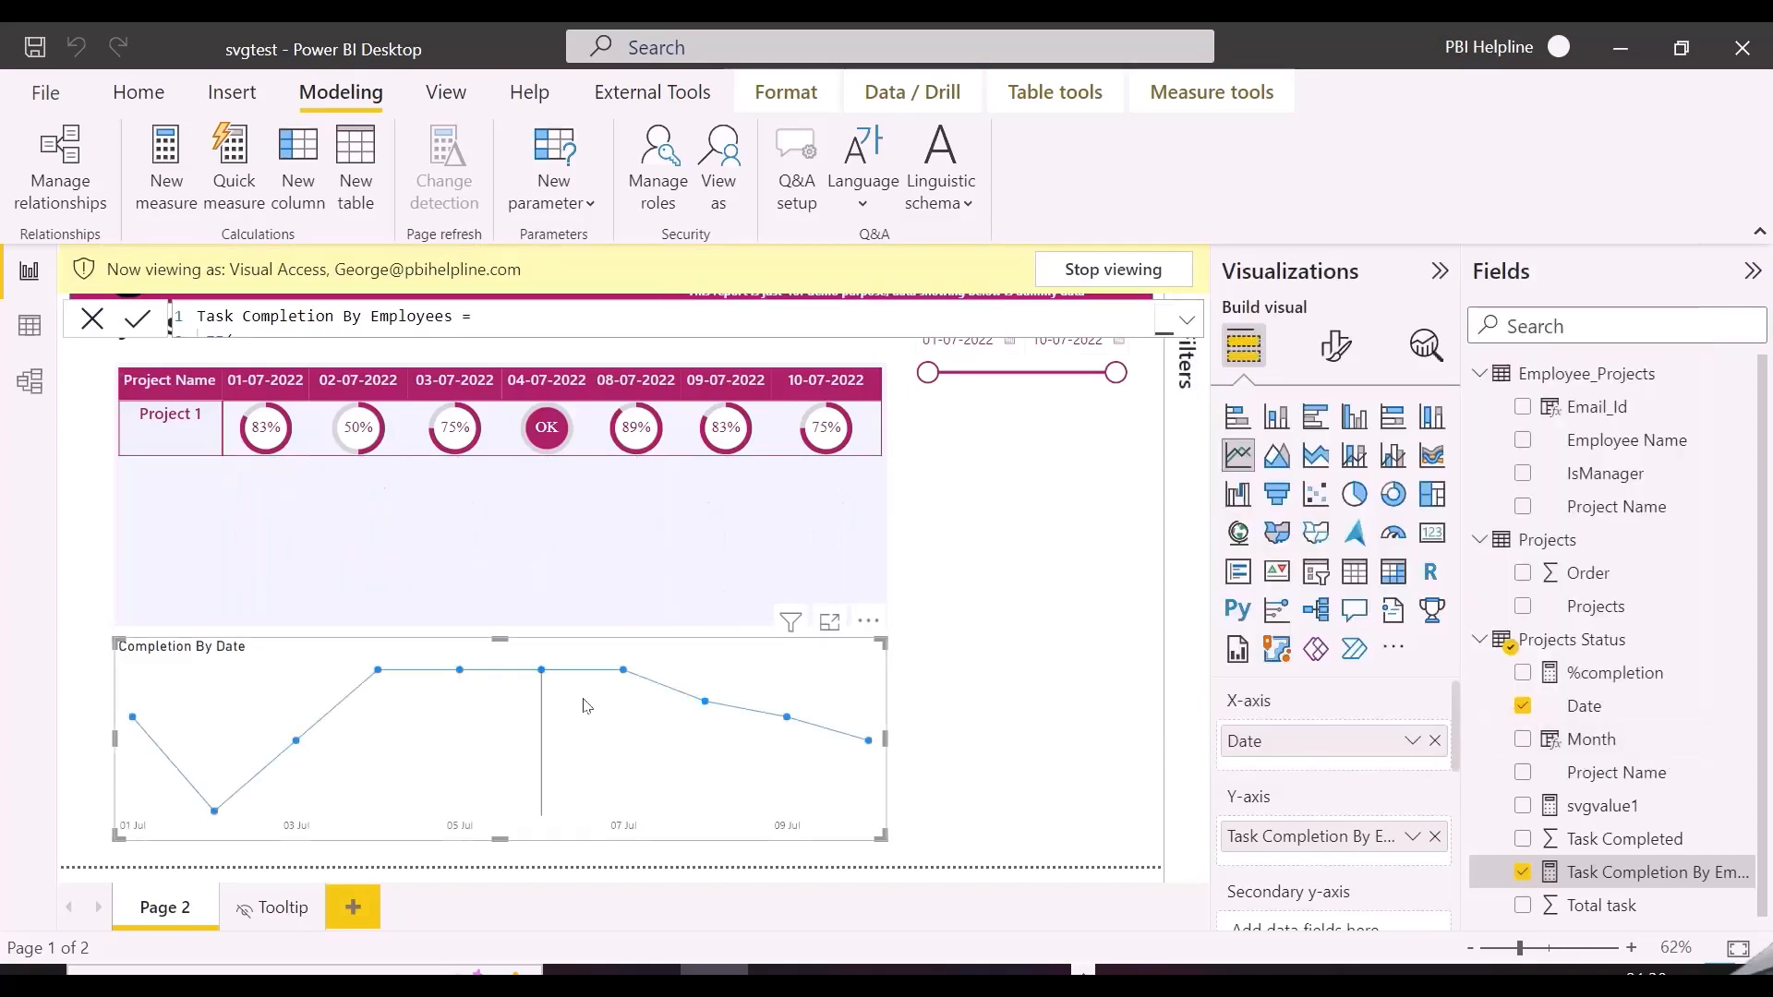
mouse_move(631, 720)
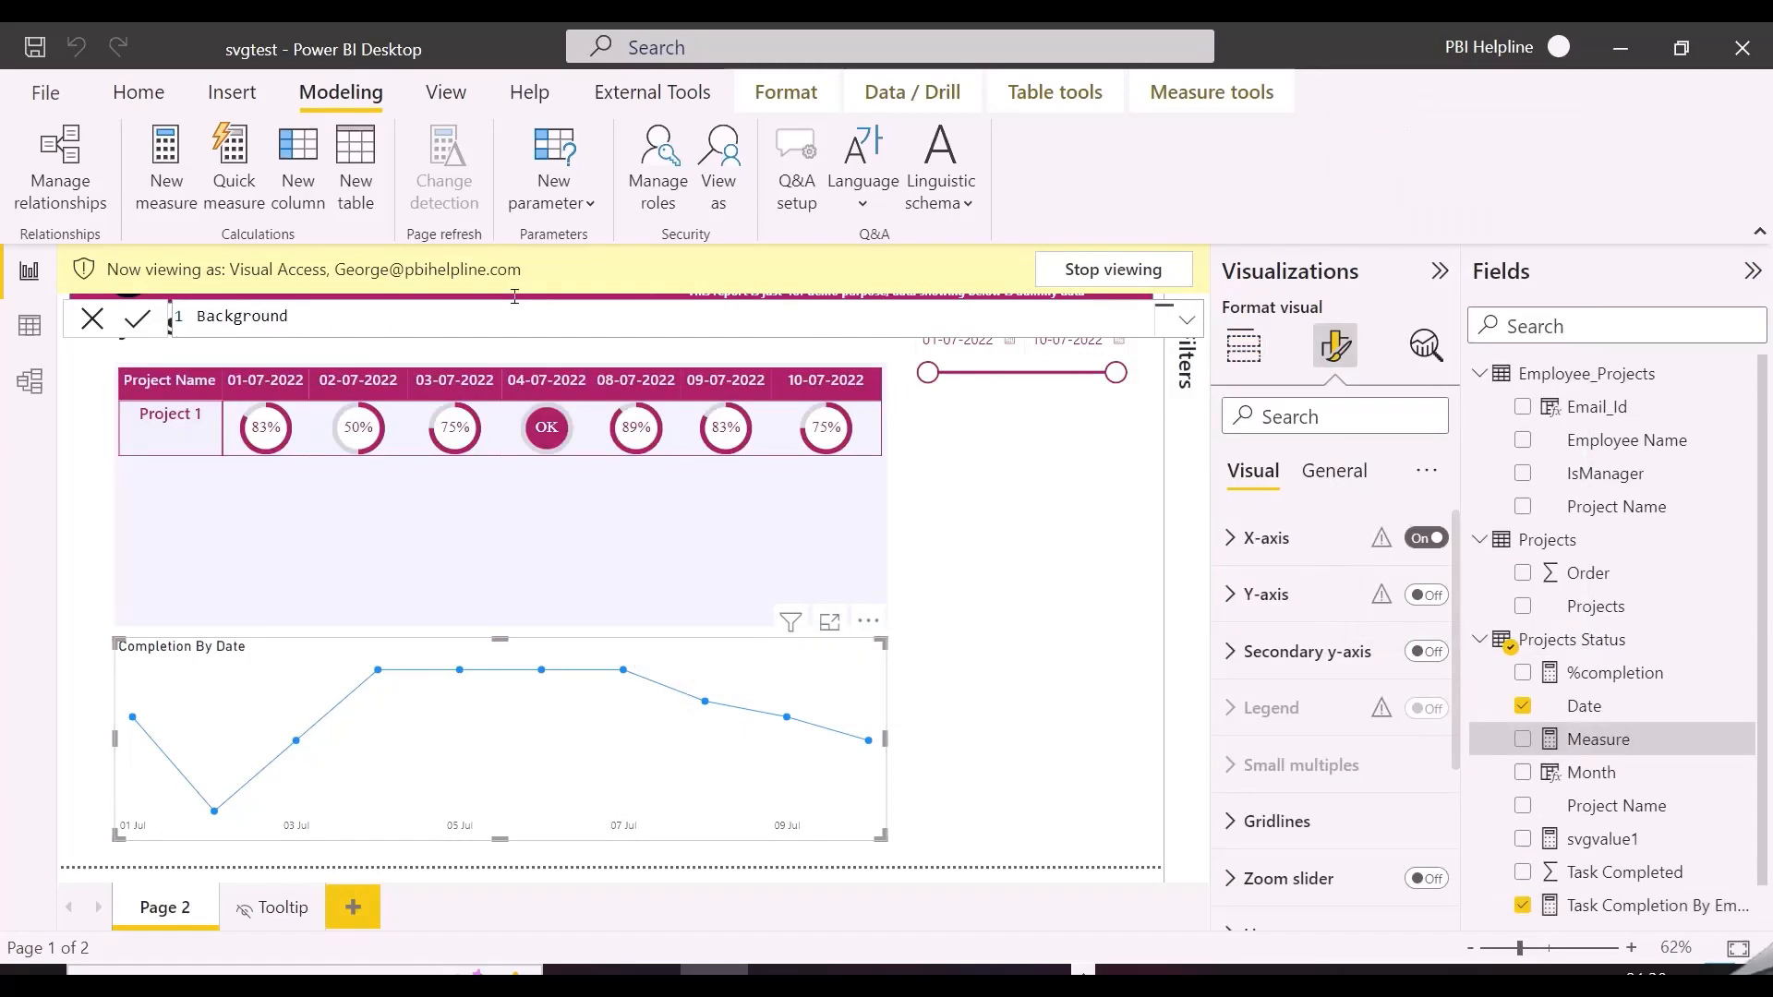
- Write a Background measure returning #FFFFFF or #FFFFFF00 based on IsManager
type("IF(")
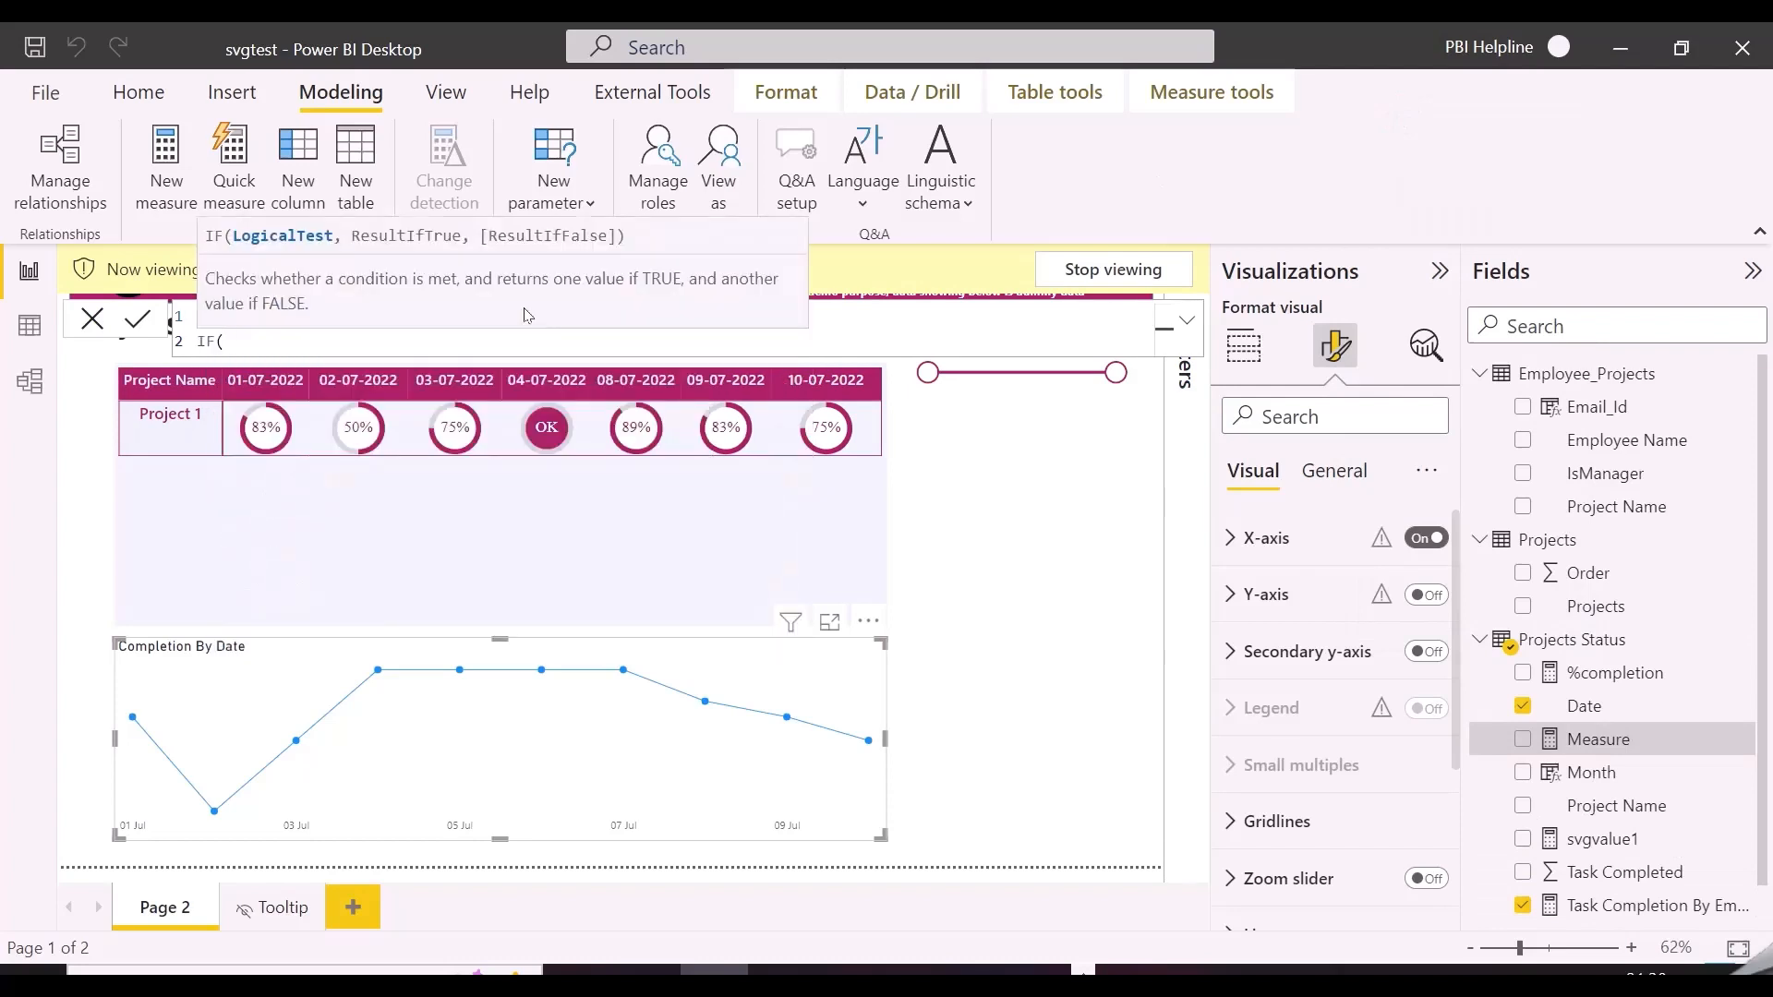
type("MAX(Employee_Projects[IsManager]) = \"No\",")
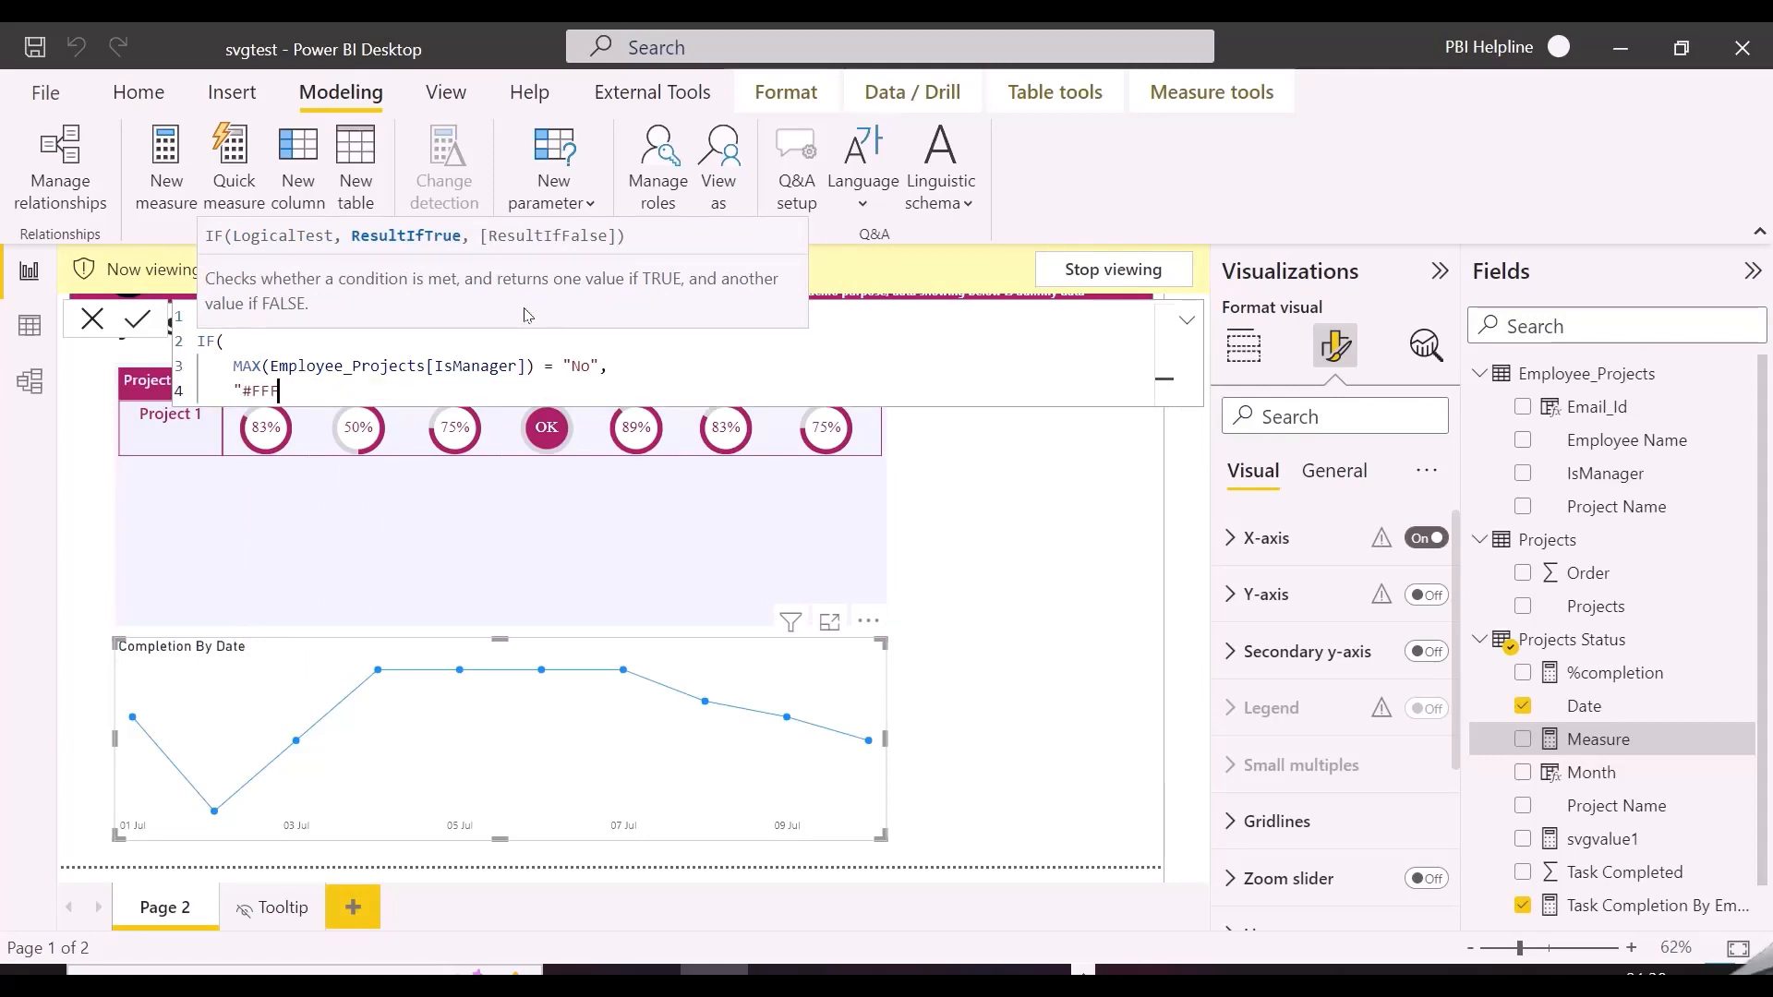
type("FFF\", \"")
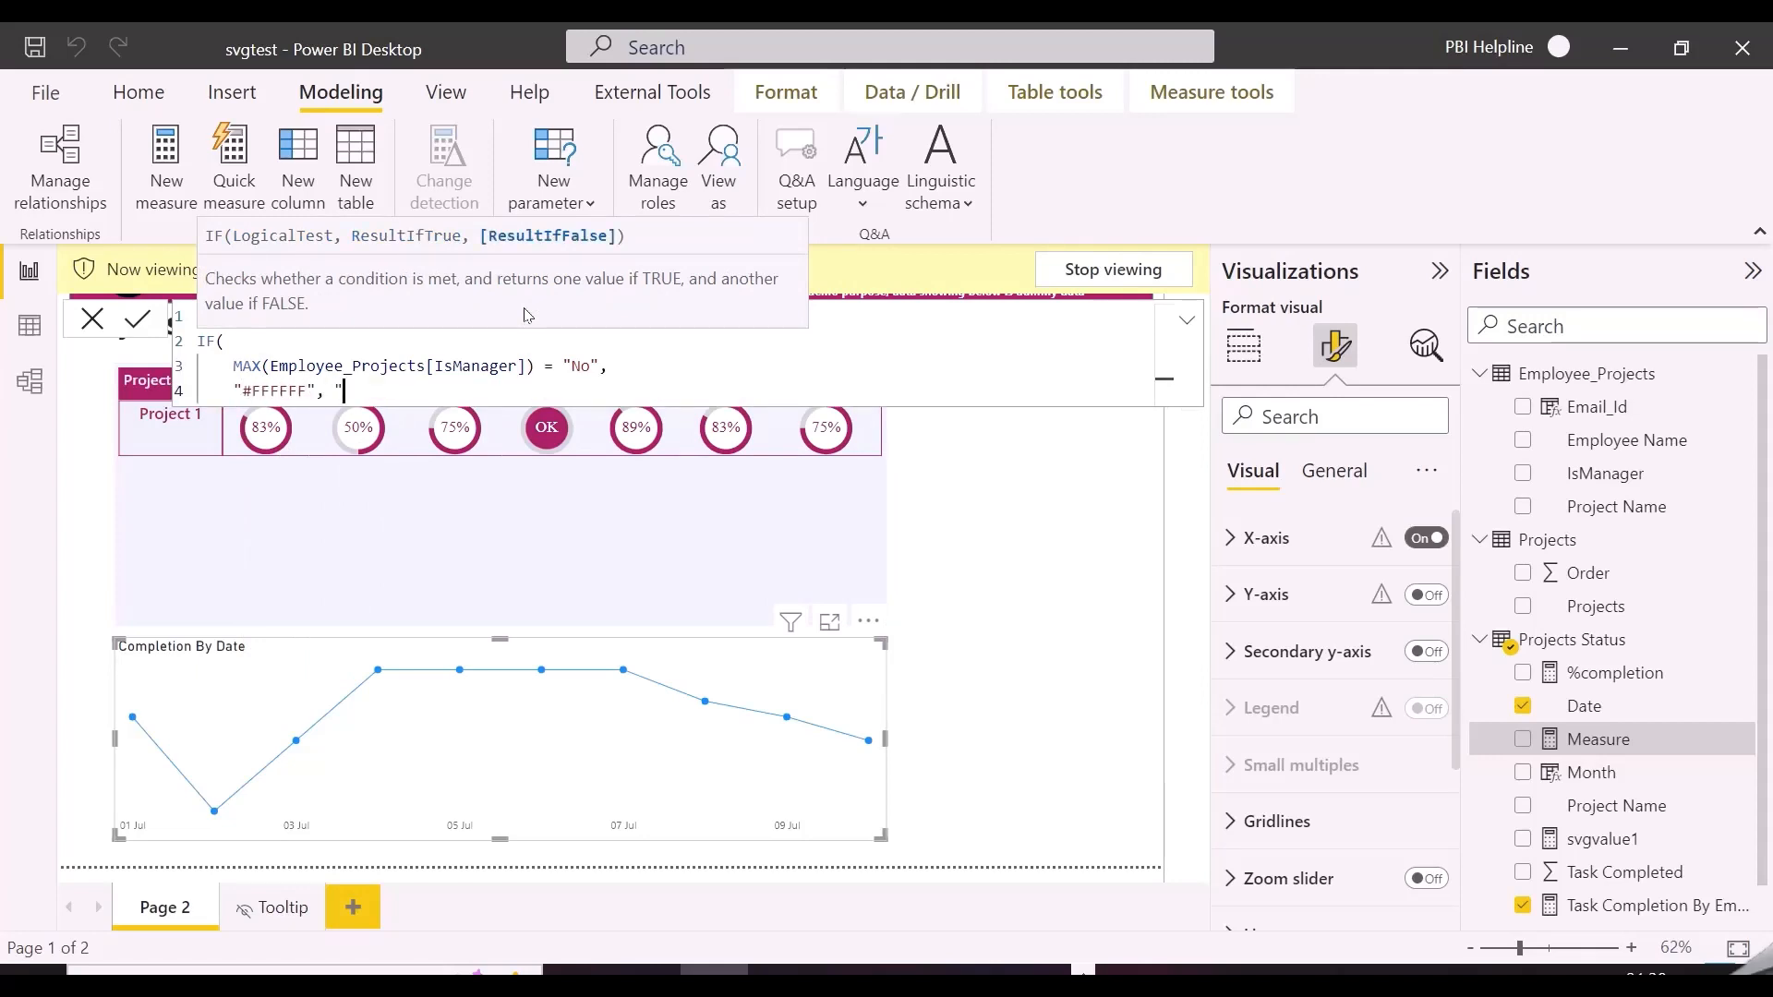
type("#FFFFFF00")
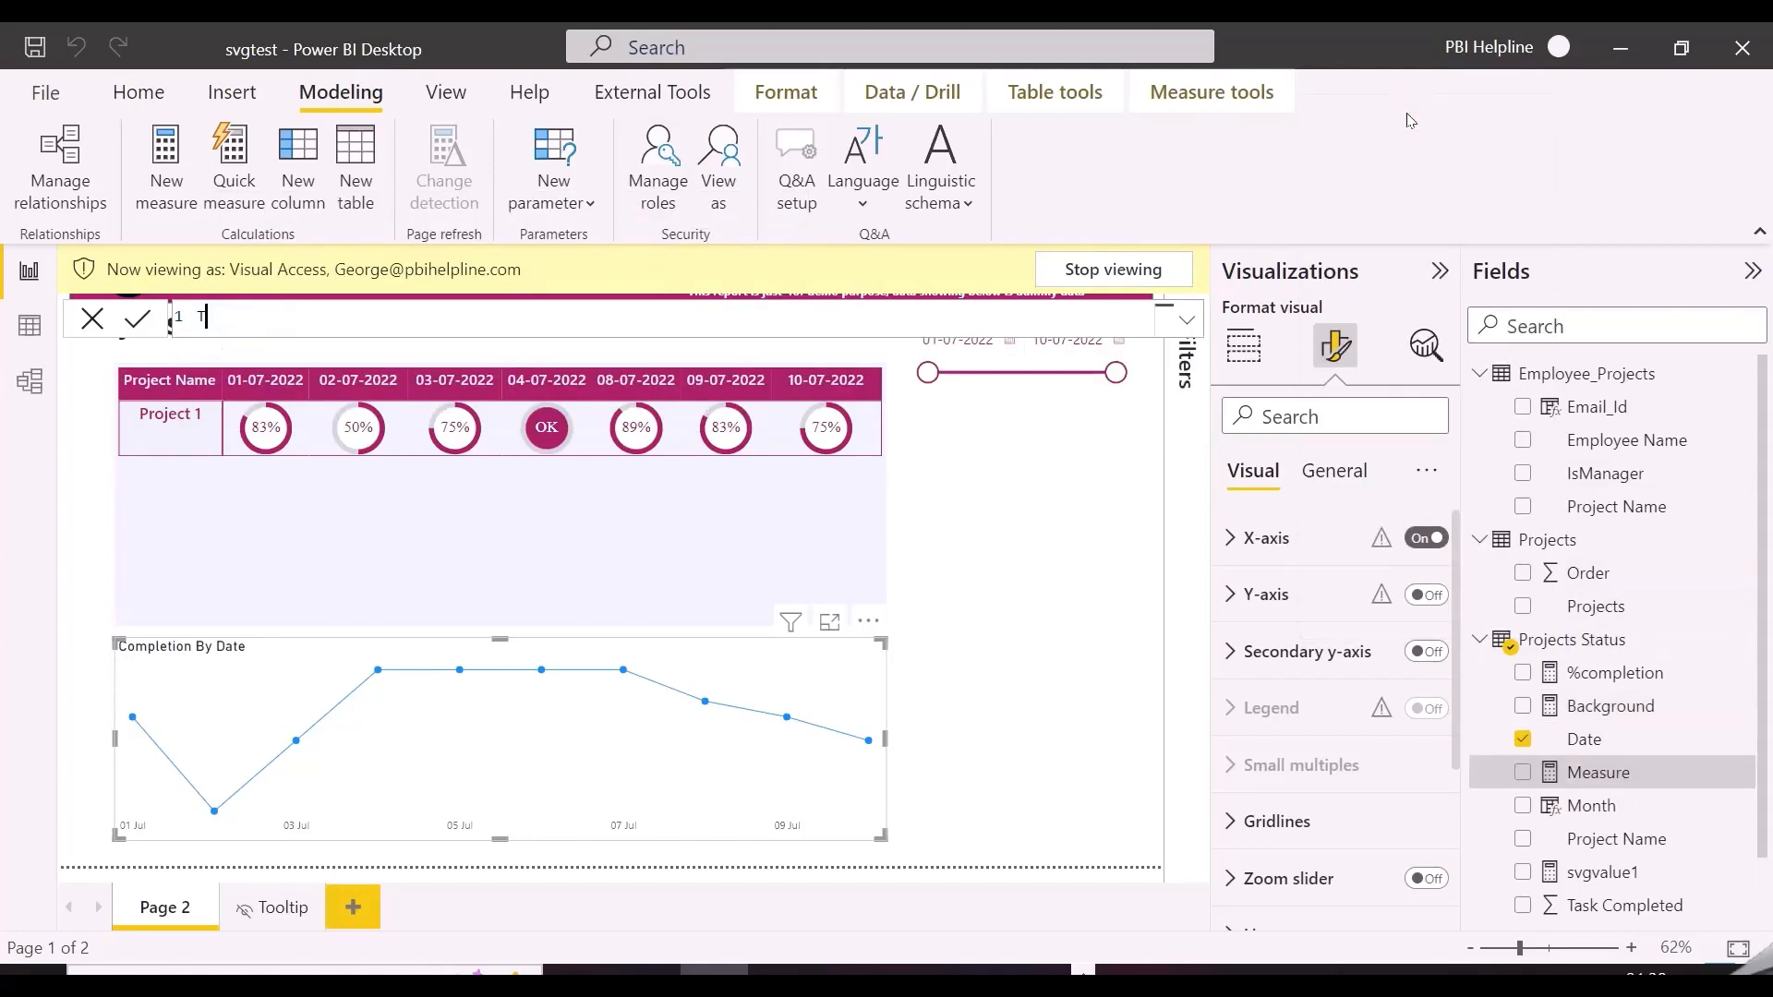
- Write a Title measure returning the project name & "By Date" for non-managers and commit it
type("itle =")
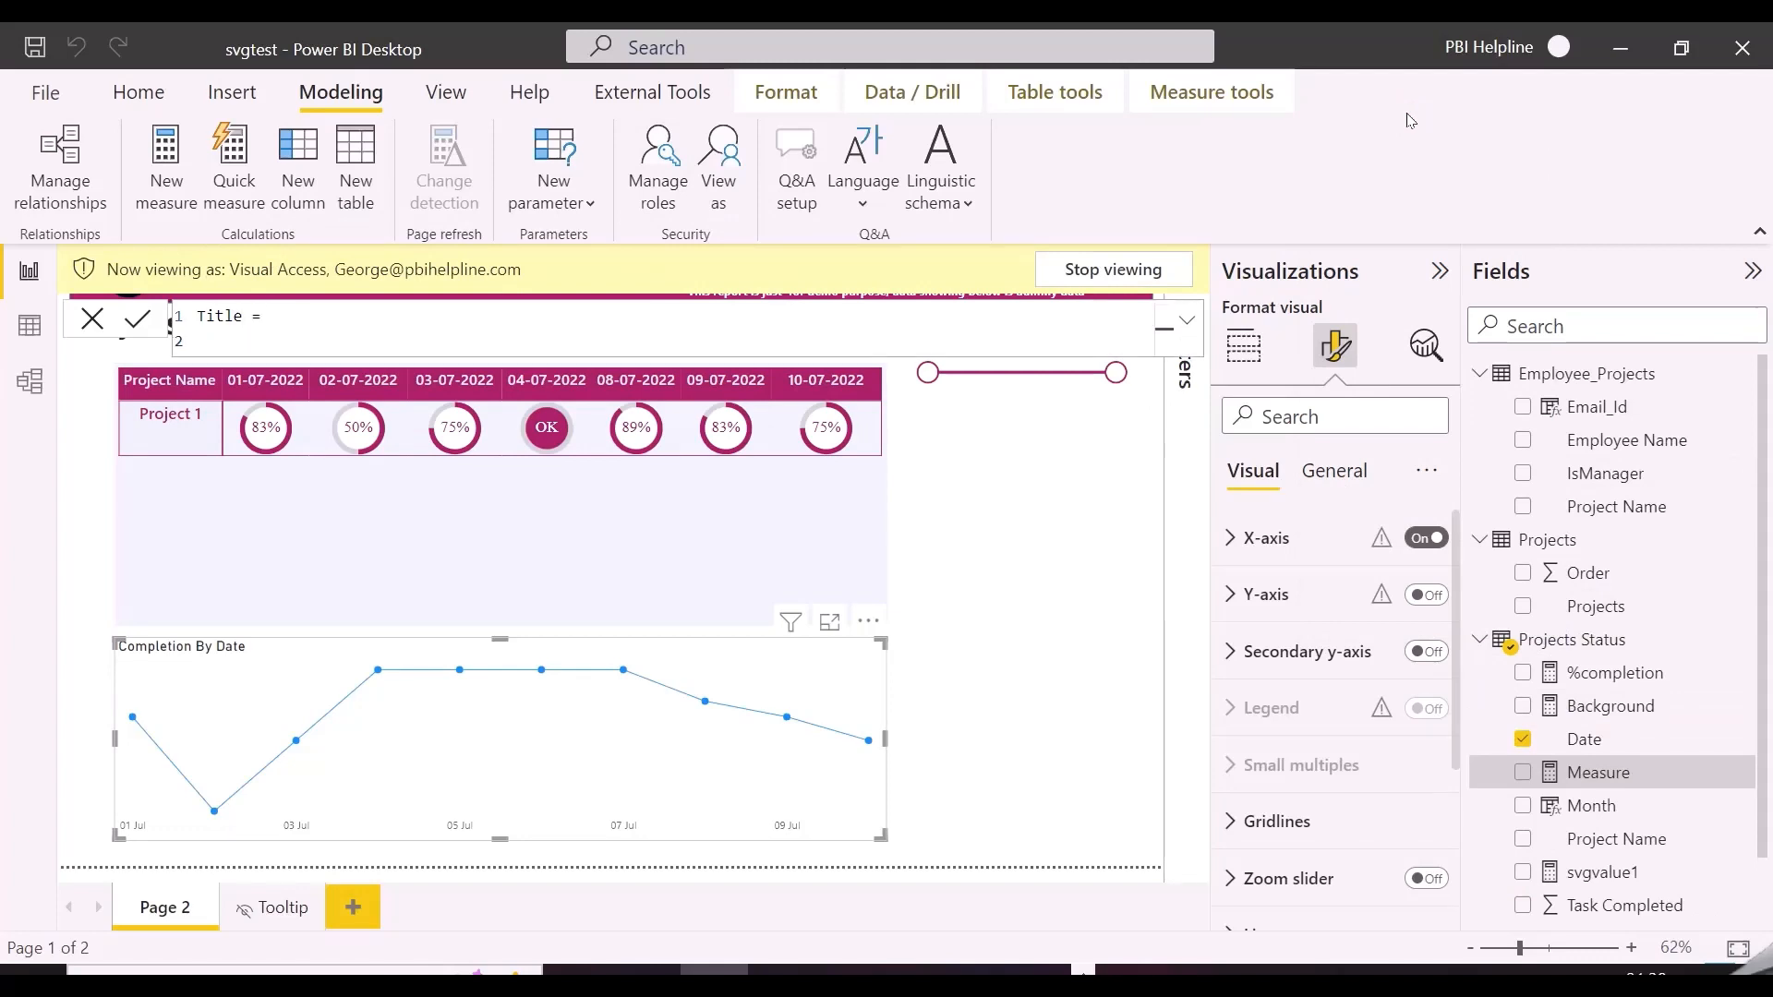
type("IF(")
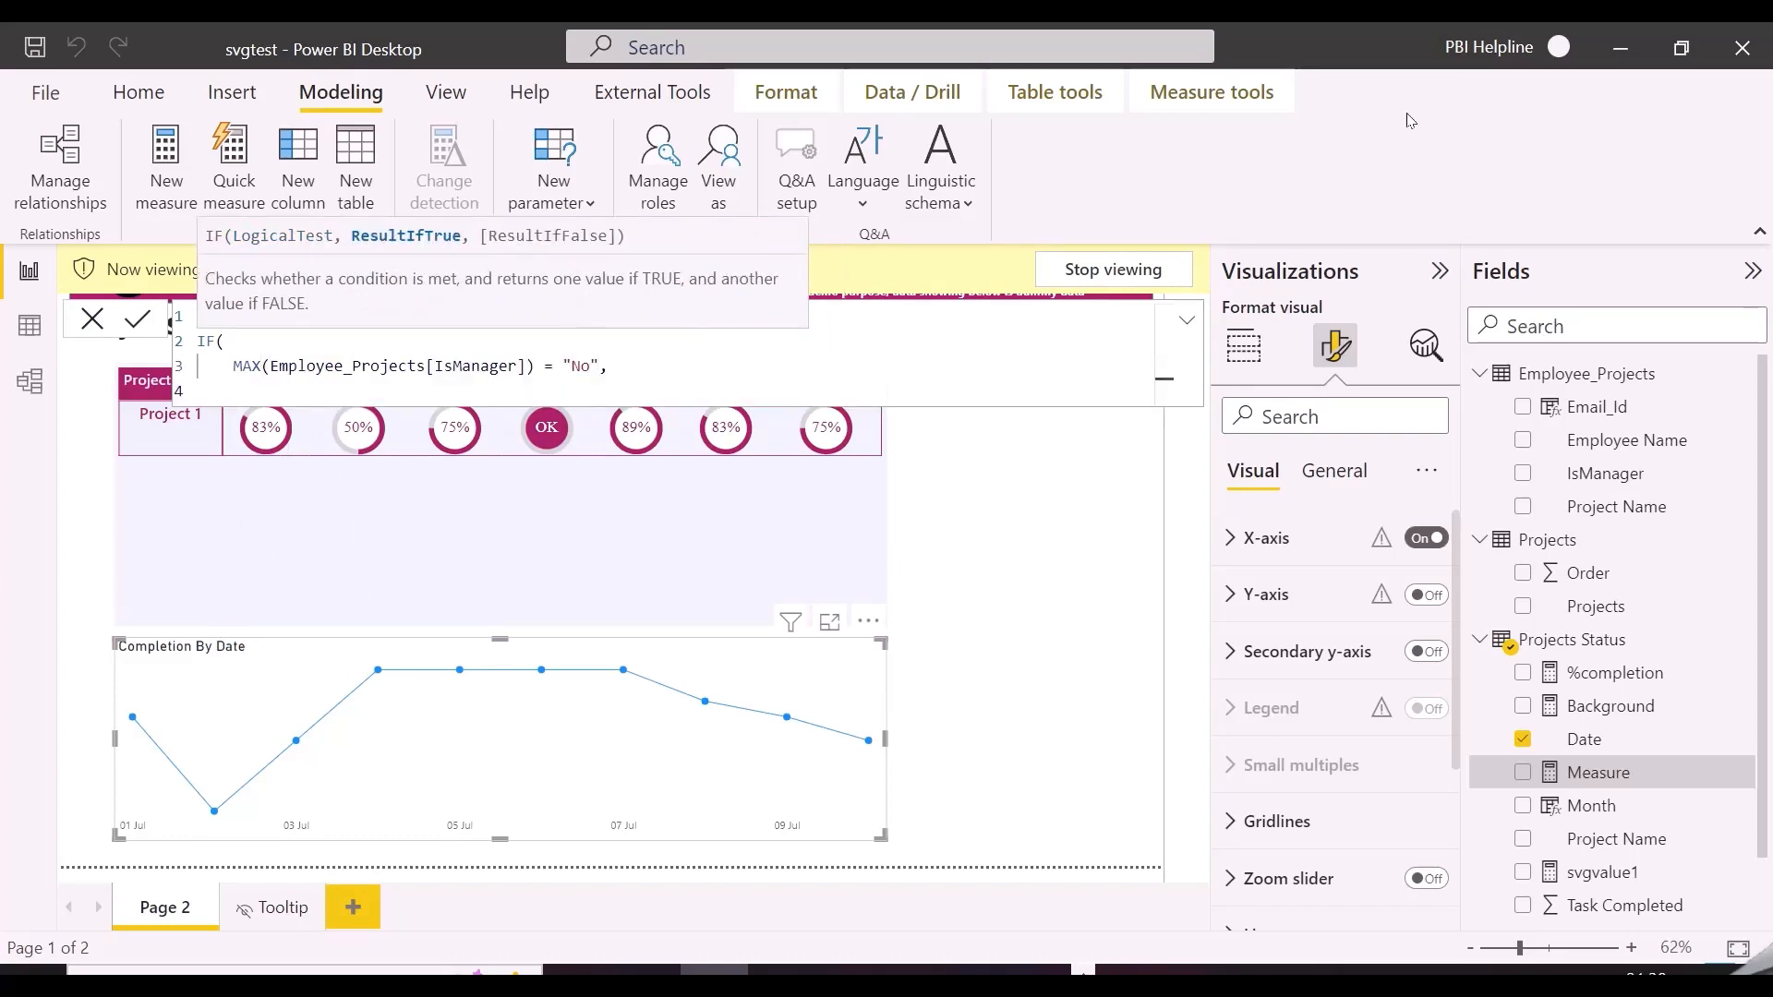
type("MAX(Projects[Projects]) & \"By Date\",")
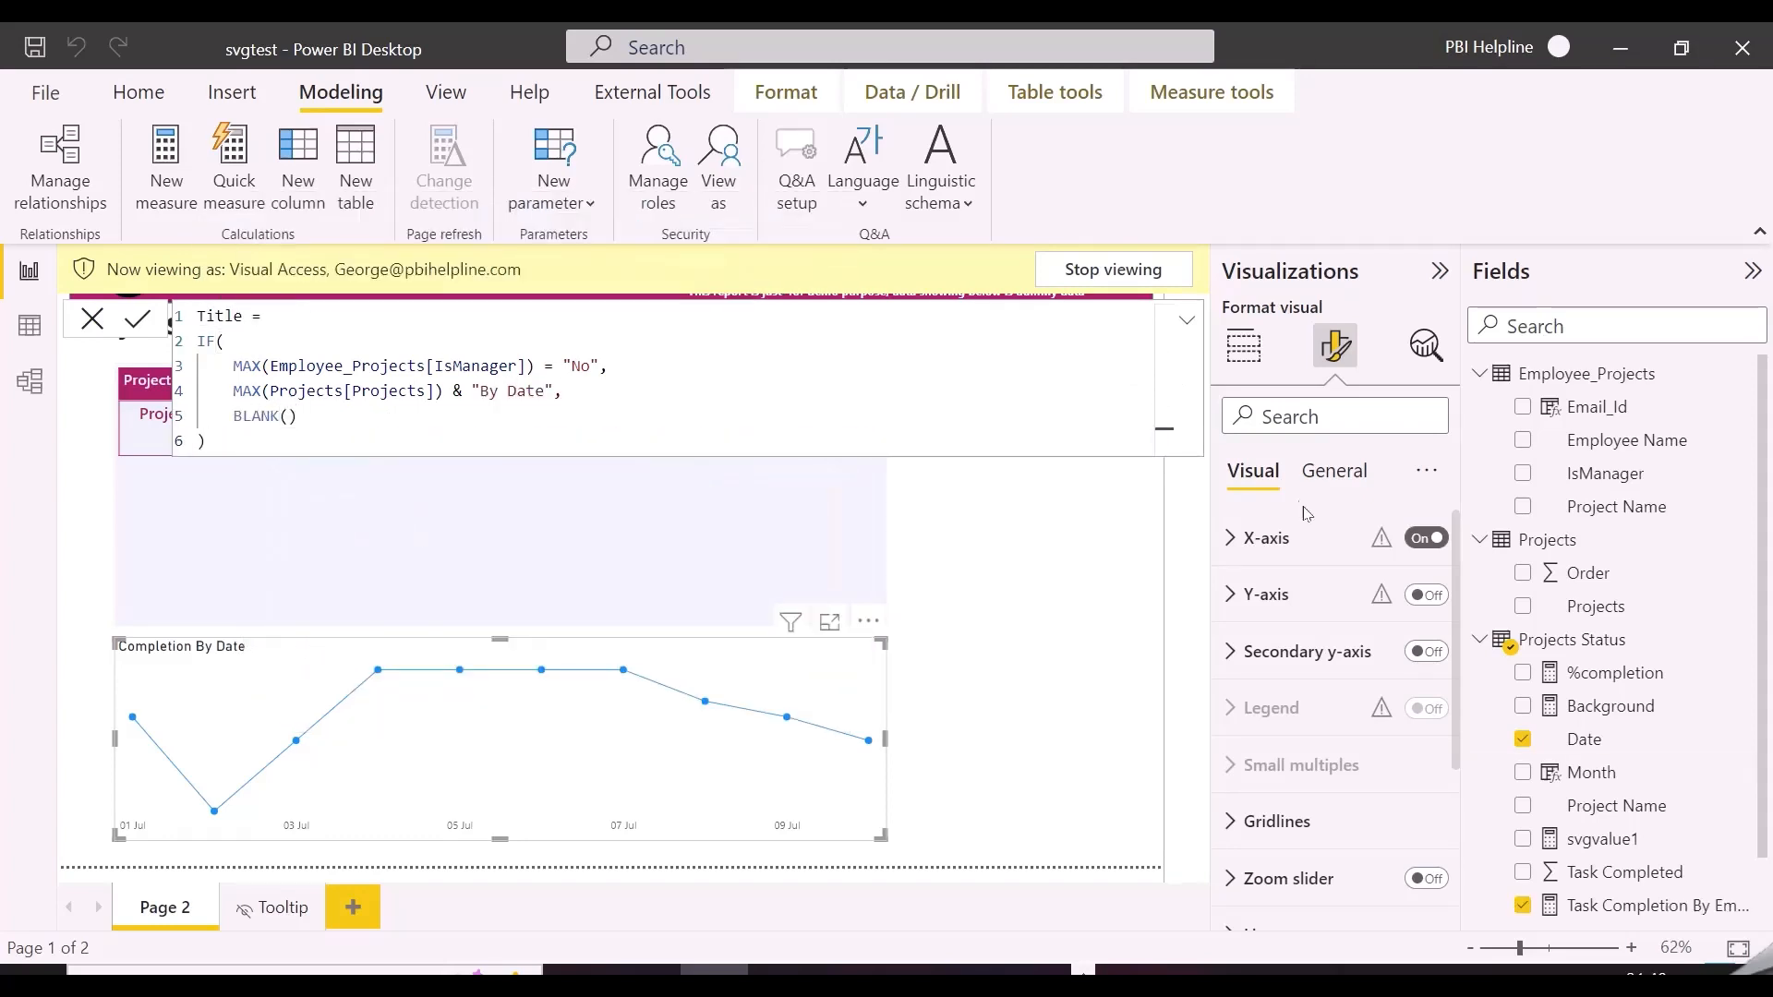
left_click(1332, 471)
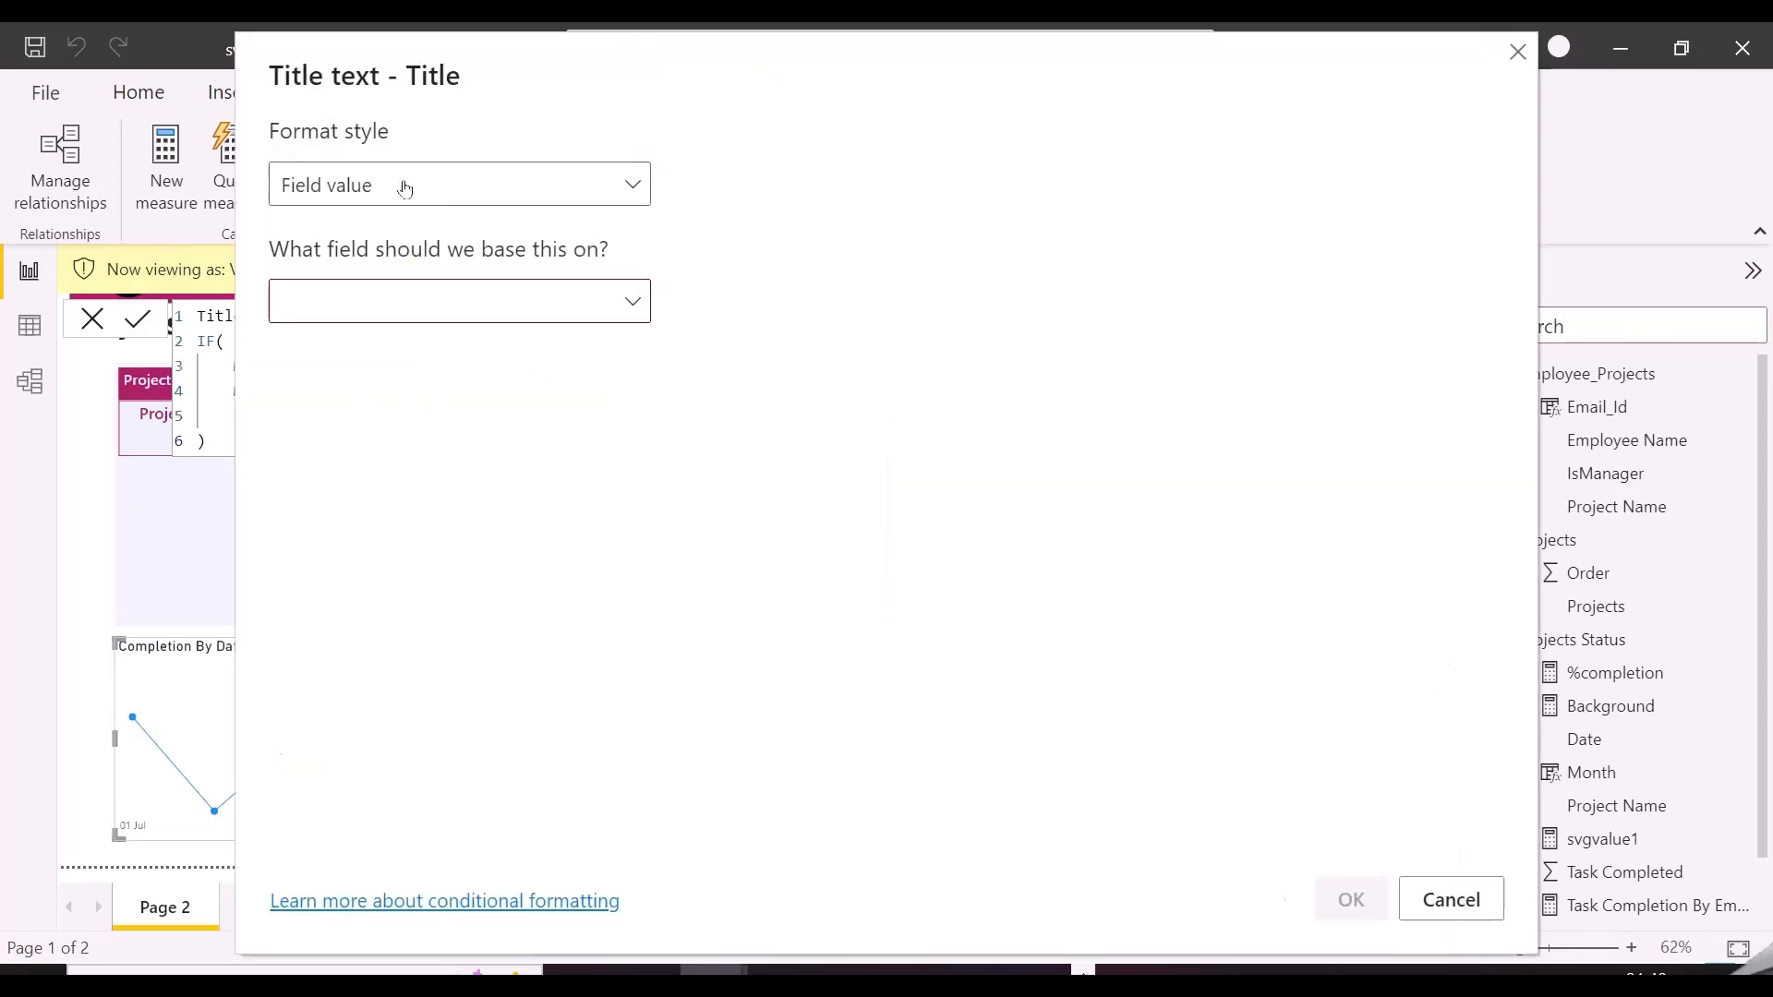
- Drive the line chart title from the Title measure
left_click(458, 299)
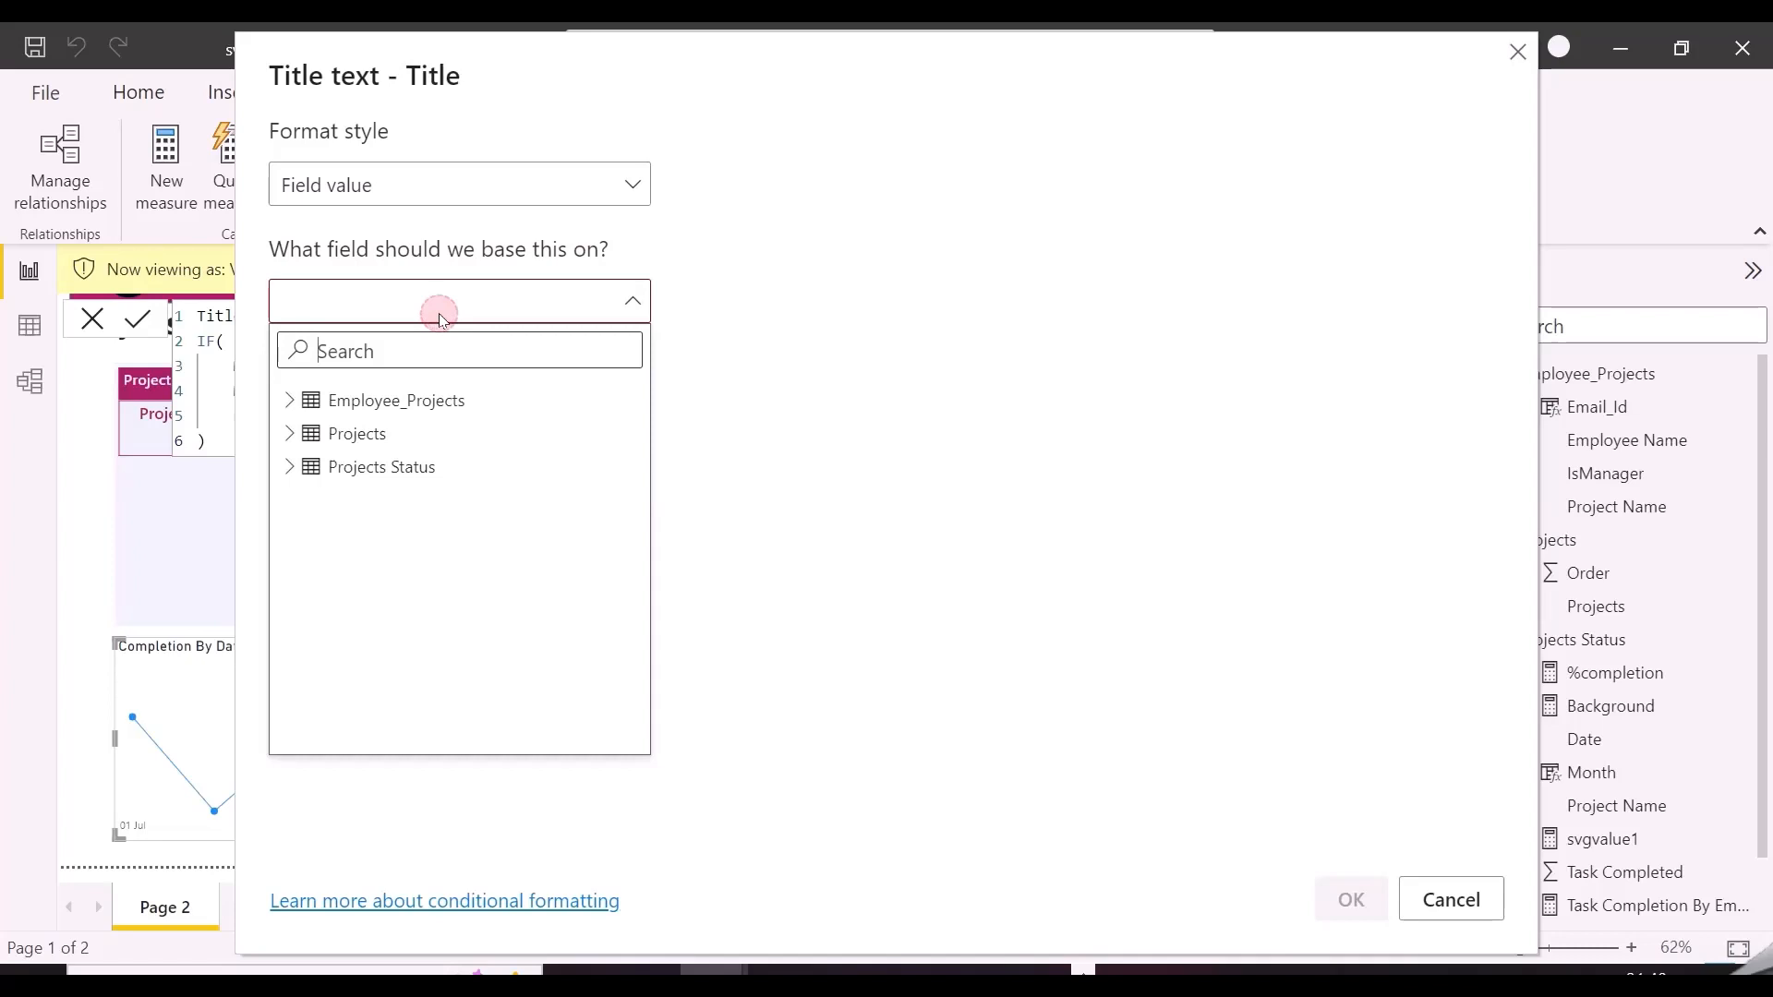
type("title")
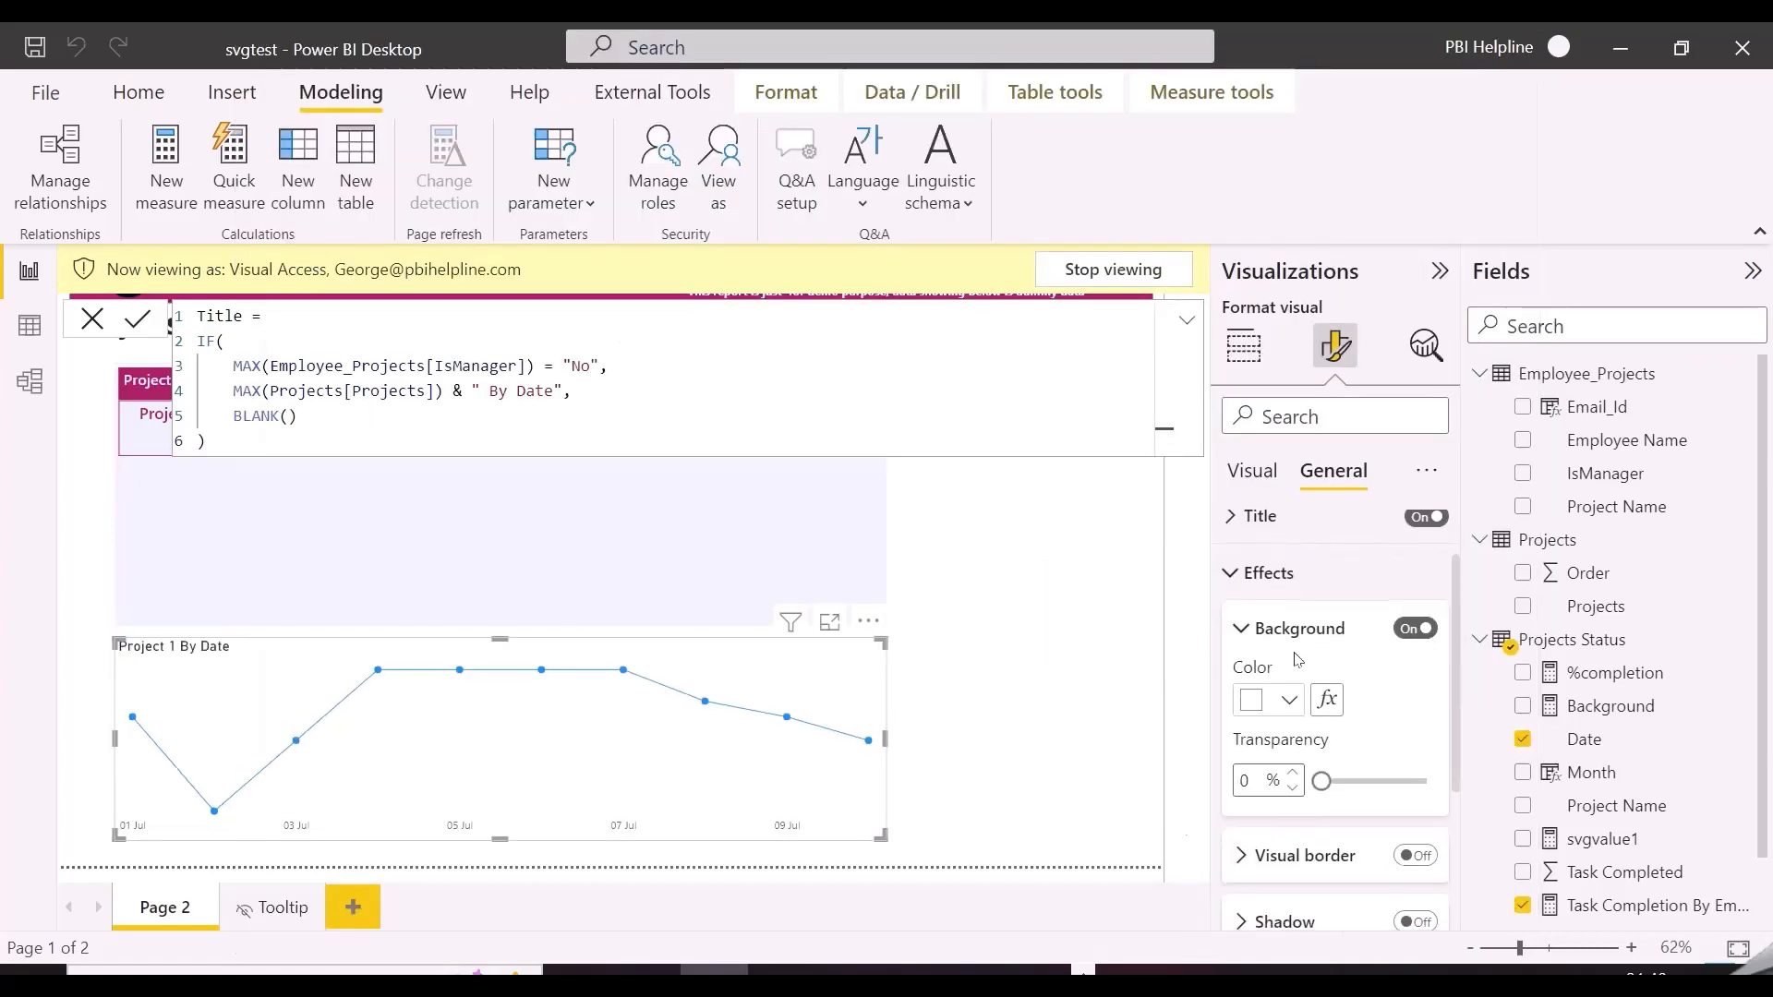
- Base the chart background colour on the Background field, apply it, and stop the role preview
left_click(1325, 698)
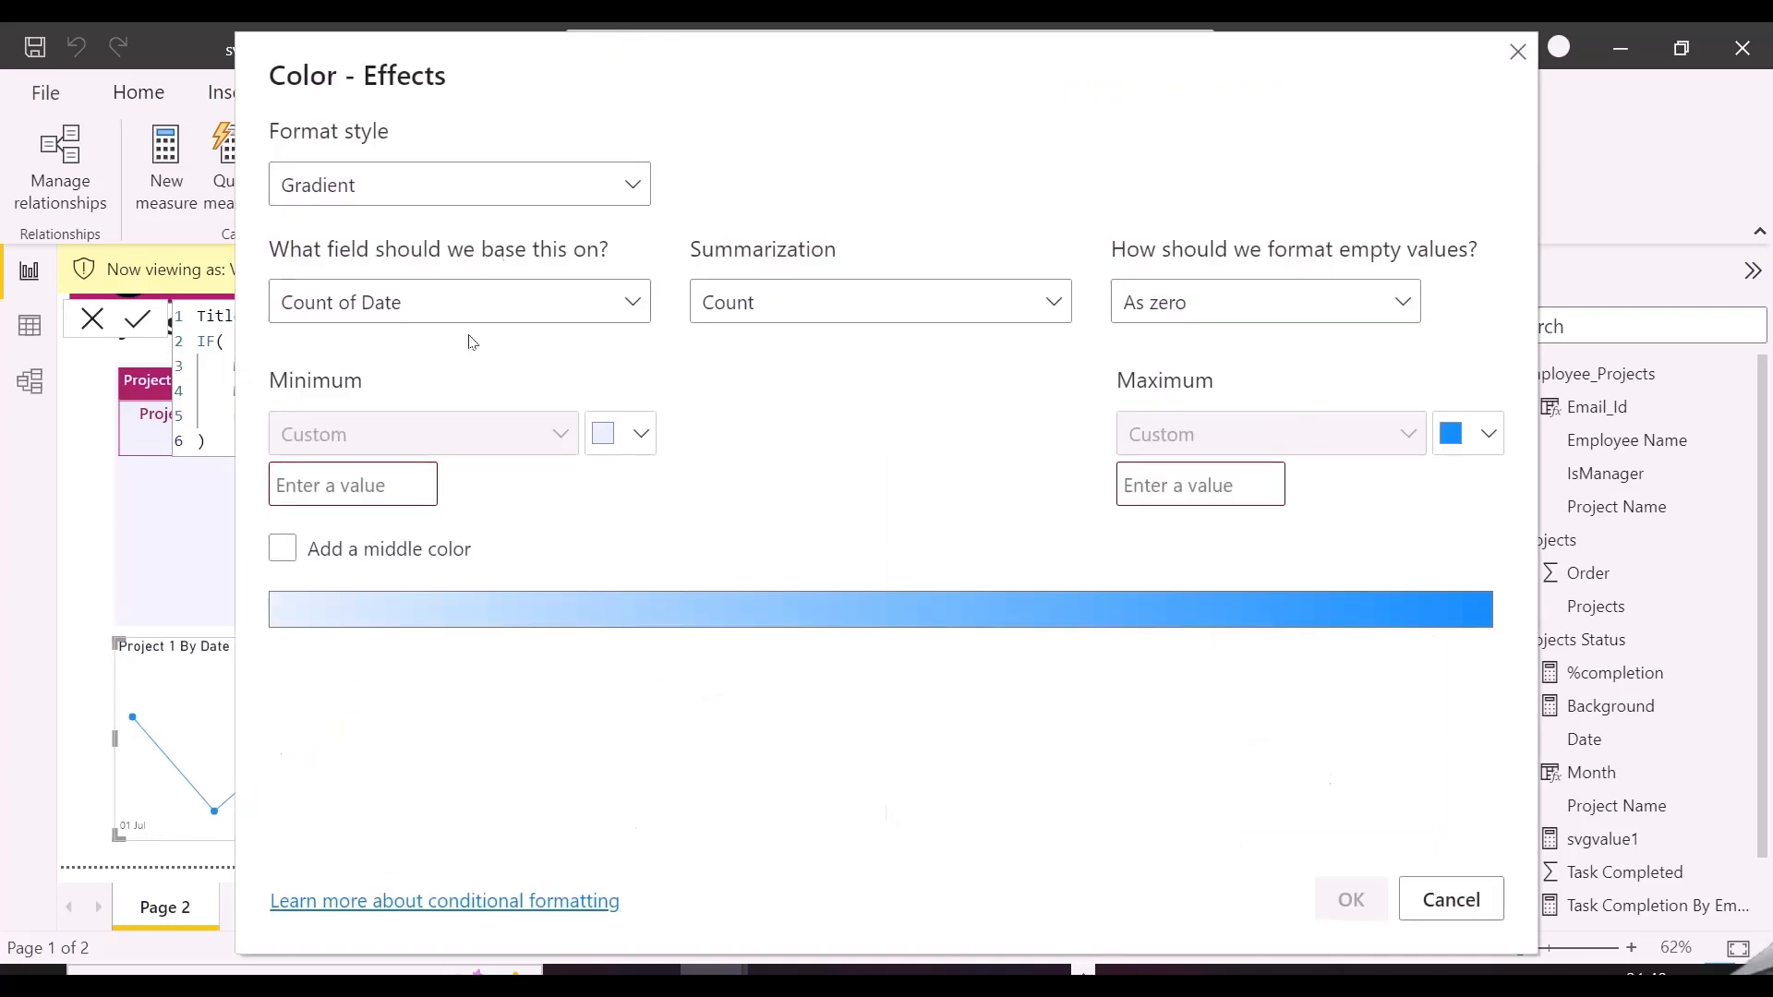
left_click(458, 185)
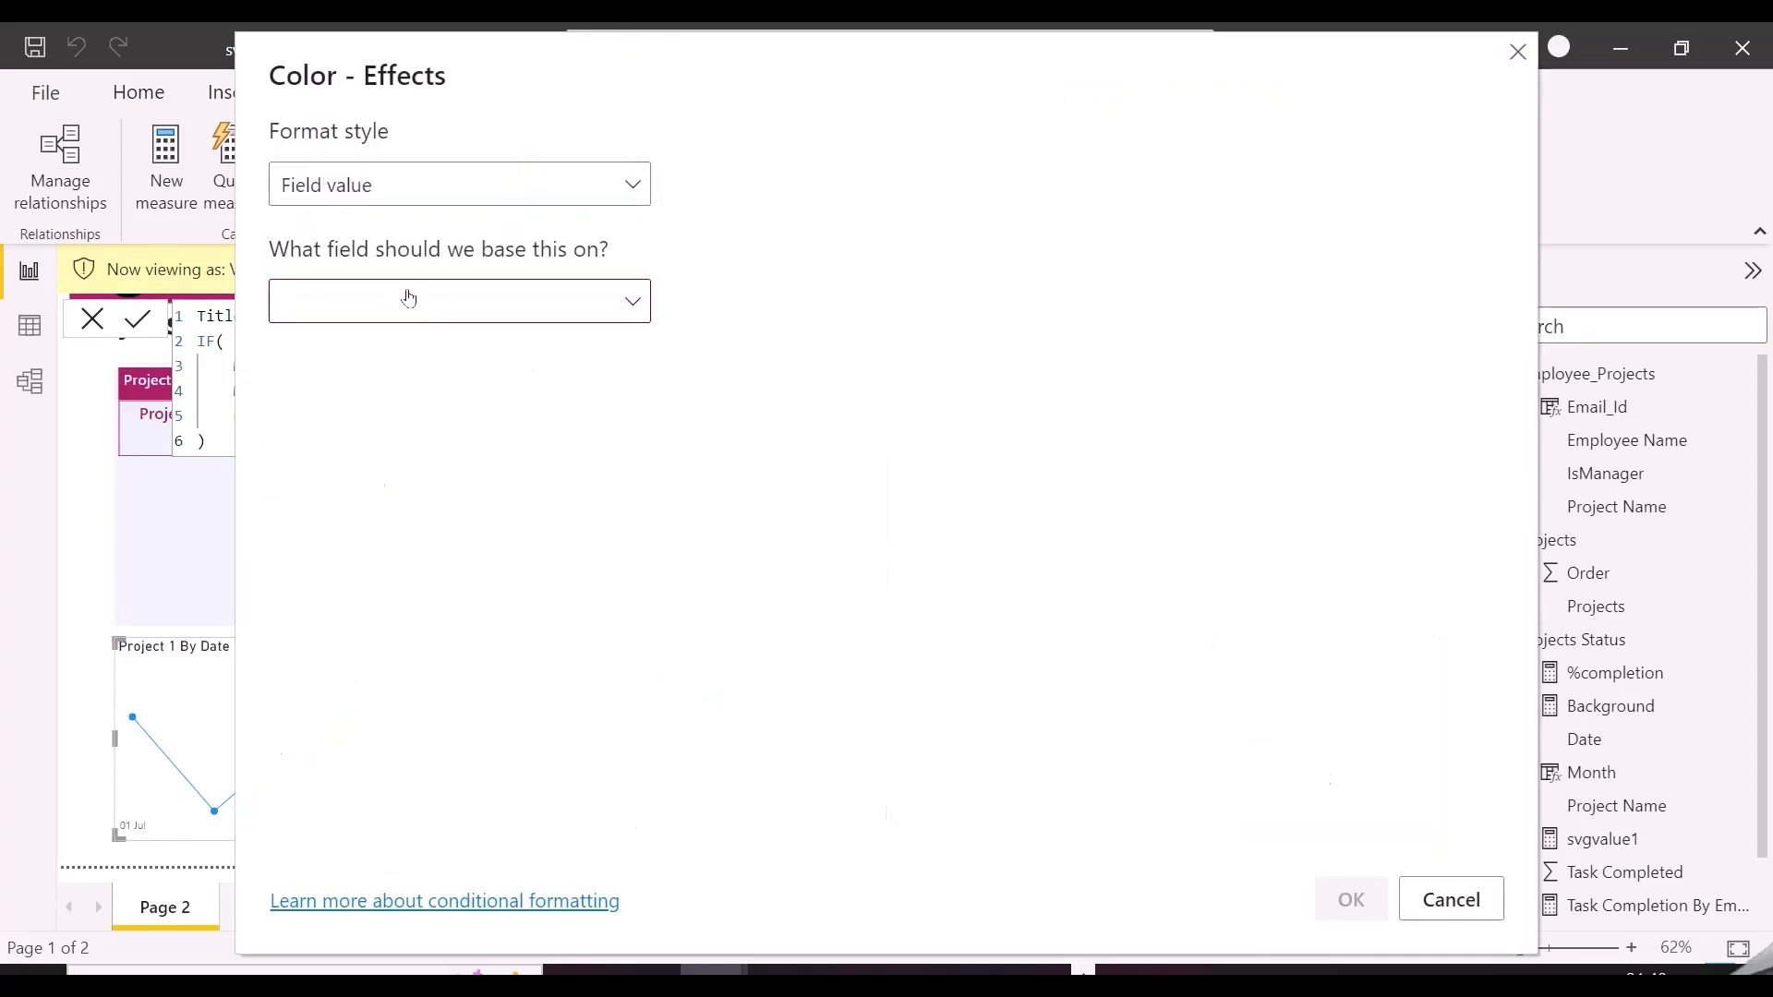
type("back")
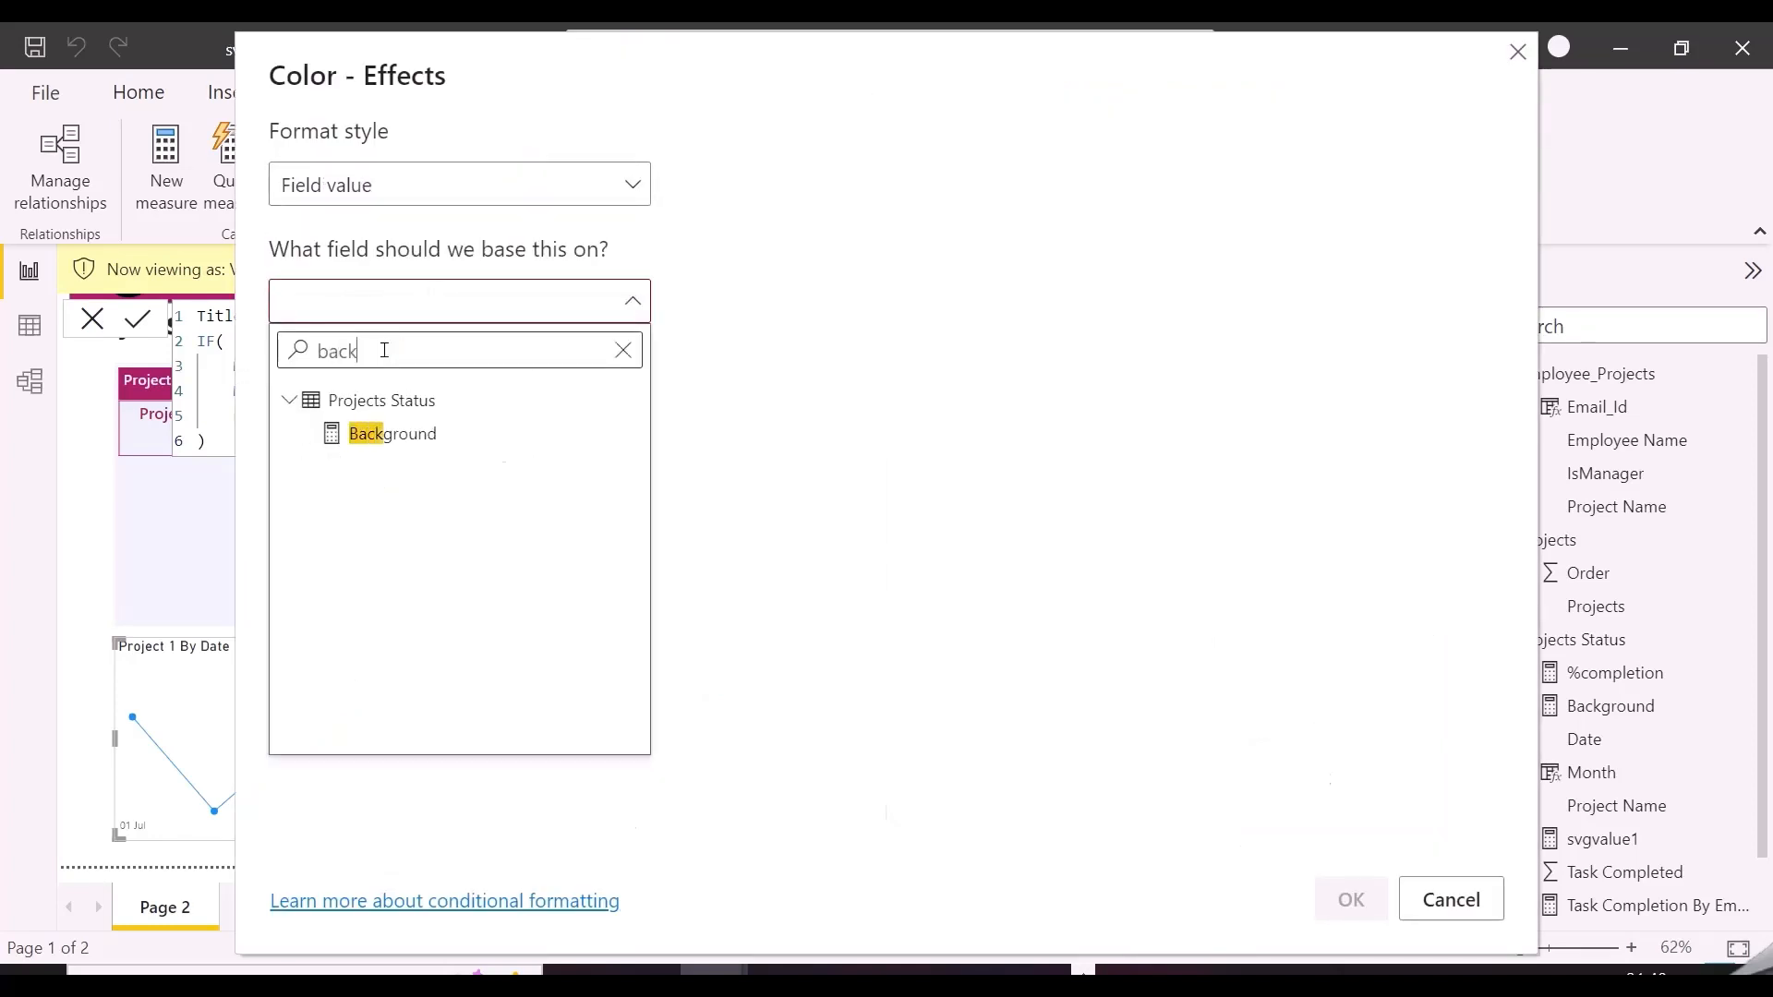
left_click(391, 432)
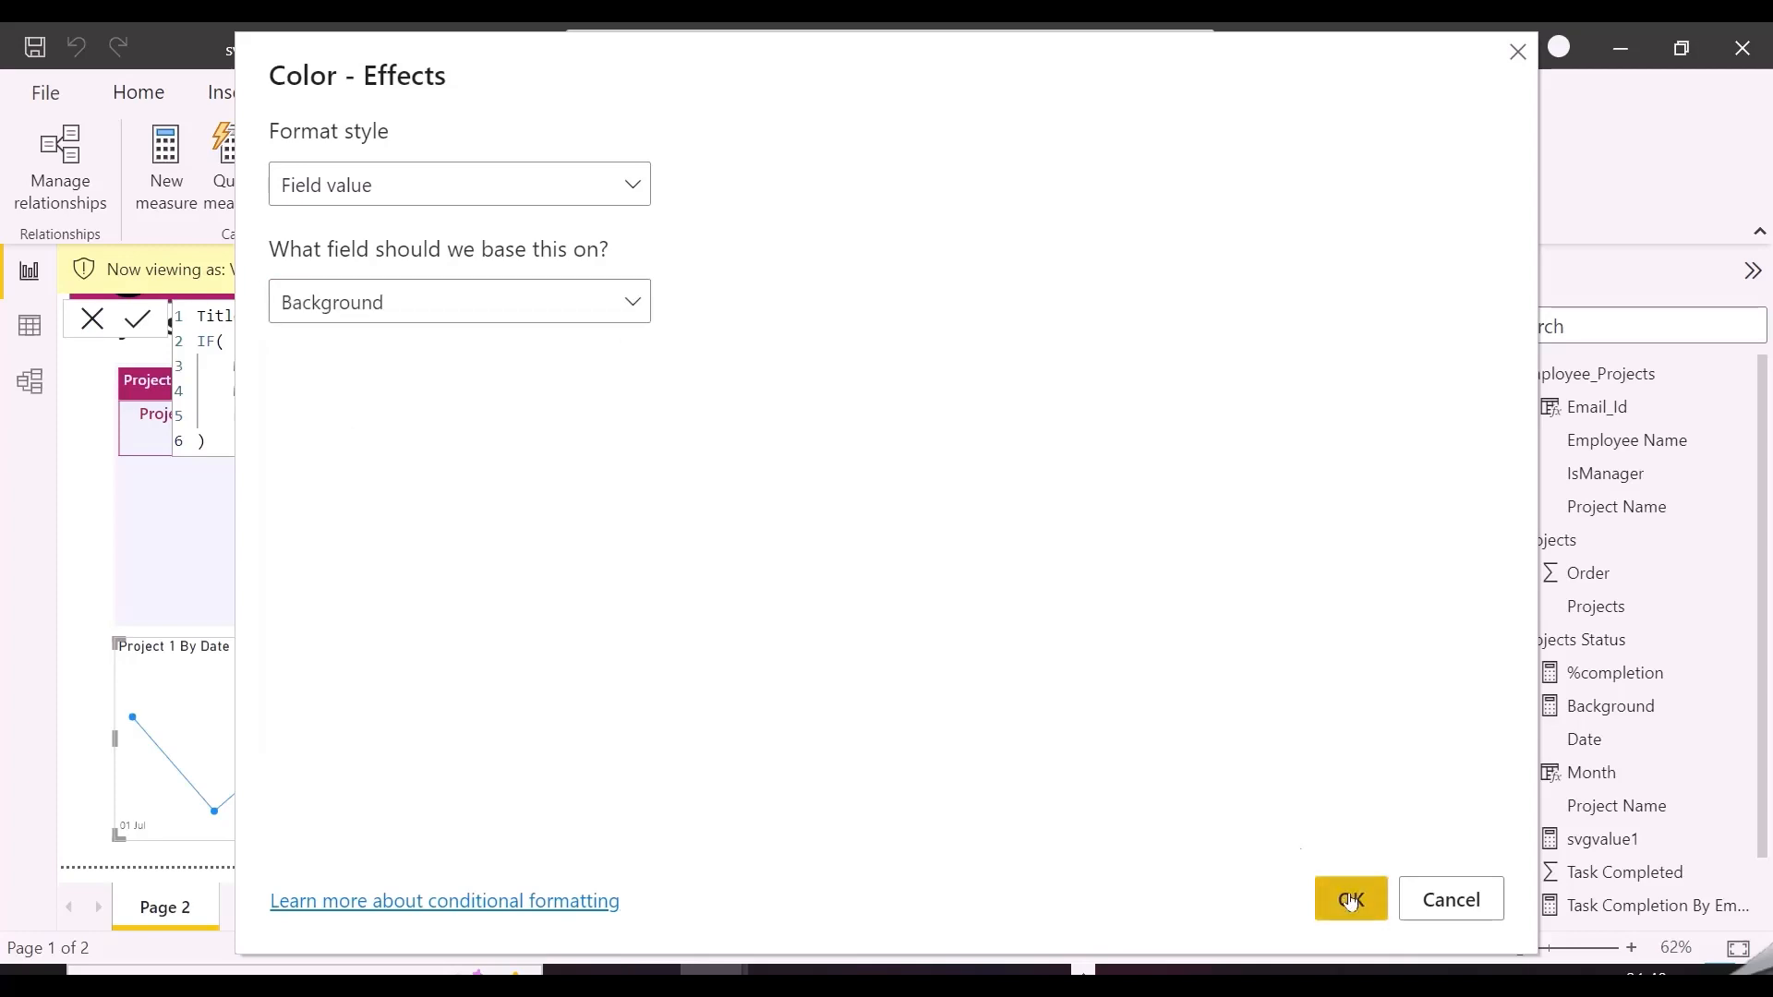
left_click(1348, 899)
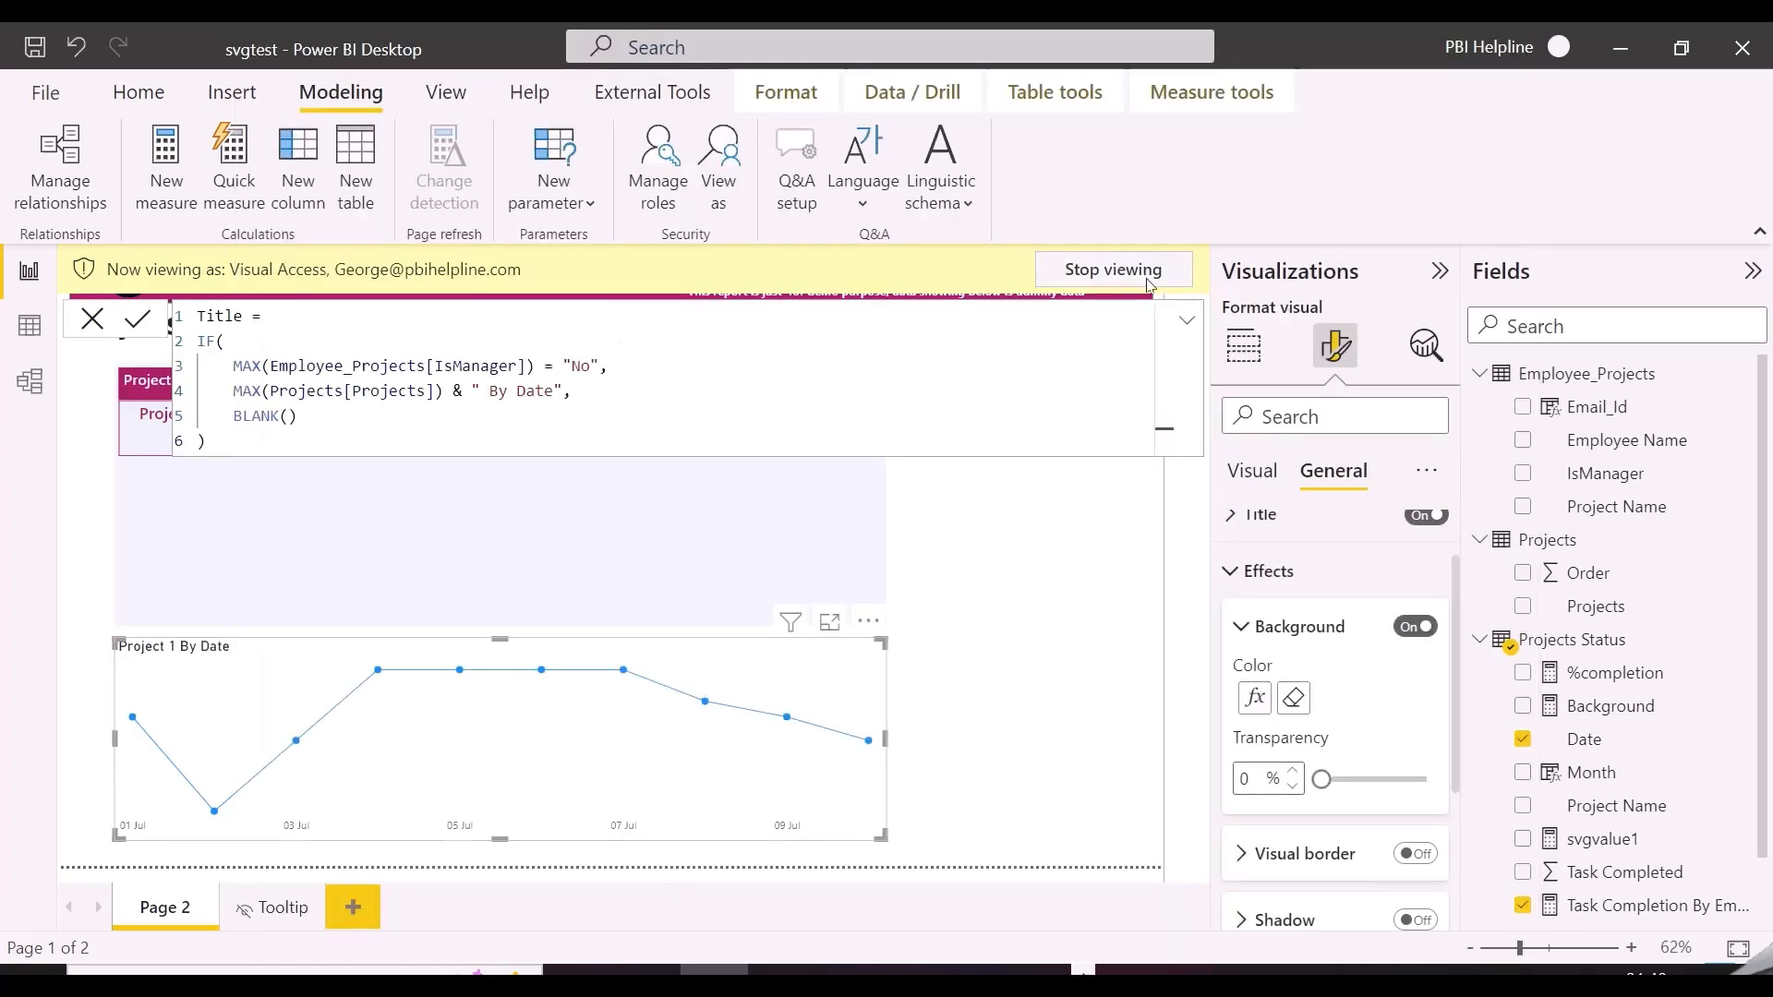
left_click(1112, 269)
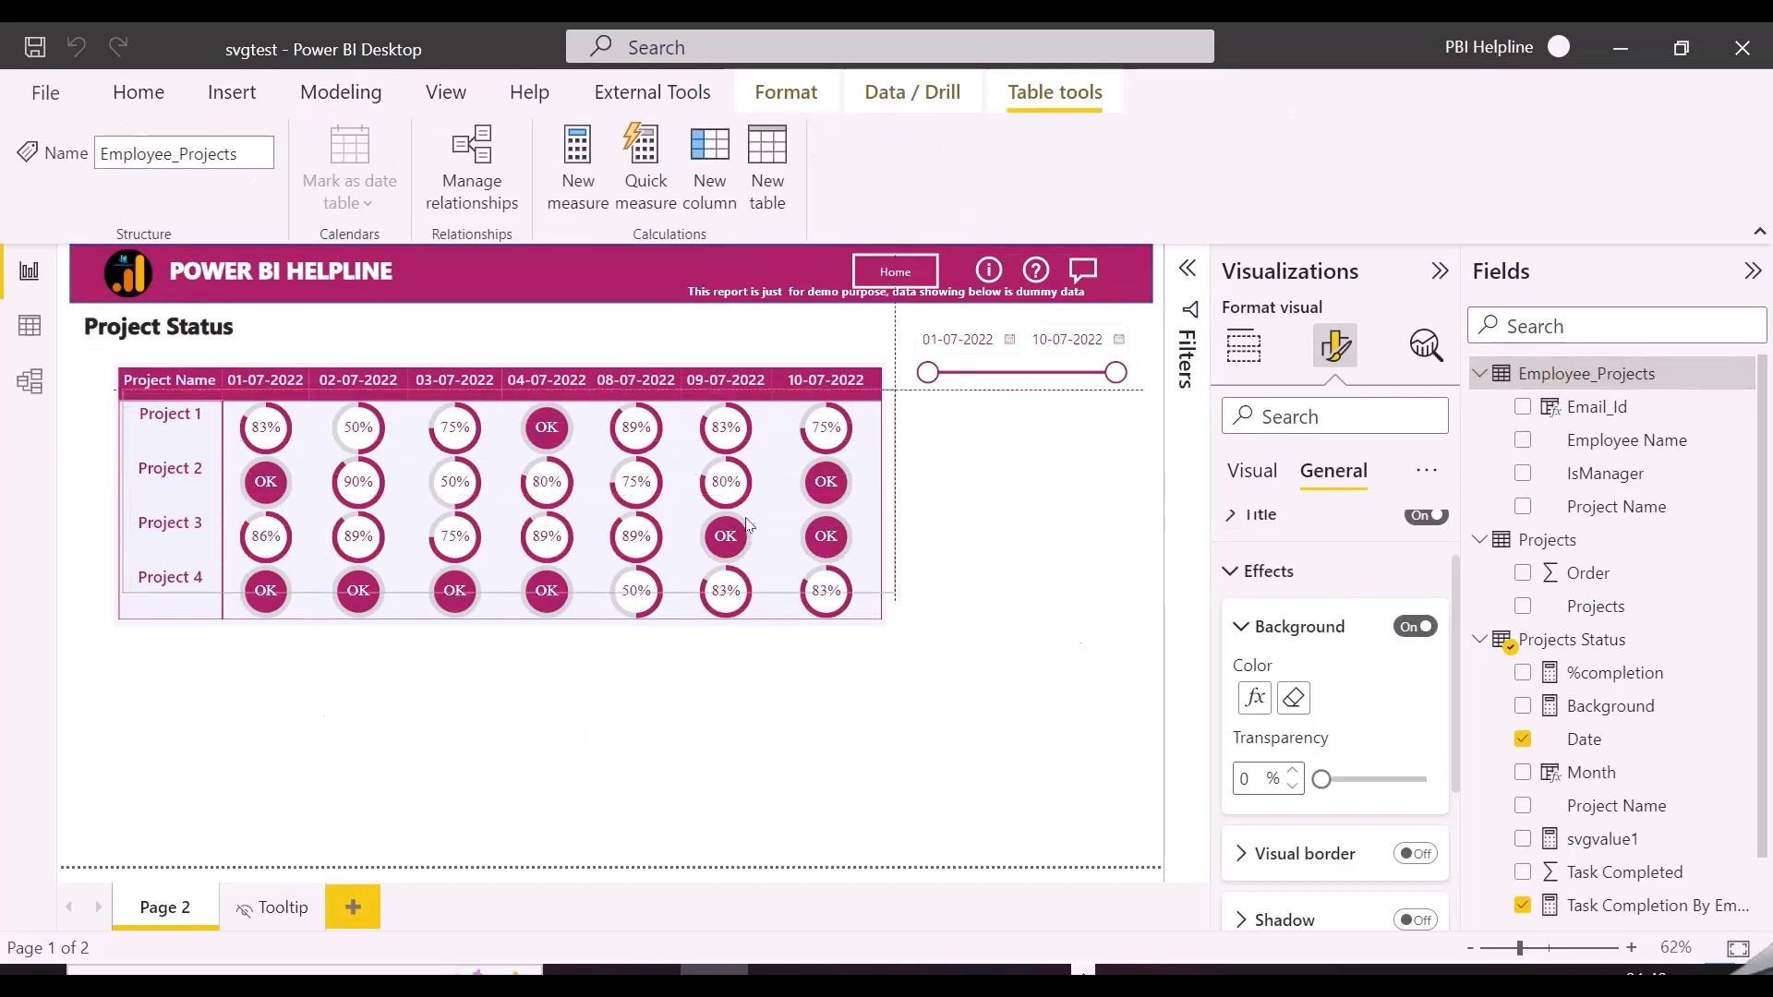
- From the Modeling tab, reopen the View as roles options
left_click(746, 510)
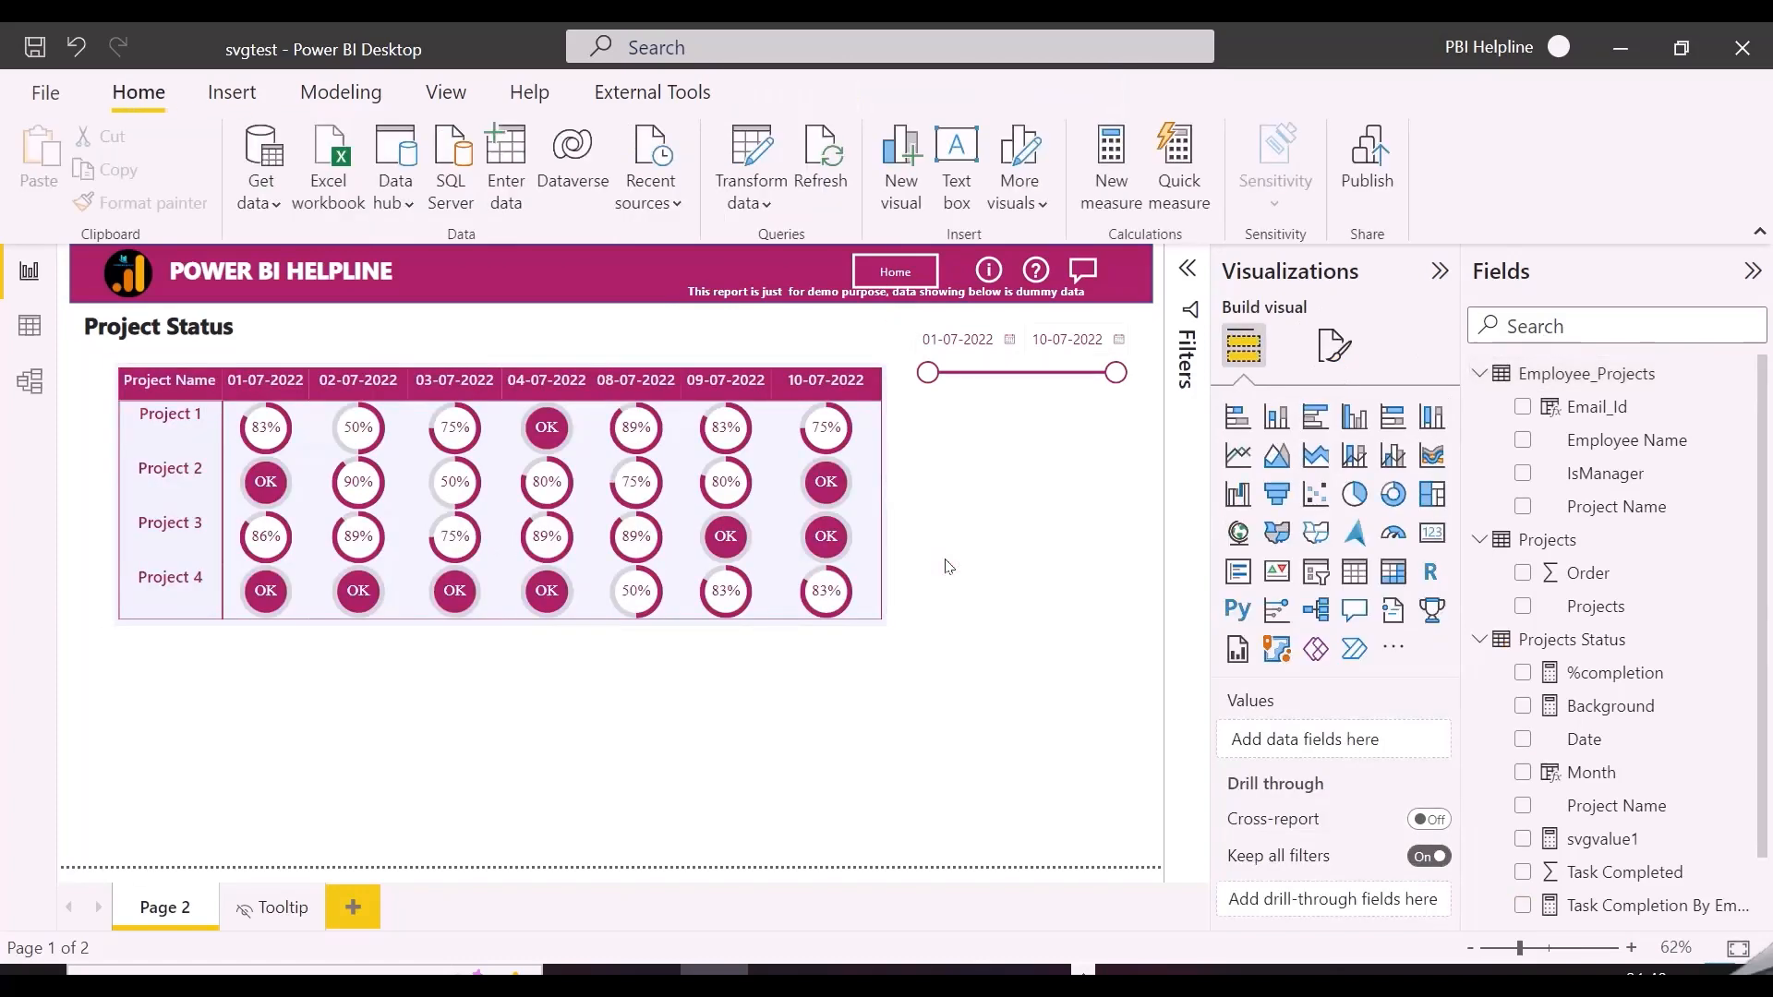
left_click(339, 92)
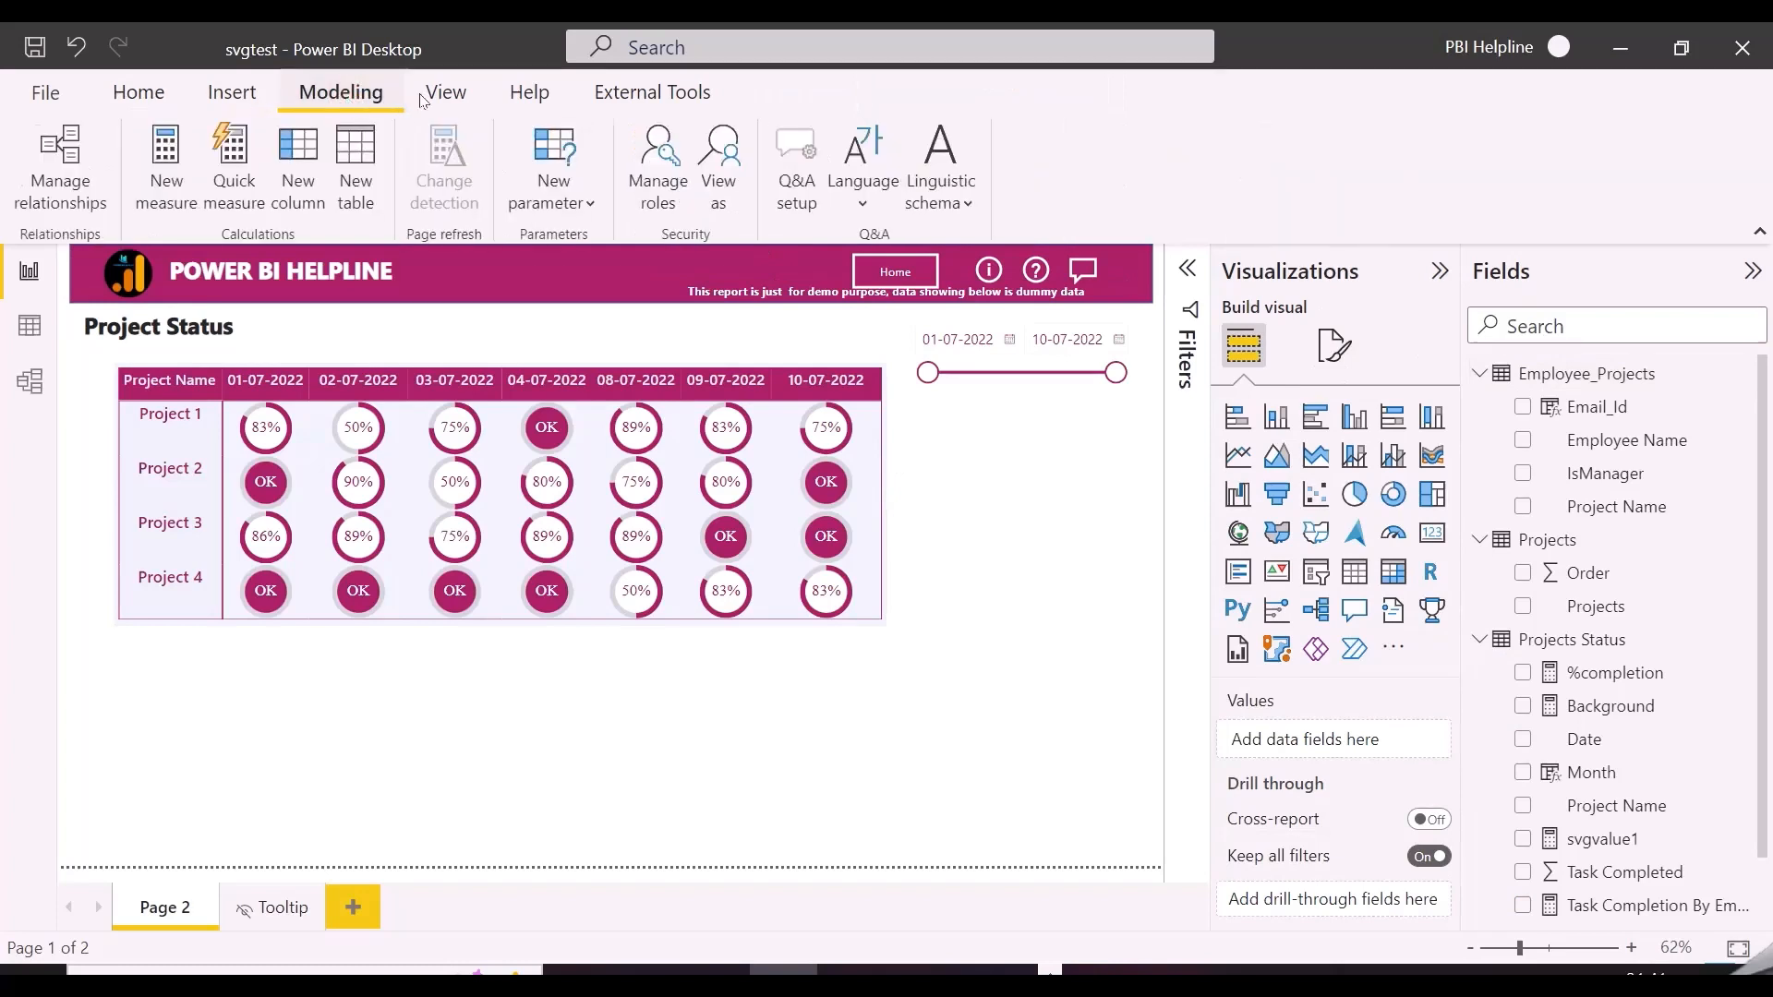
left_click(718, 165)
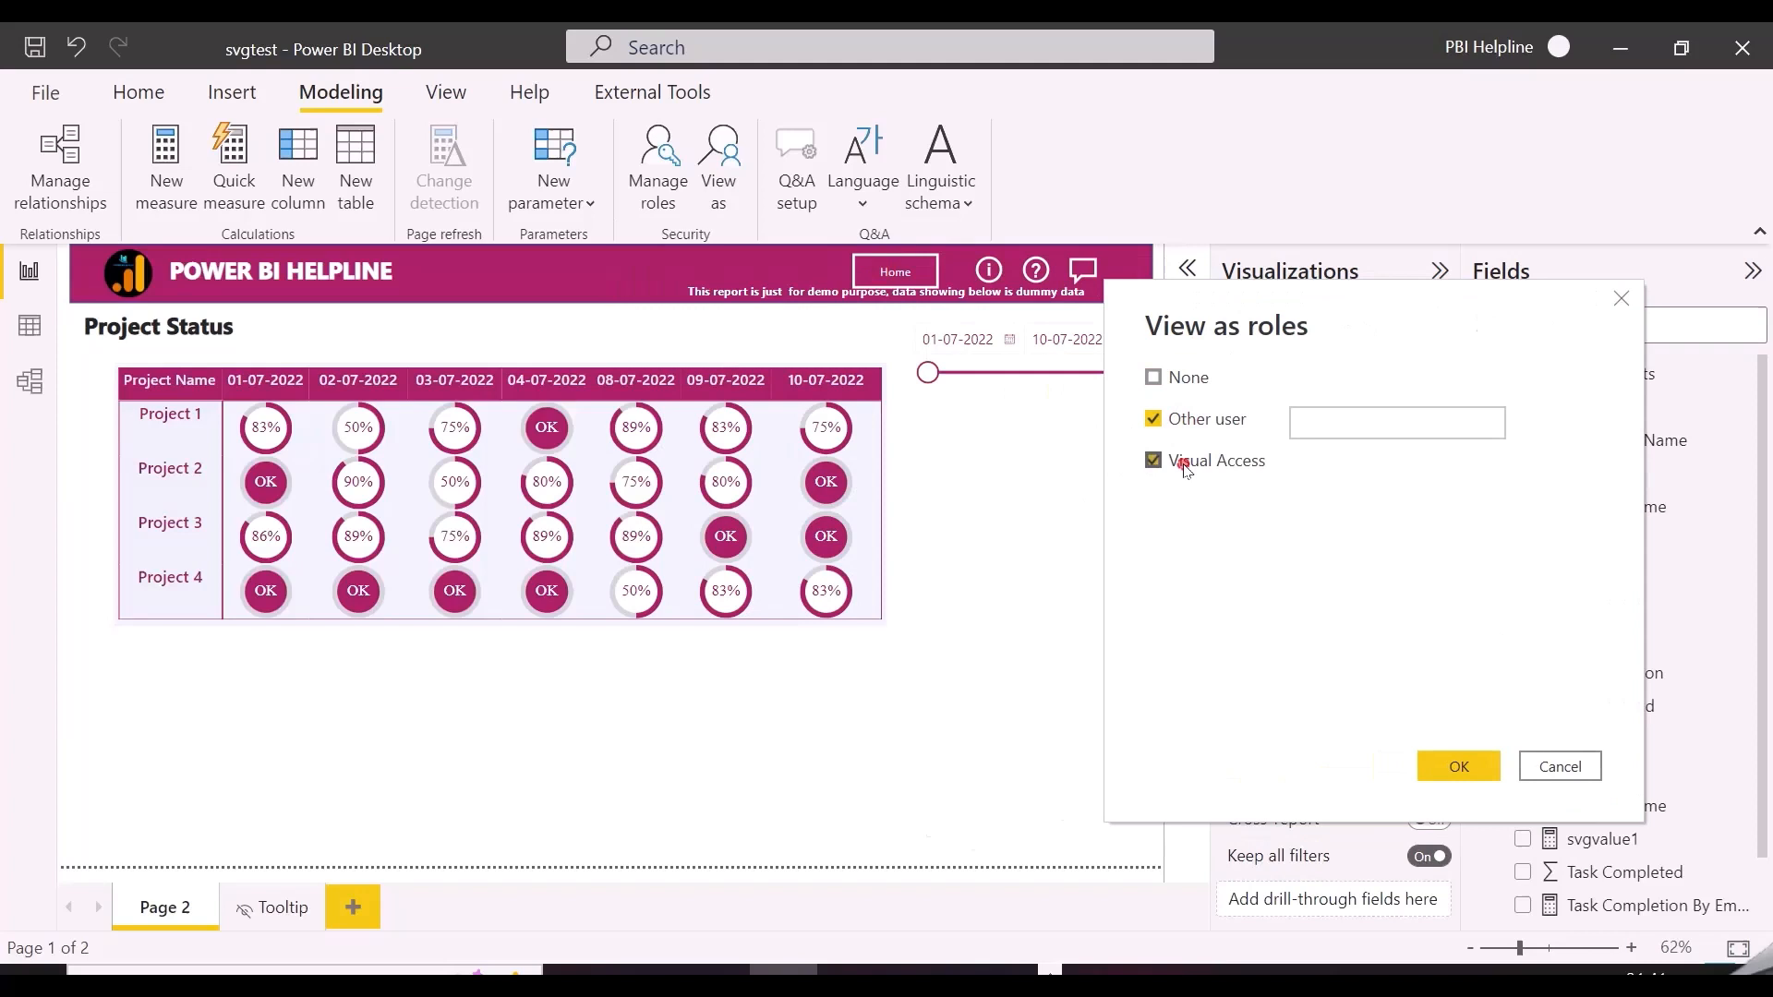
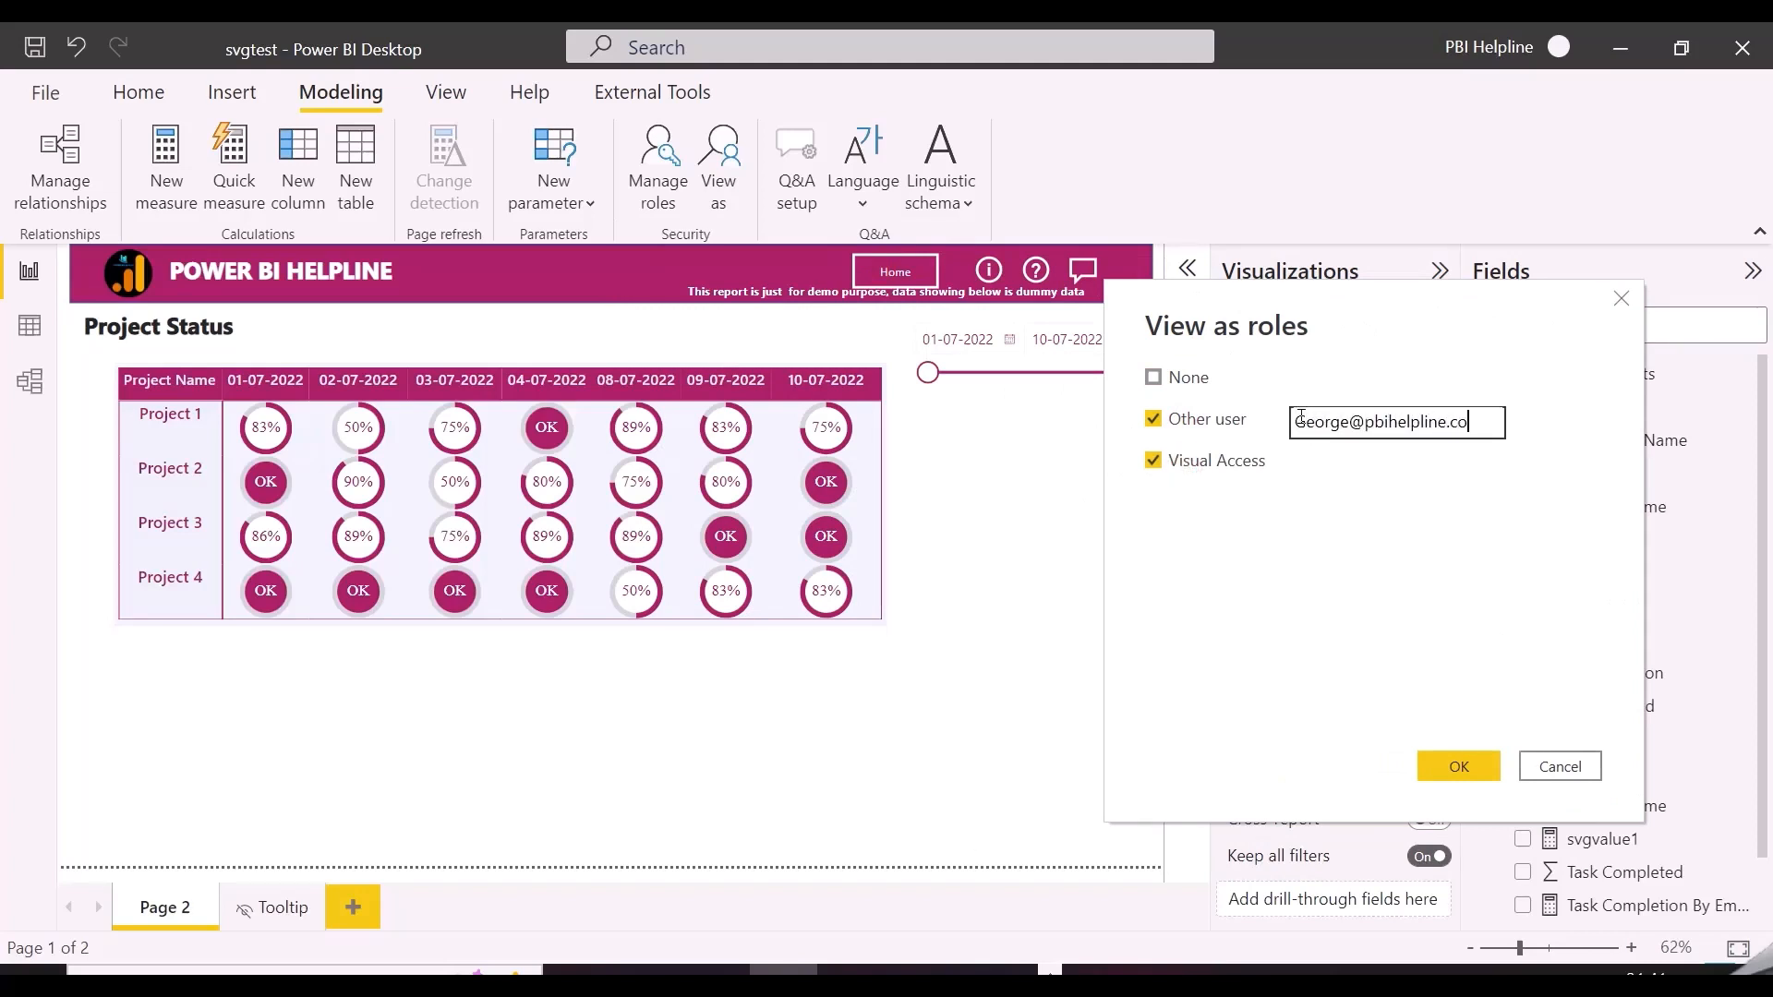
left_click(1456, 765)
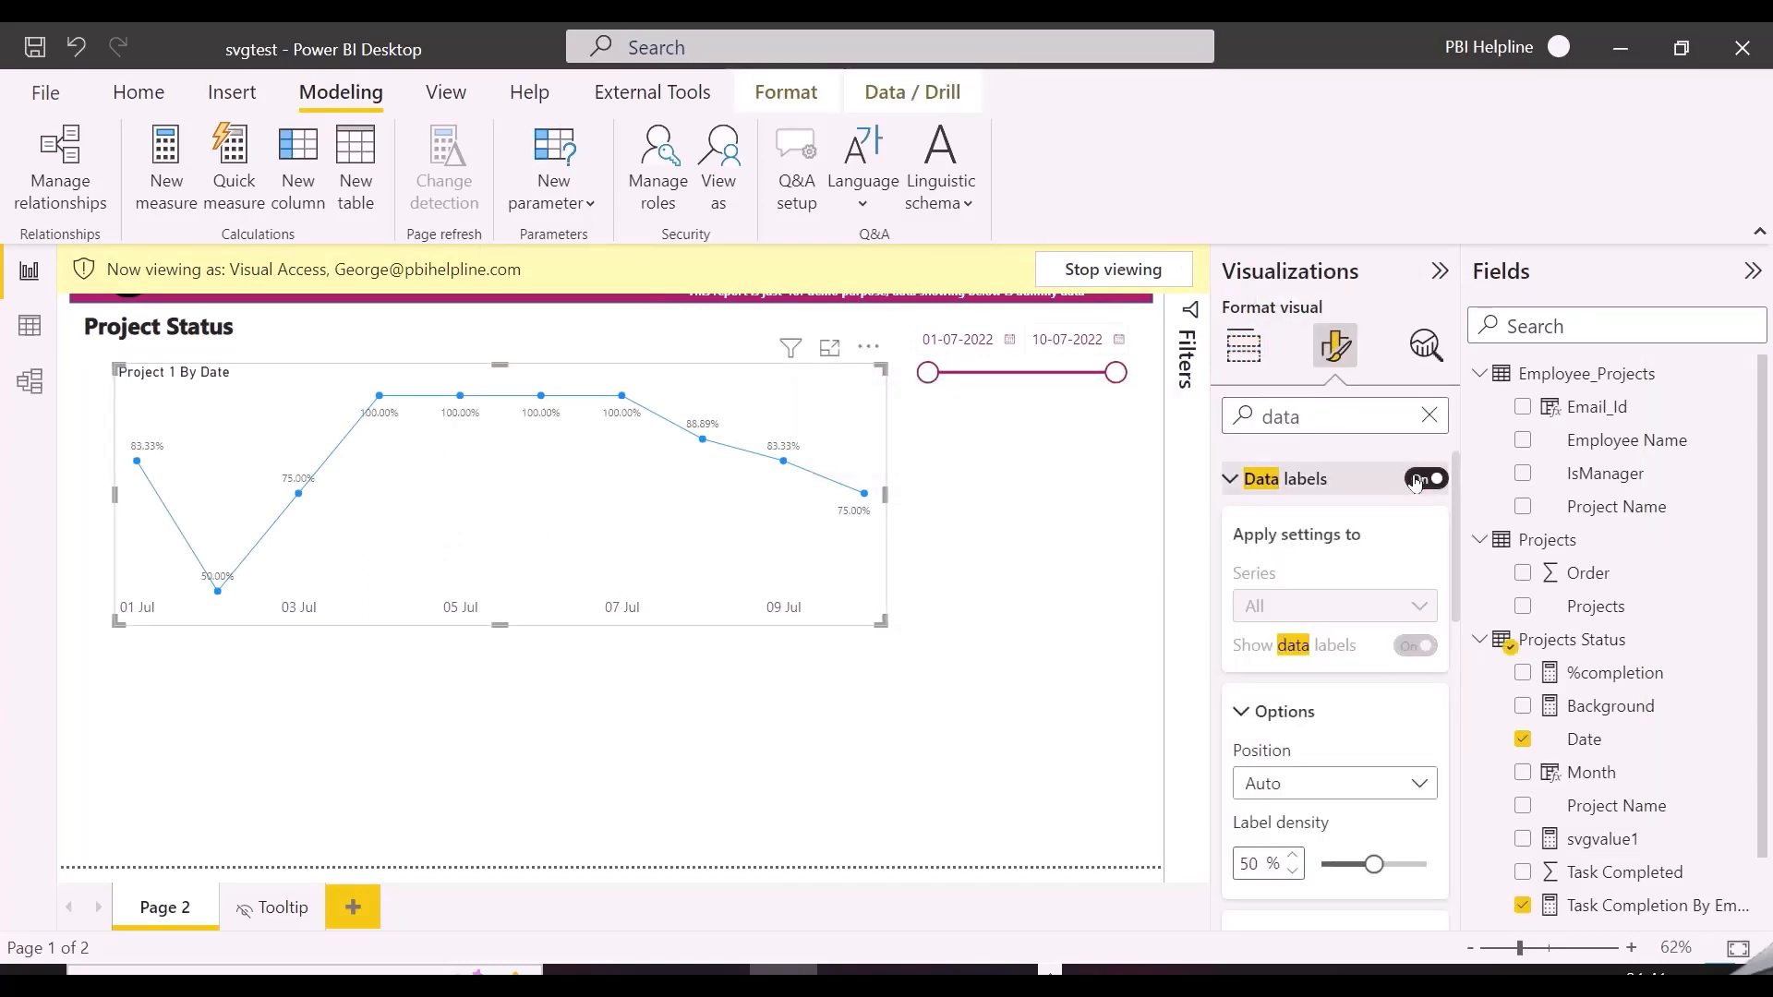
left_click(718, 164)
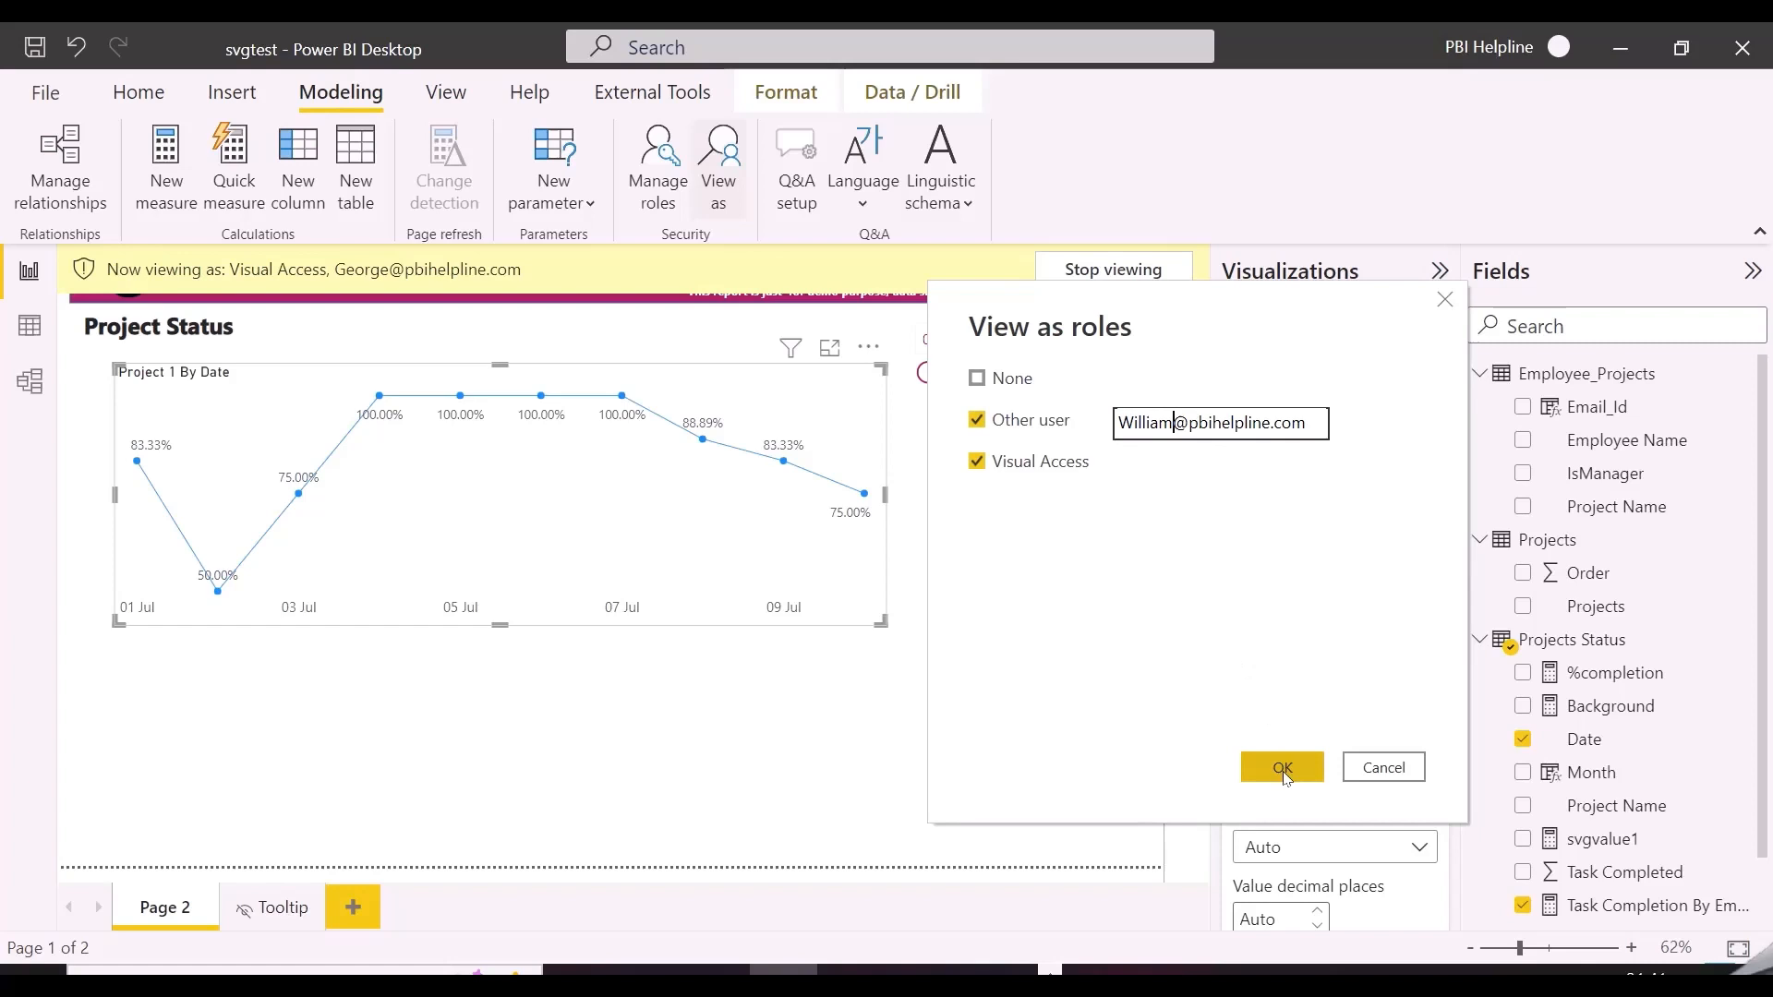
- Preview as the manager to see the matrix, then as another employee to see the Project 4 By Date chart
left_click(1277, 766)
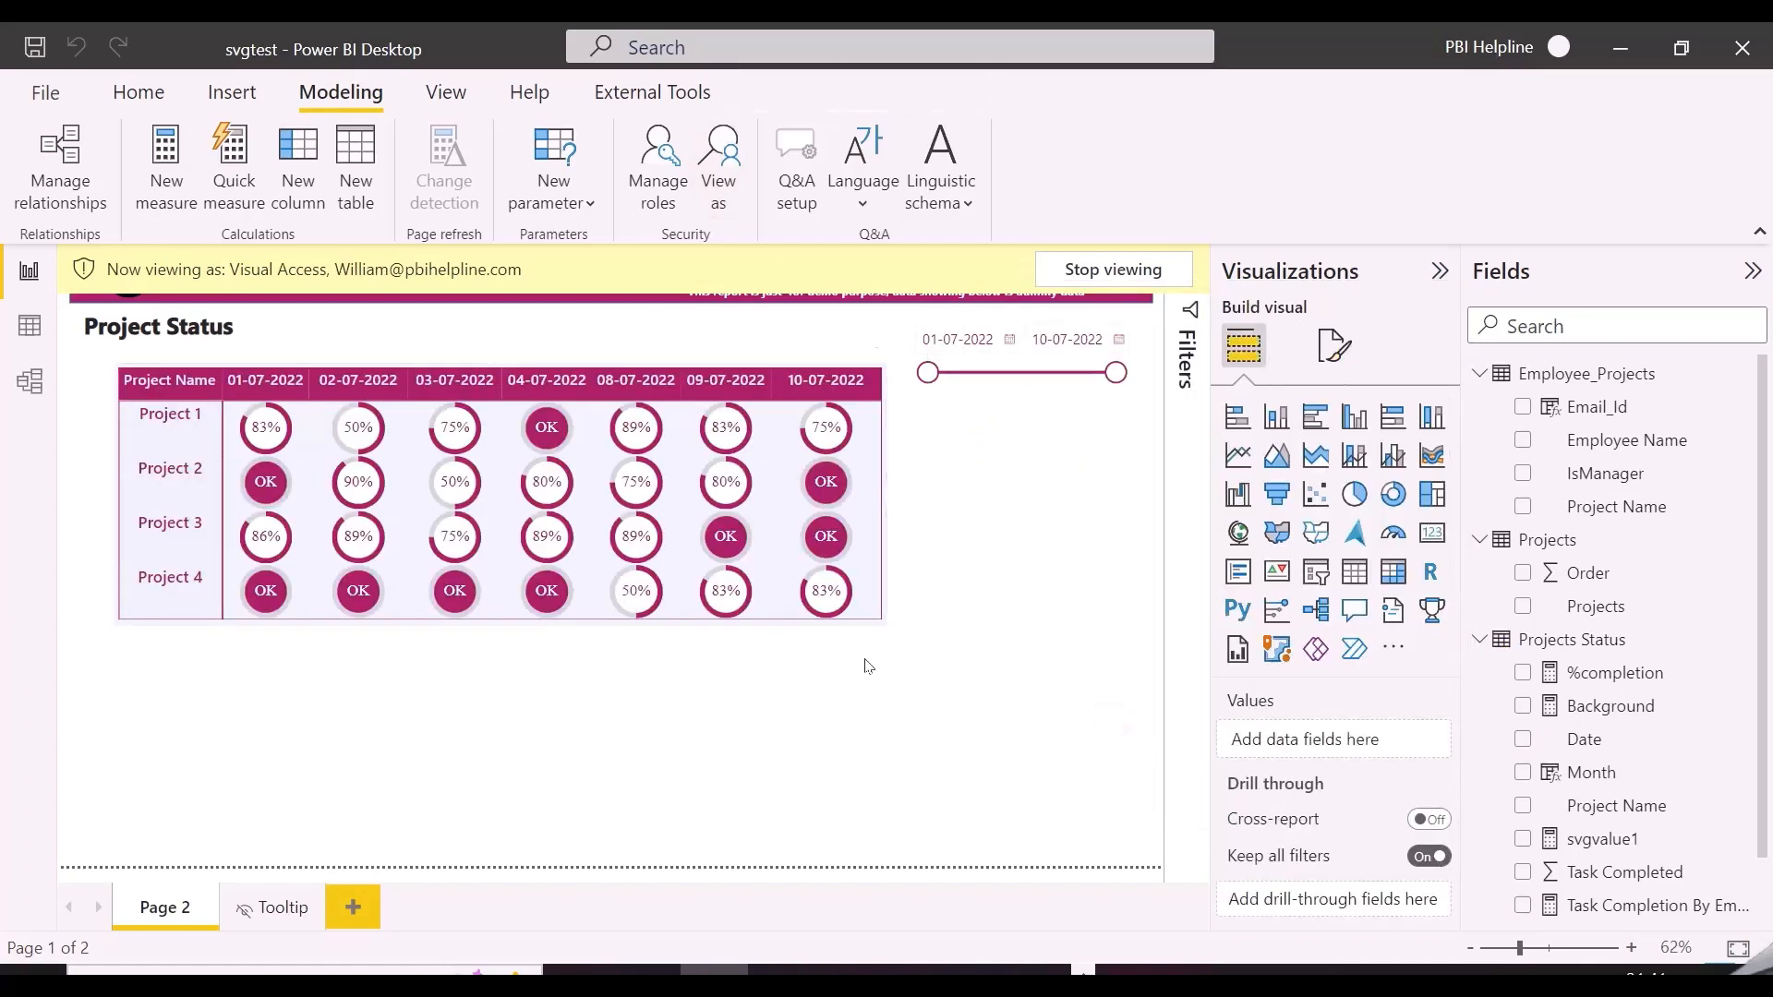
left_click(719, 164)
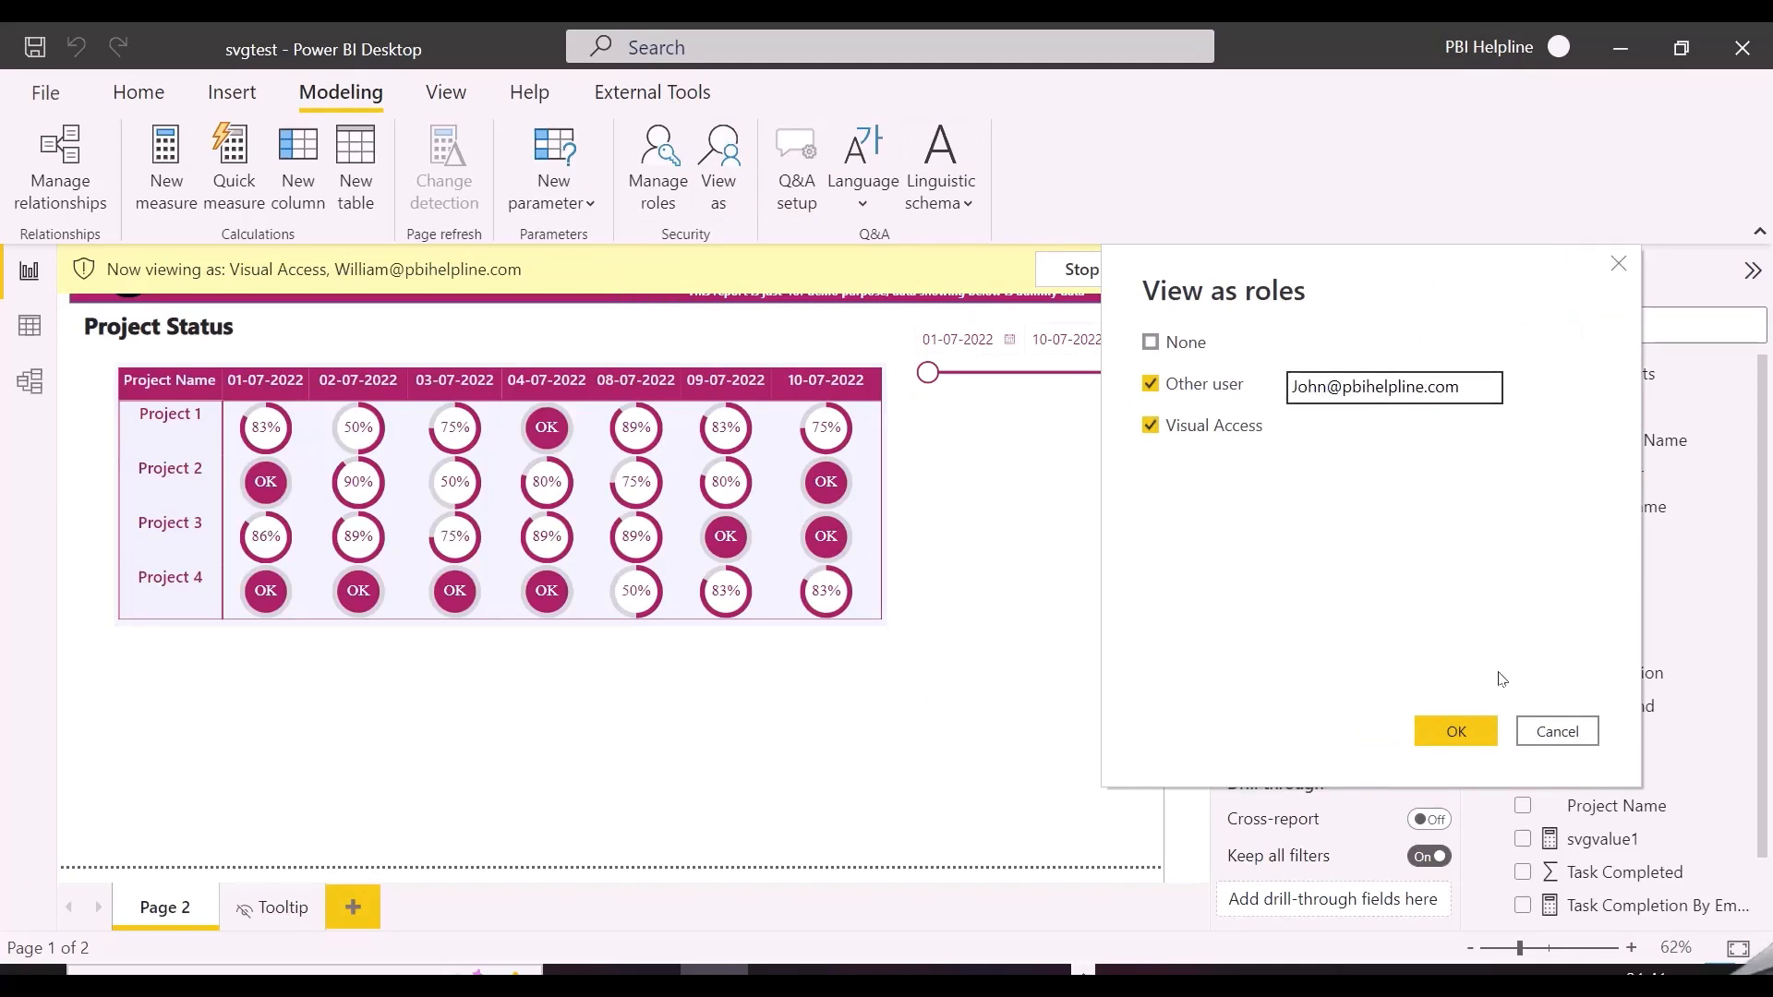
left_click(1455, 731)
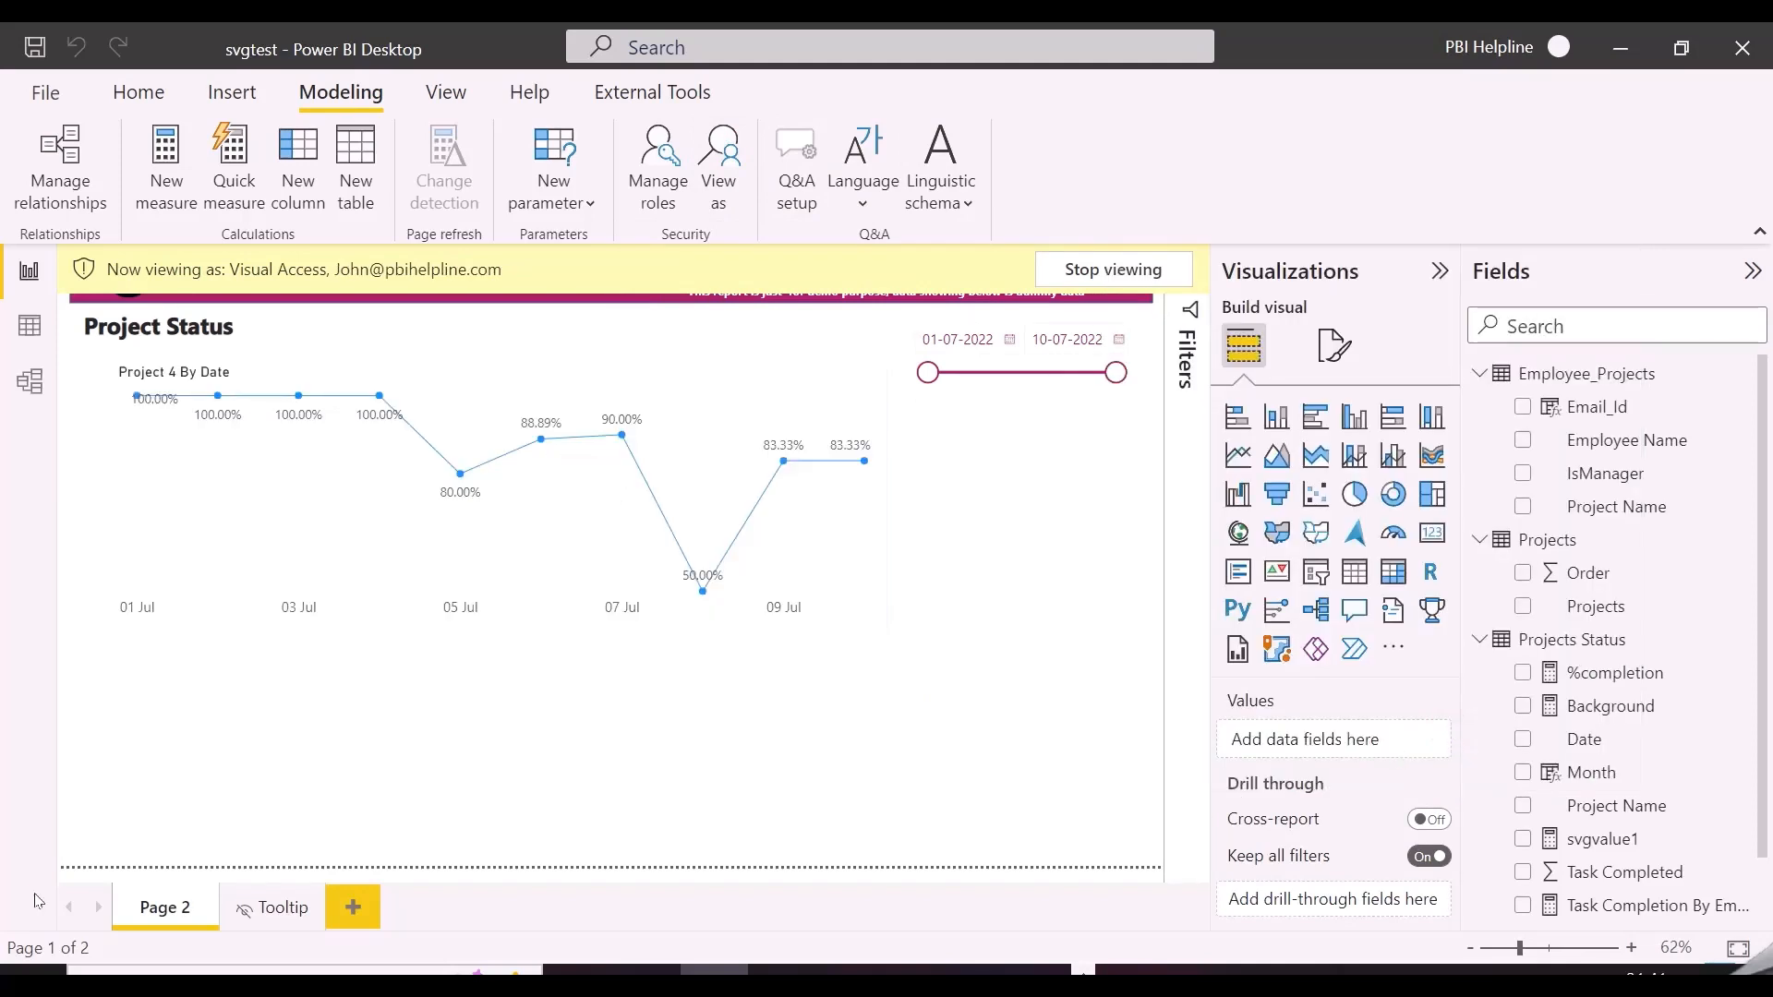
- Inspect the employee's line chart, collapse the Visualizations pane and stop viewing as roles
left_click(496, 497)
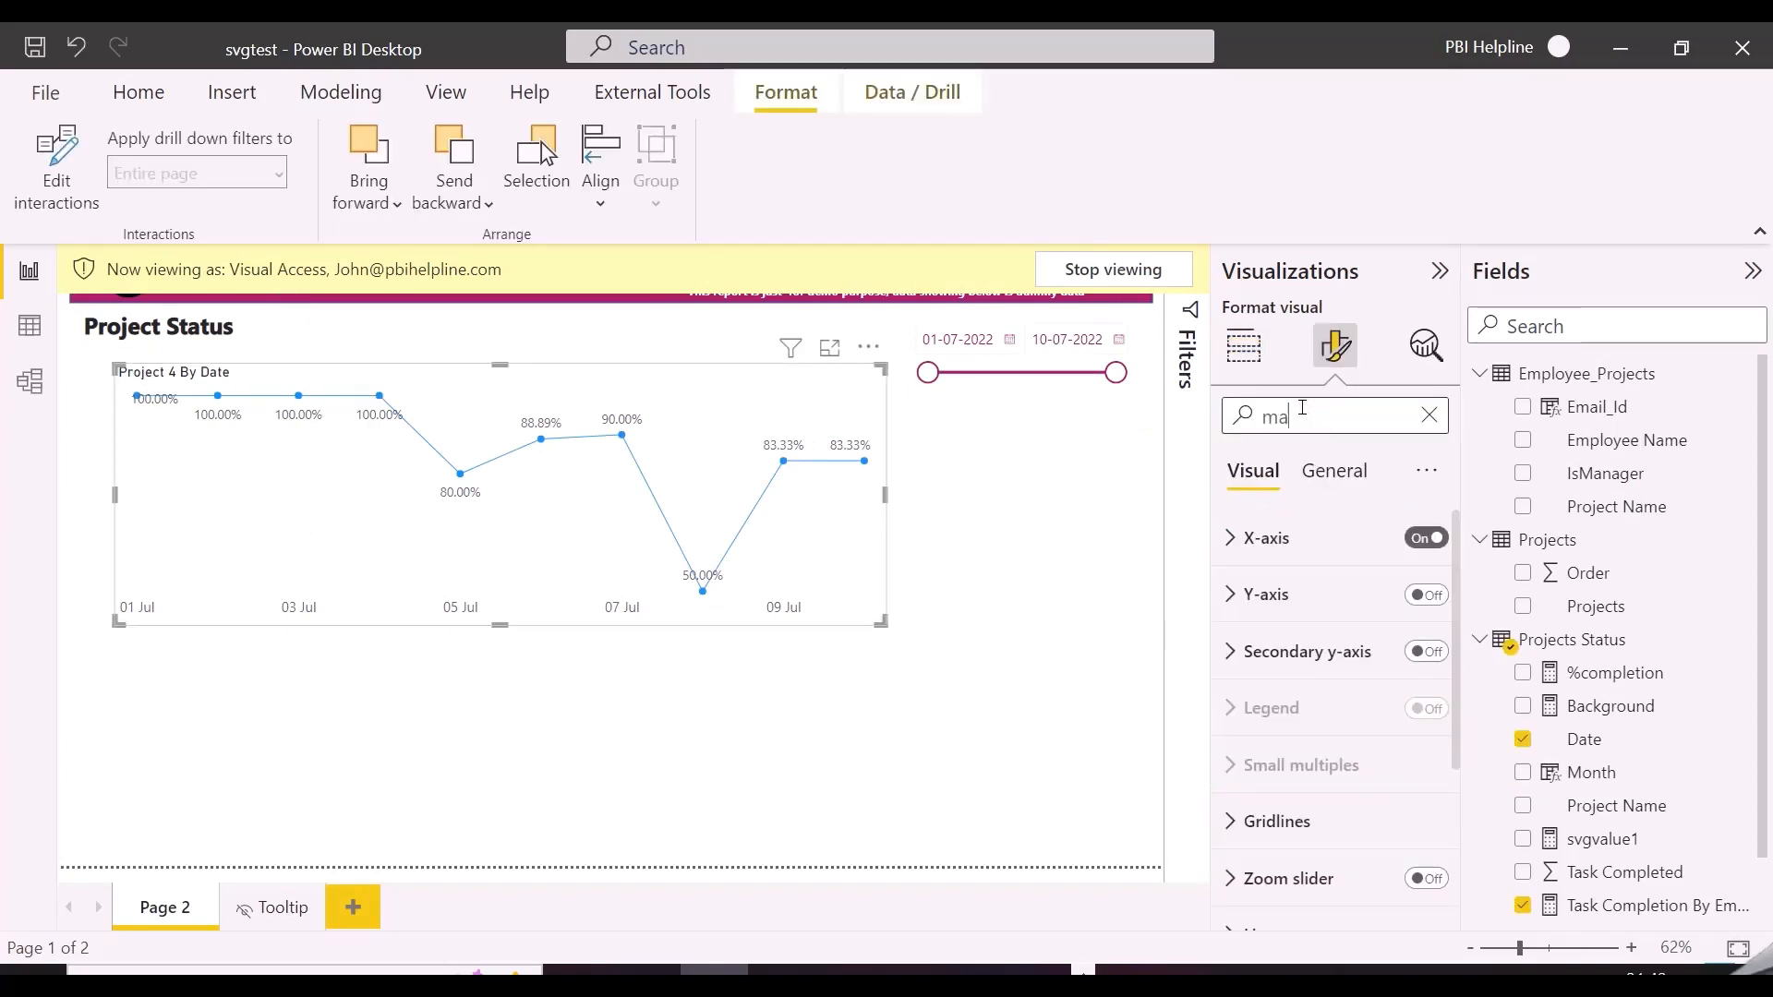
type("in")
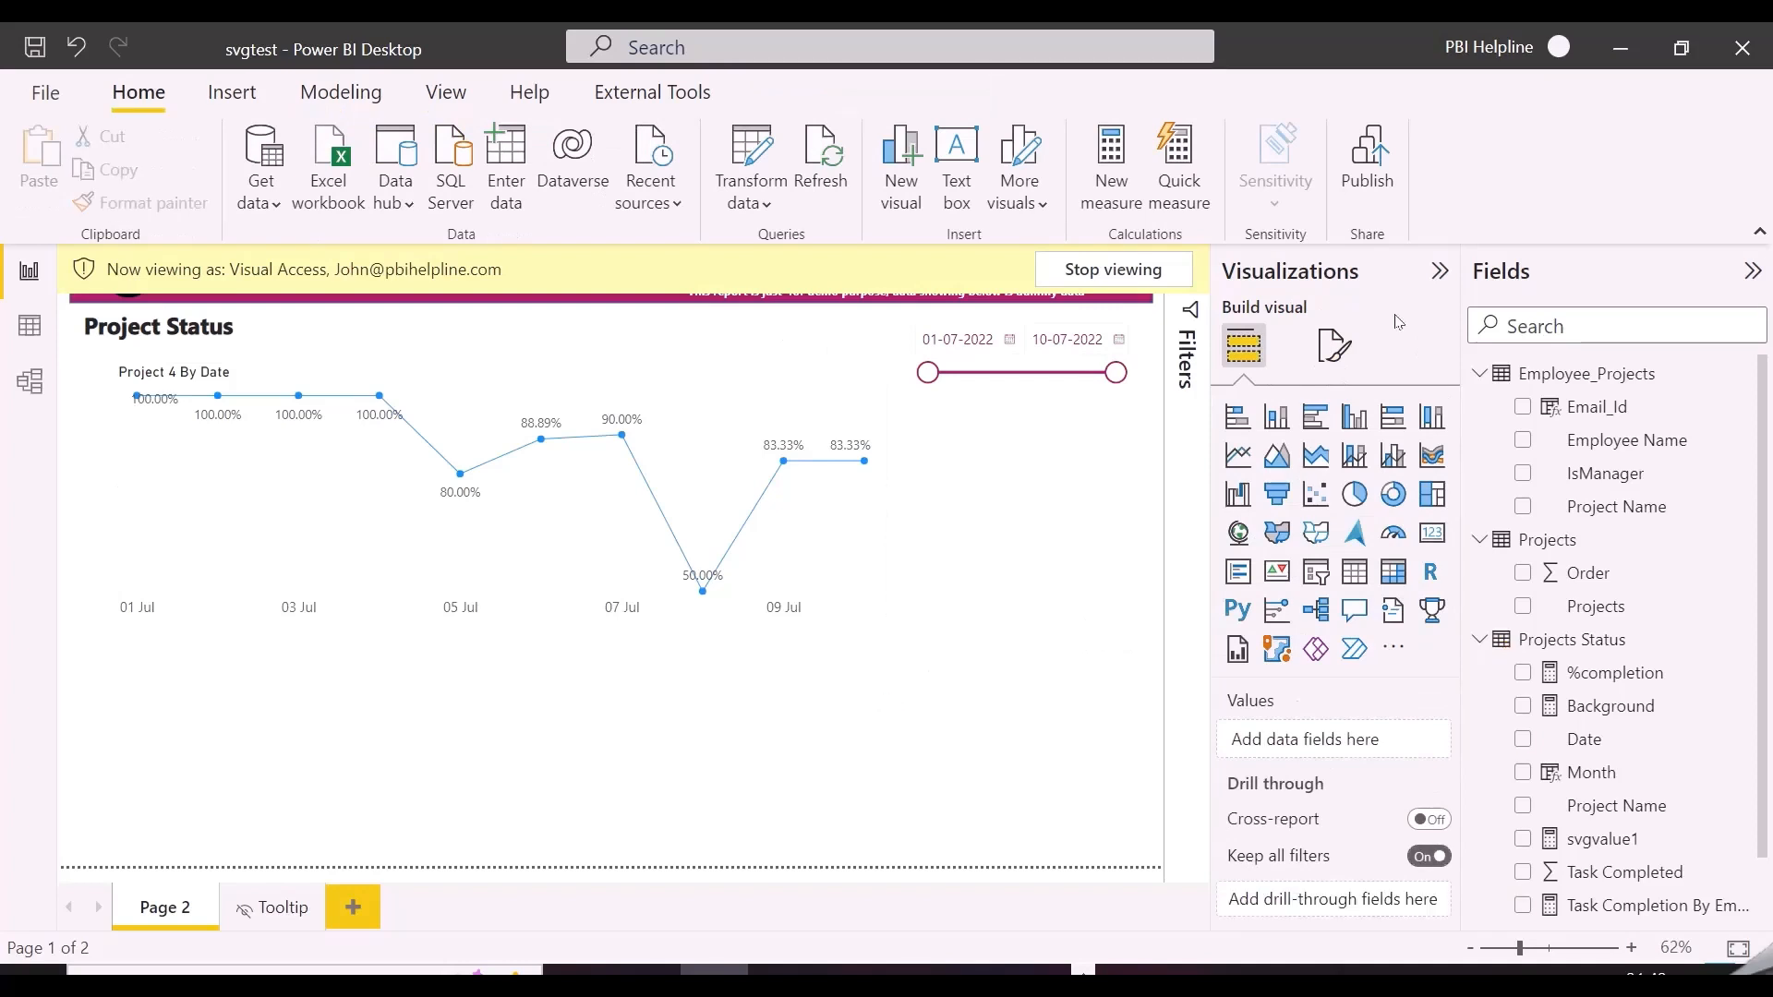
left_click(1441, 269)
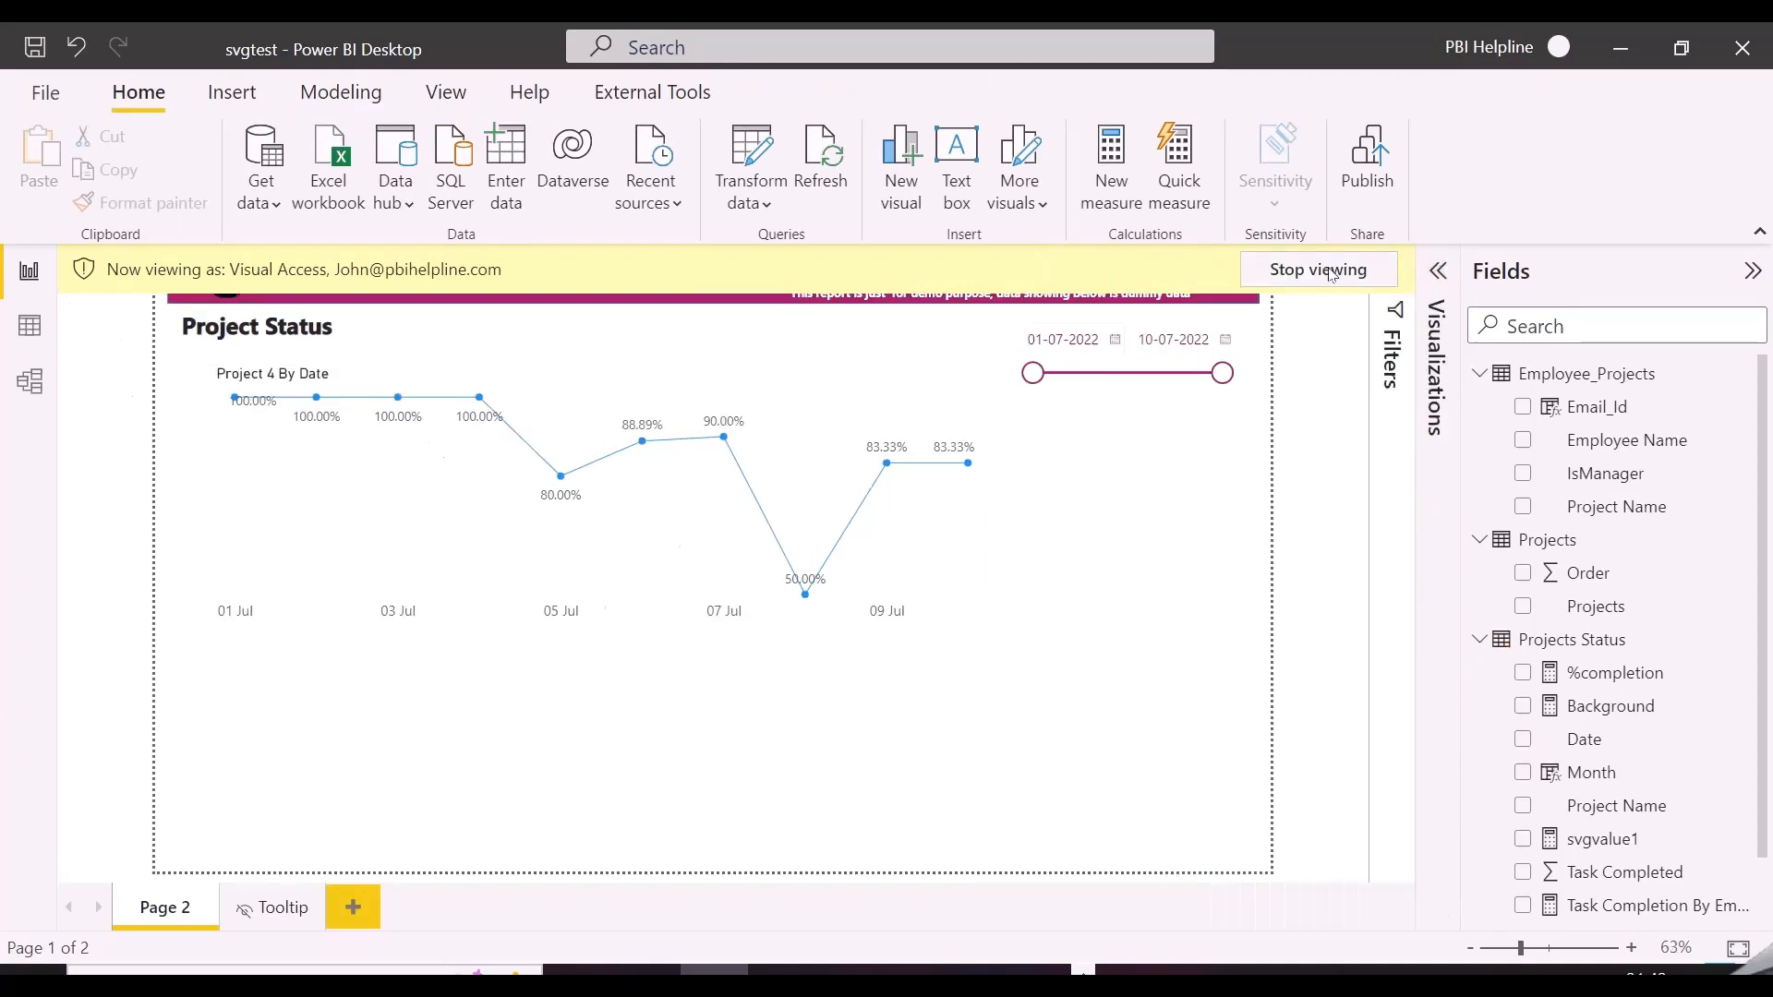
left_click(1316, 270)
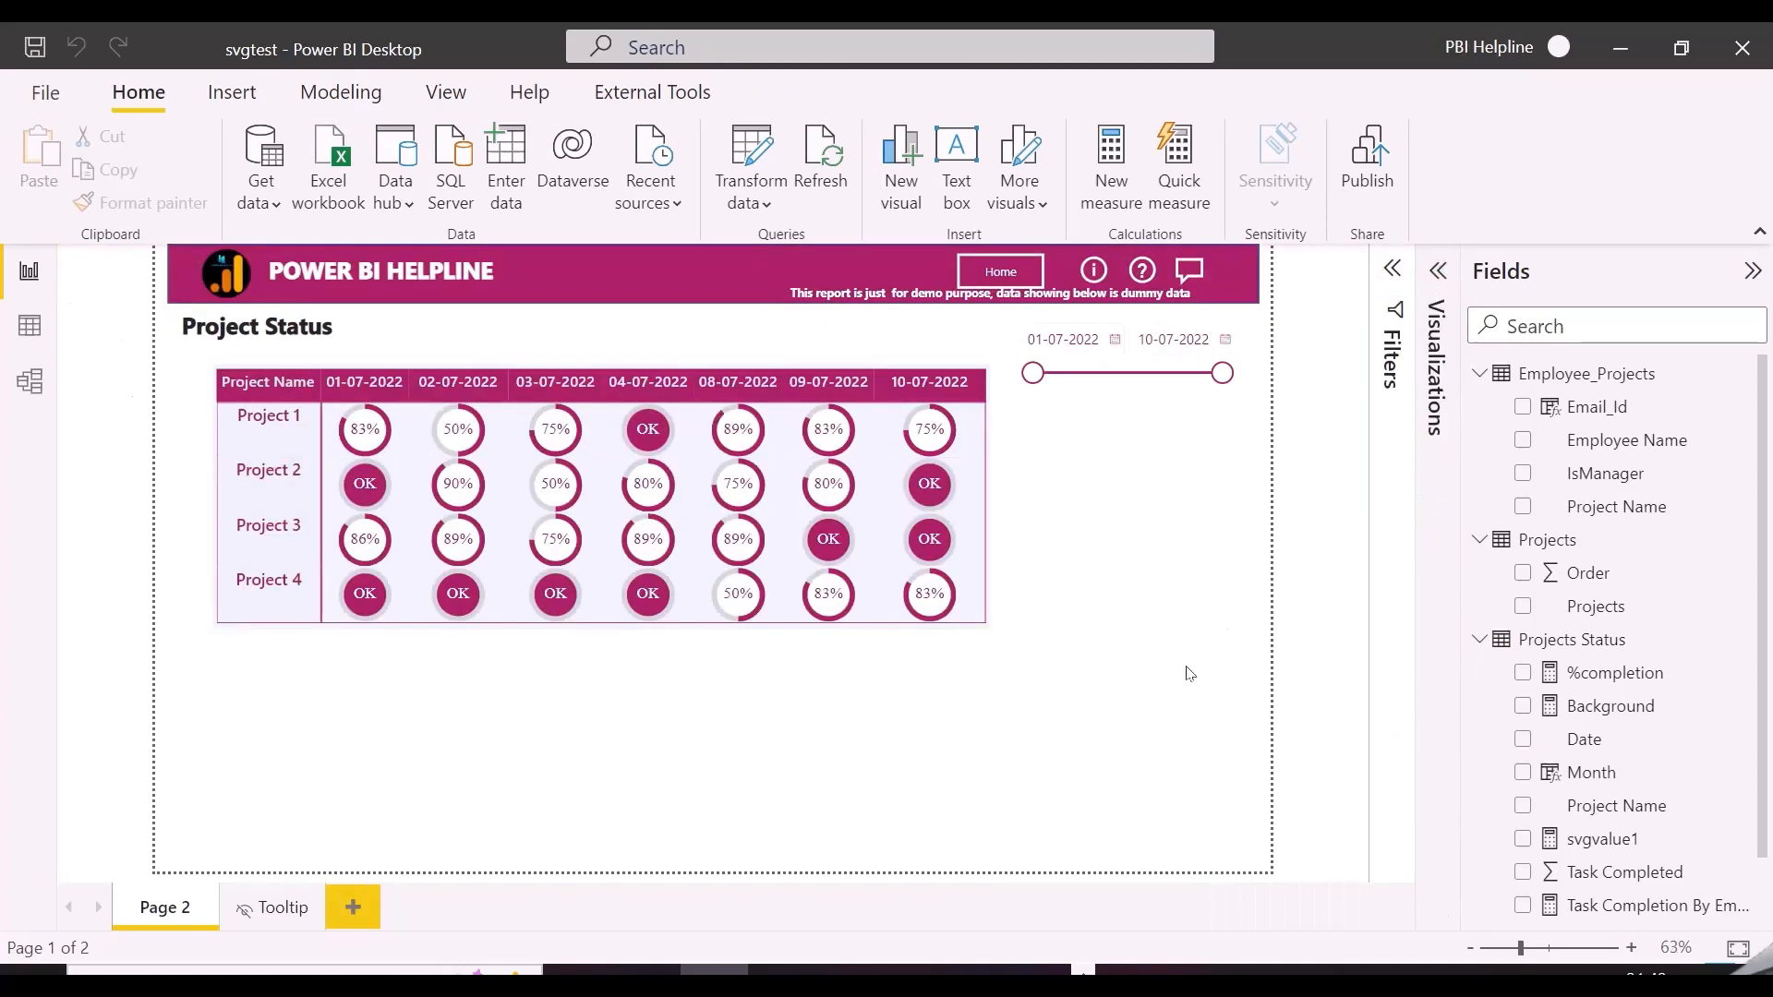